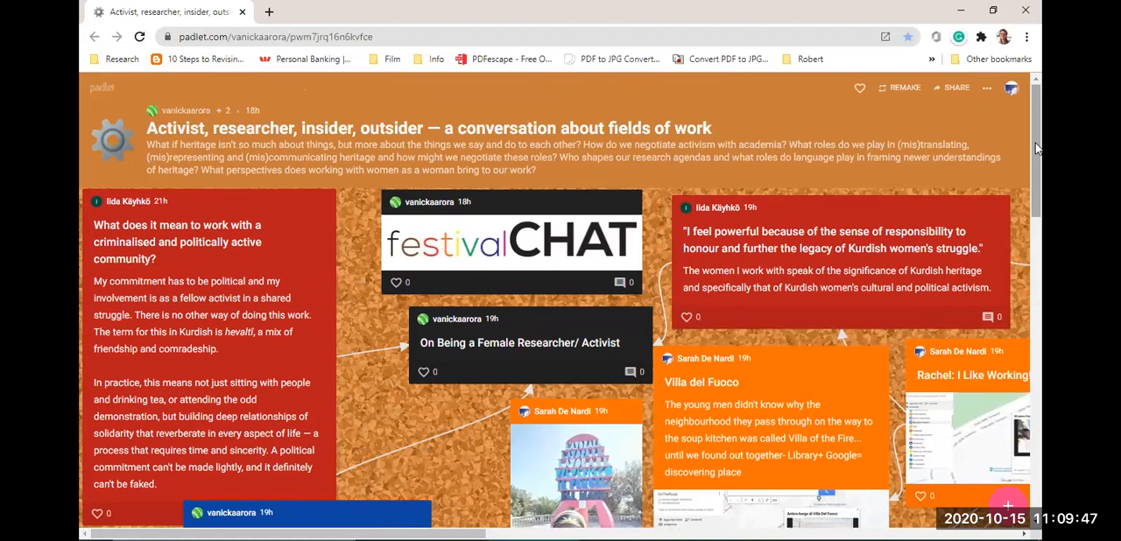
Scroll down and right to the Villa del Fuoco and Rachel: I Like Working! posts.
scroll("down", 3)
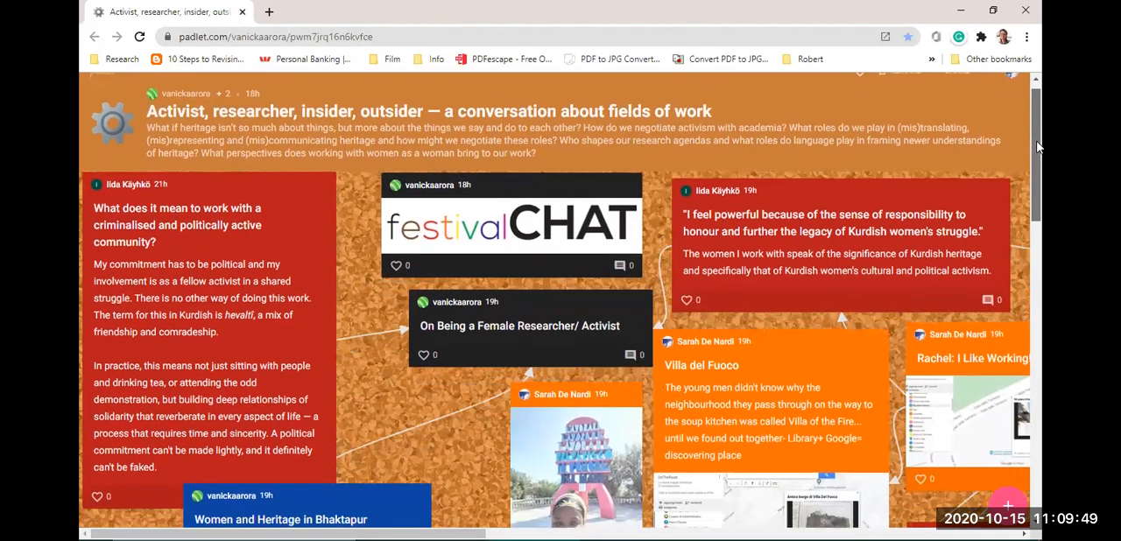
scroll("down", 3)
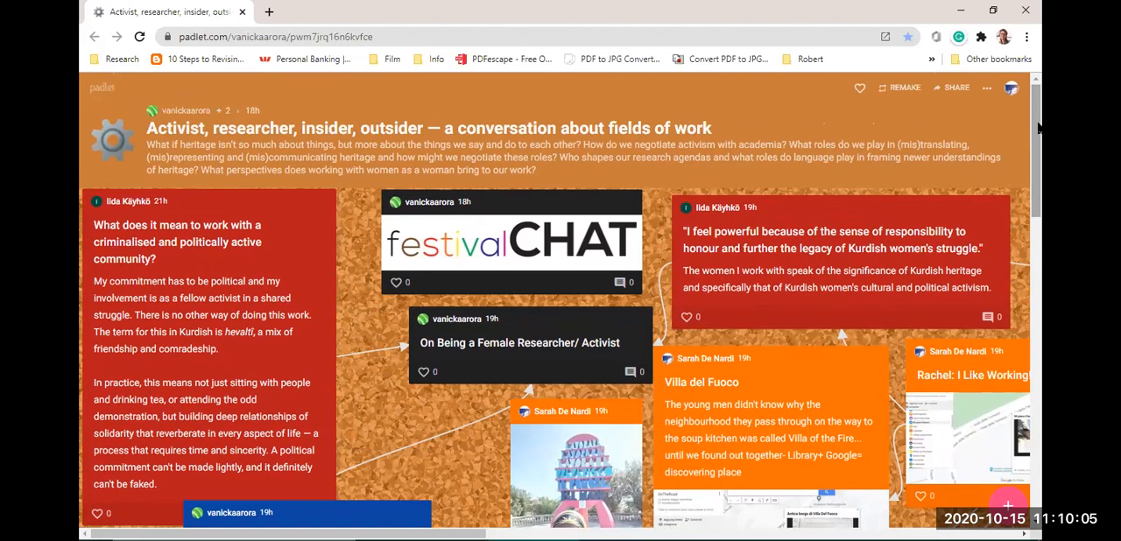
mouse_move(1043, 120)
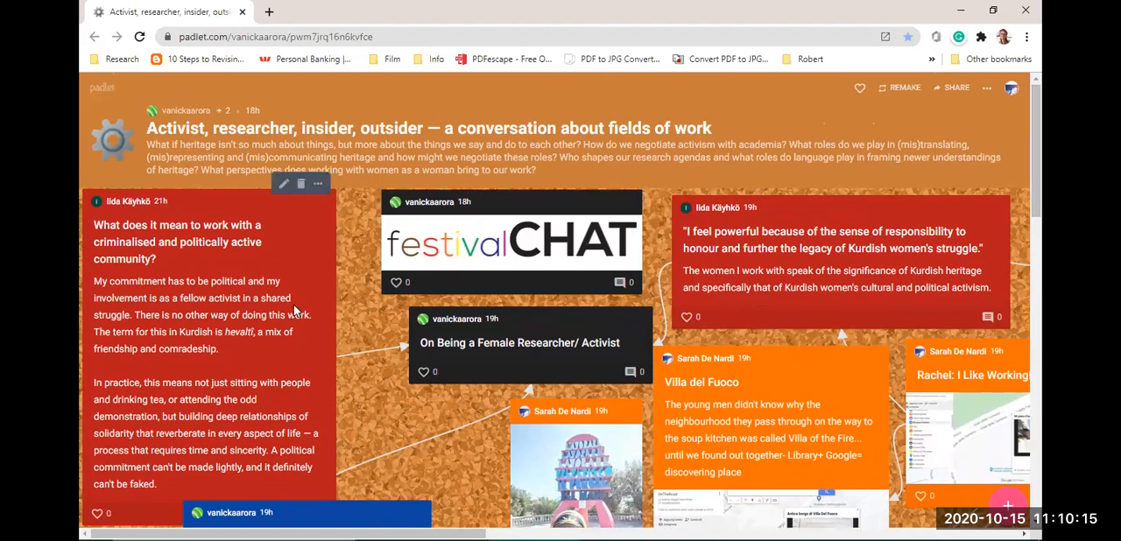
scroll("down", 3)
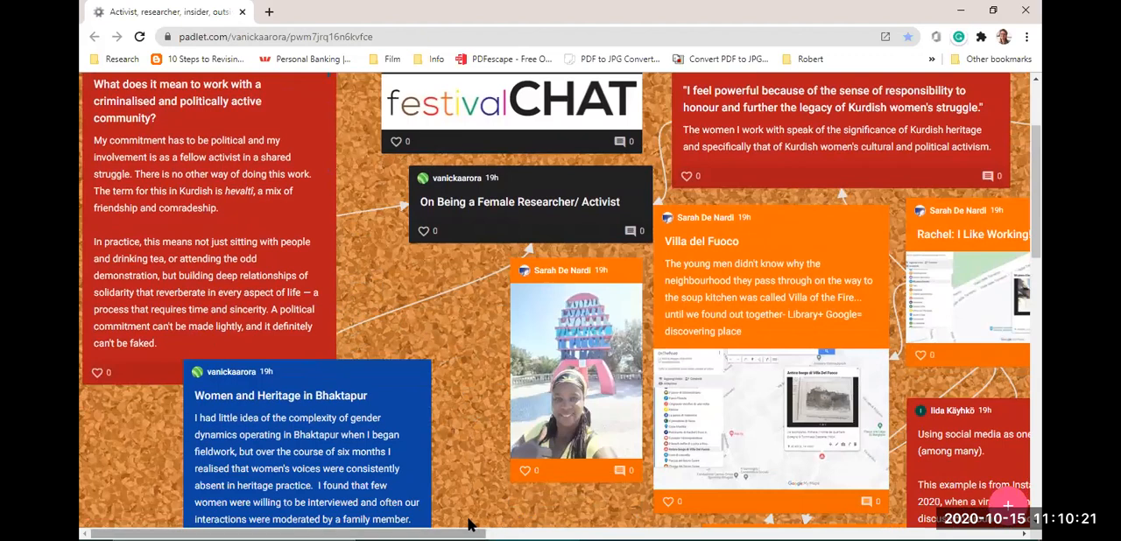
scroll("right", 3)
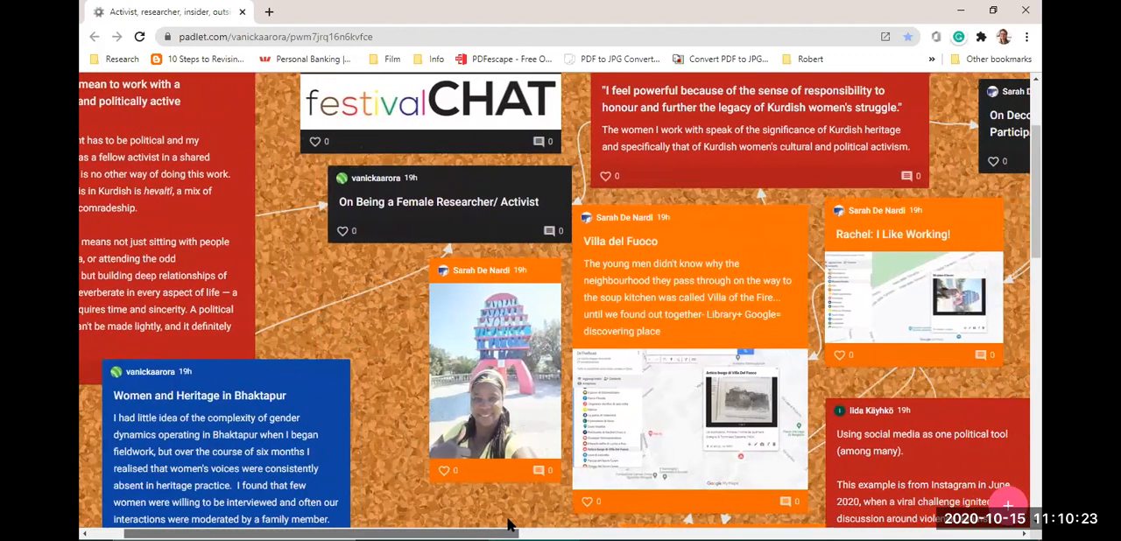
scroll("right", 3)
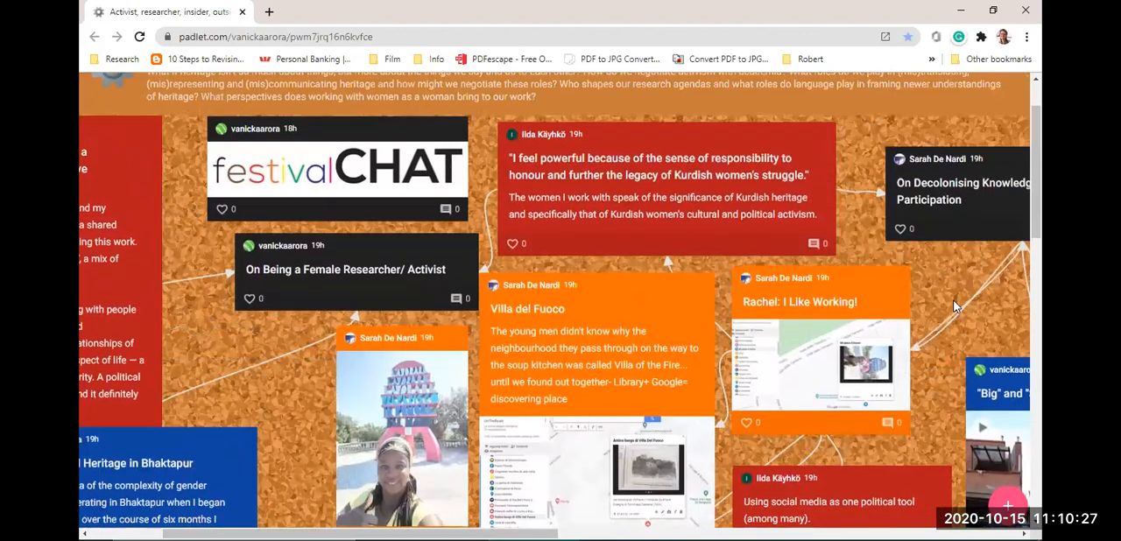
scroll("down", 3)
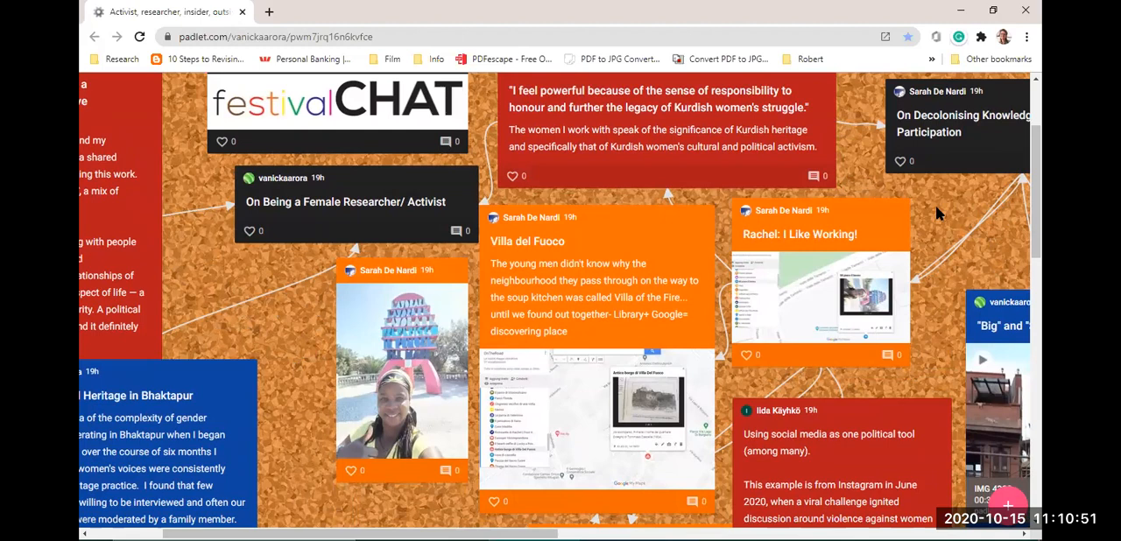
mouse_move(946, 216)
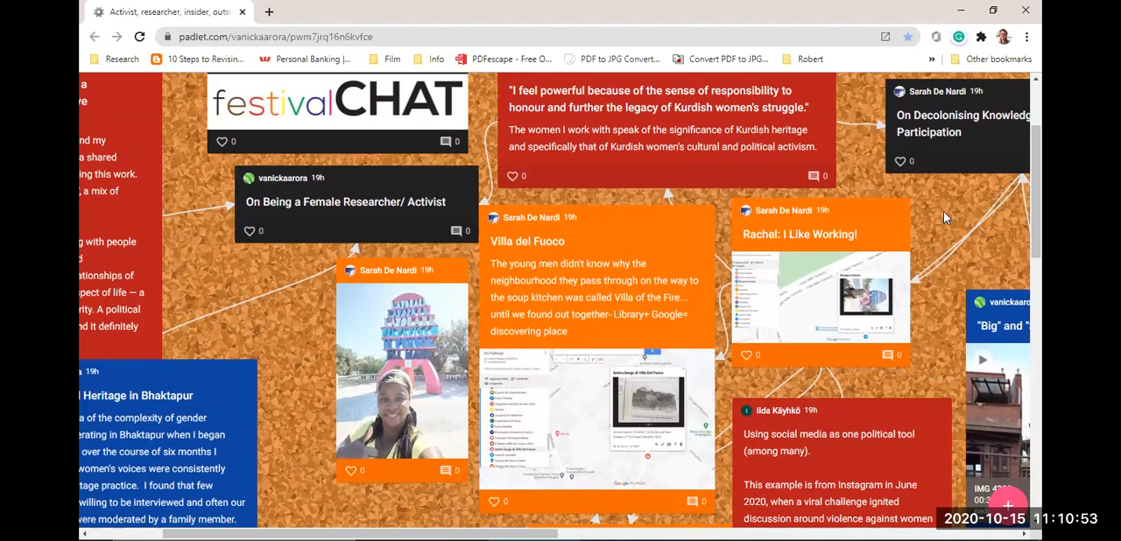
scroll("down", 3)
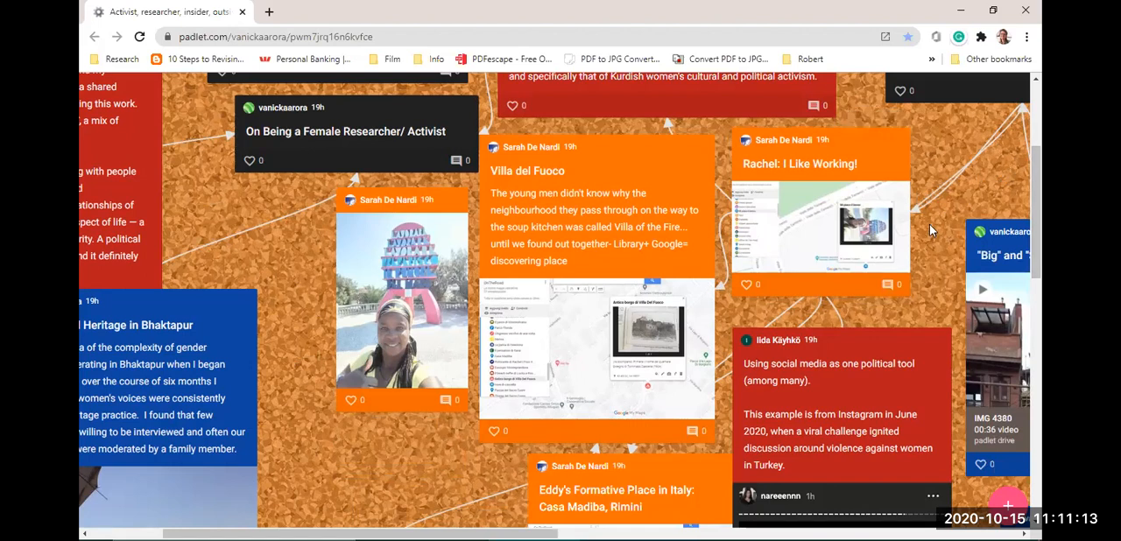
mouse_move(388, 427)
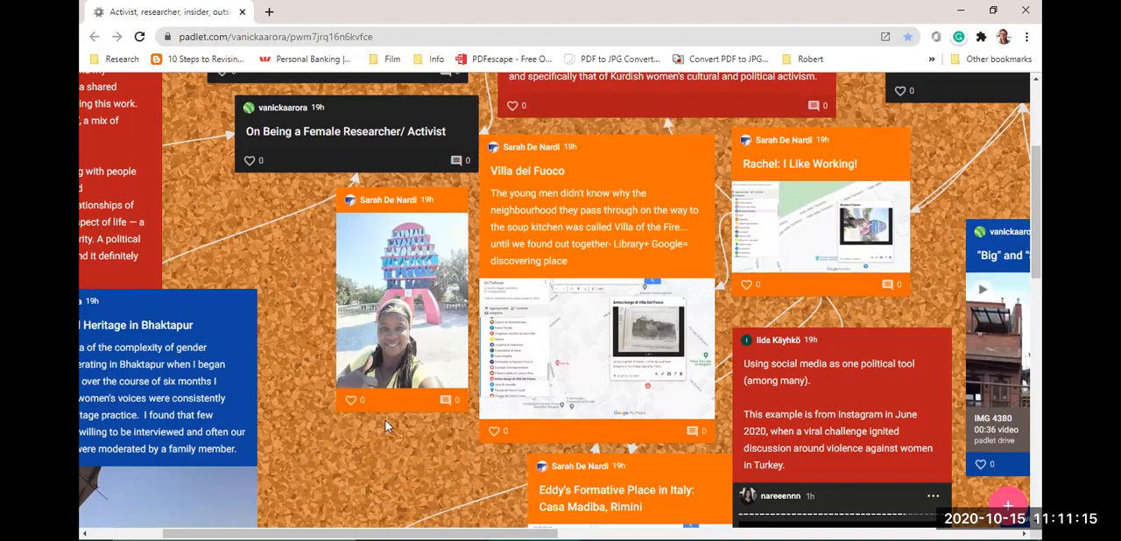
mouse_move(358, 383)
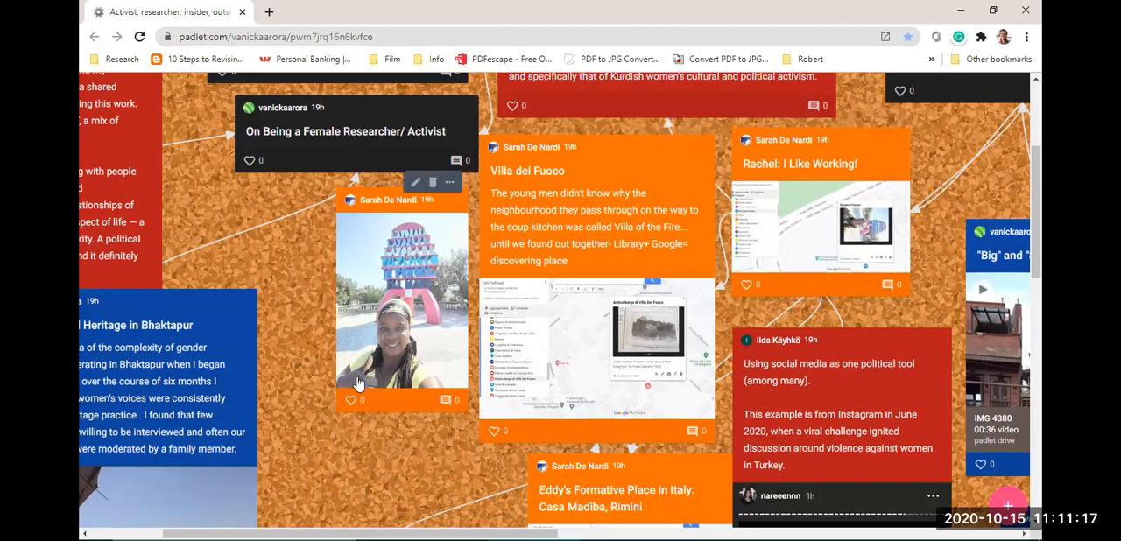
mouse_move(495, 474)
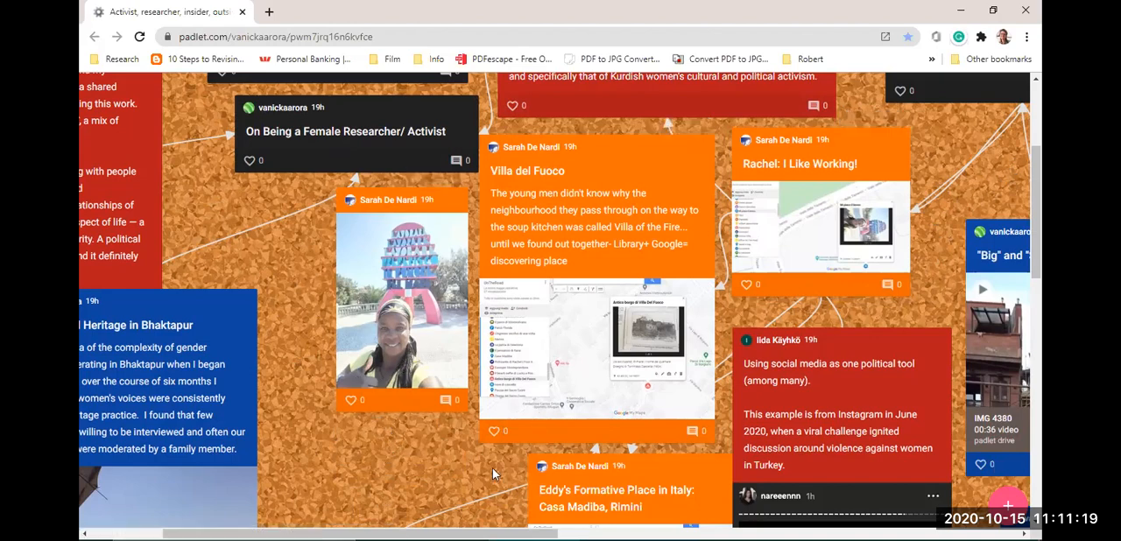
mouse_move(473, 416)
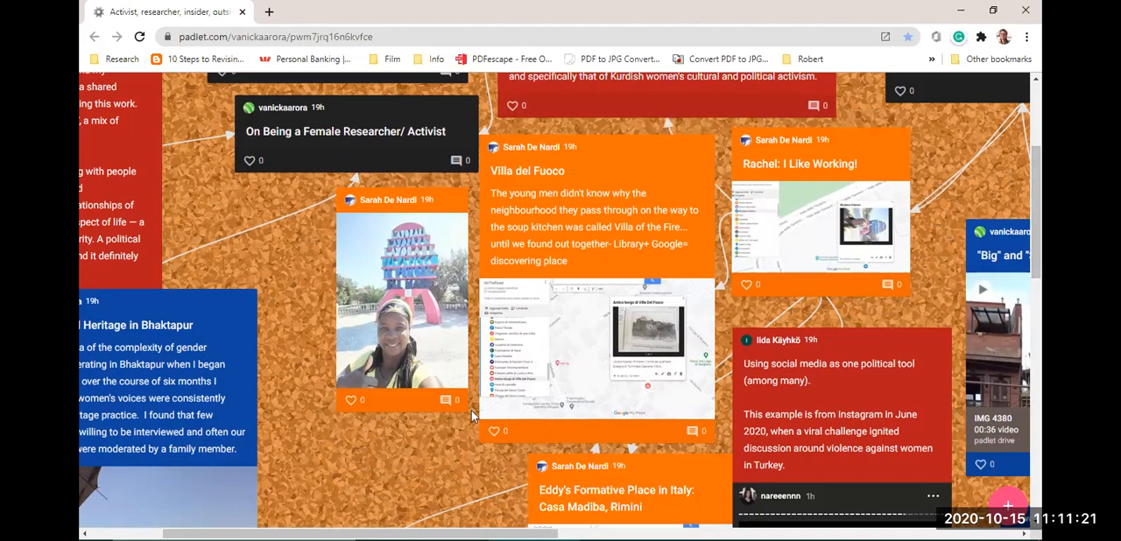
Scroll down and right to the 'Big' and 'Small' Heritage and Swat Valley posts.
scroll("down", 3)
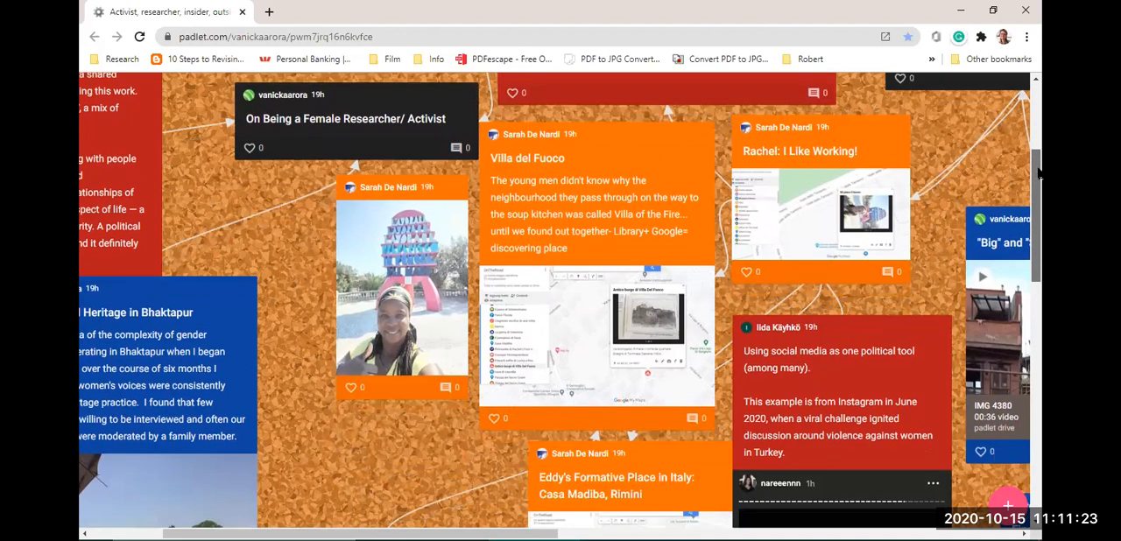
scroll("down", 3)
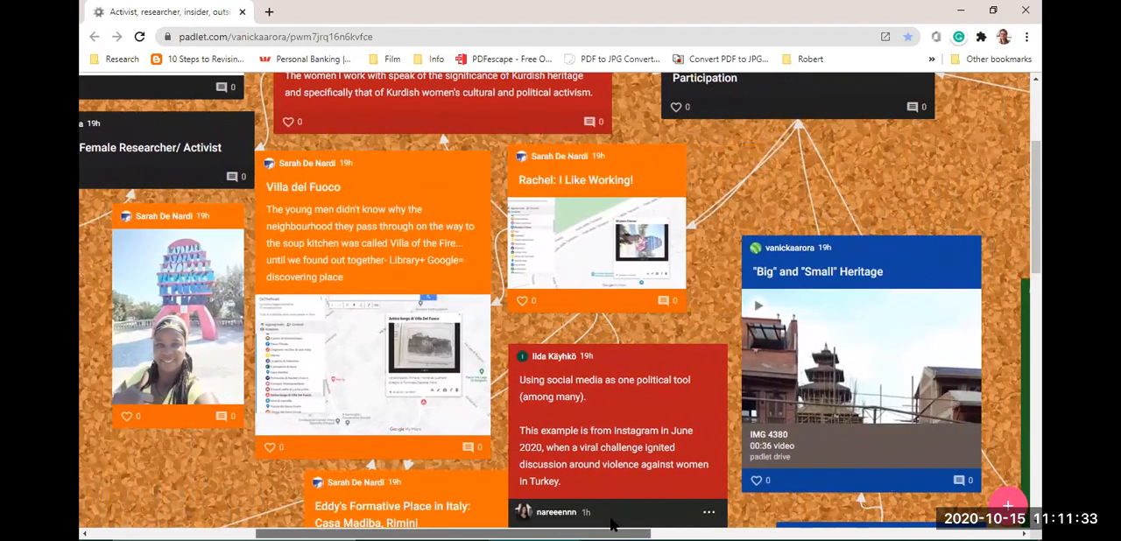
scroll("right", 3)
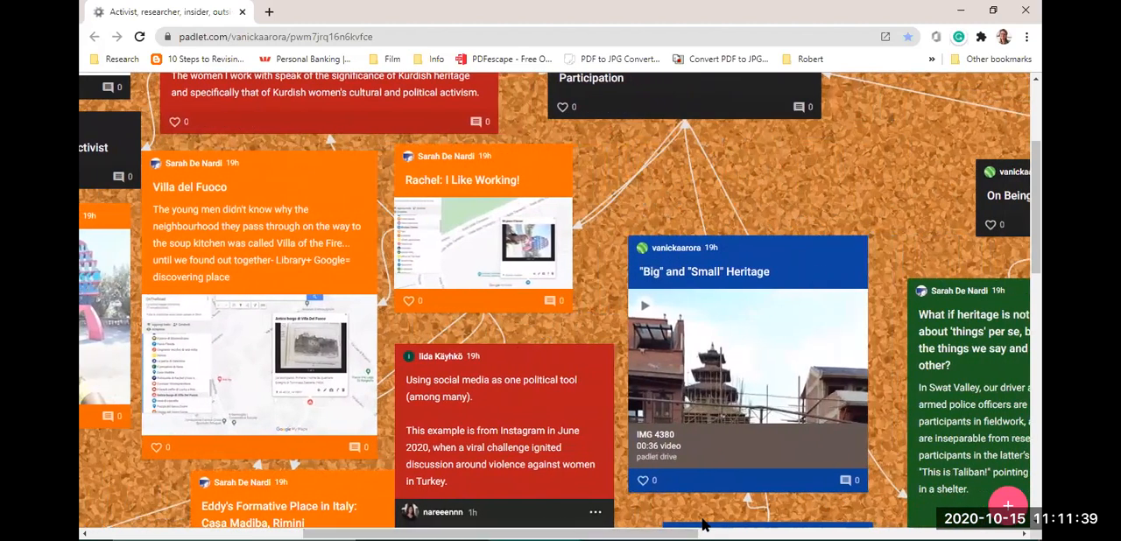
mouse_move(846, 202)
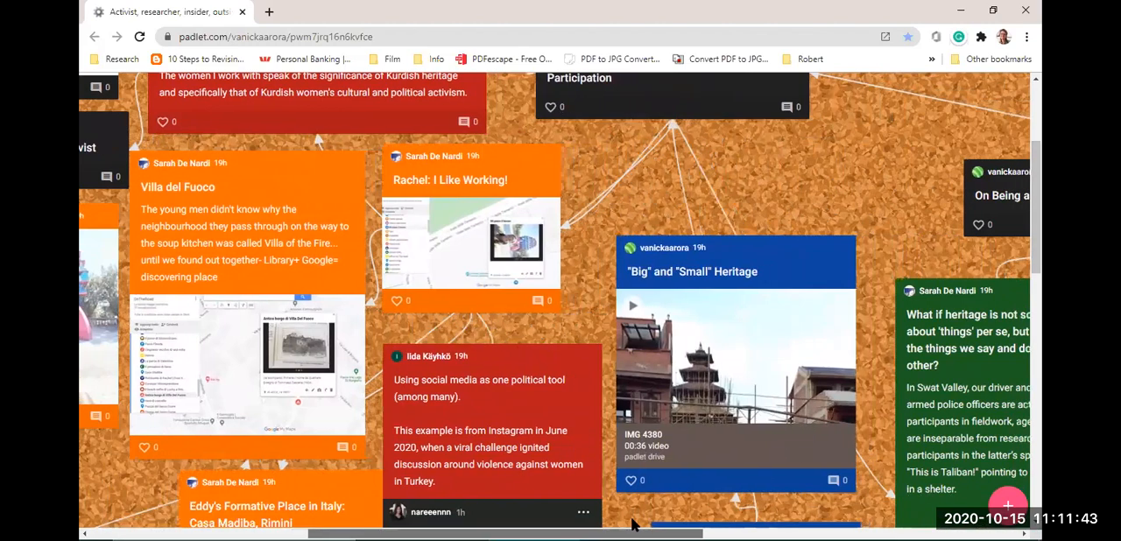
Scroll right and down past the Swat Valley fieldwork post into the posts below.
scroll("right", 3)
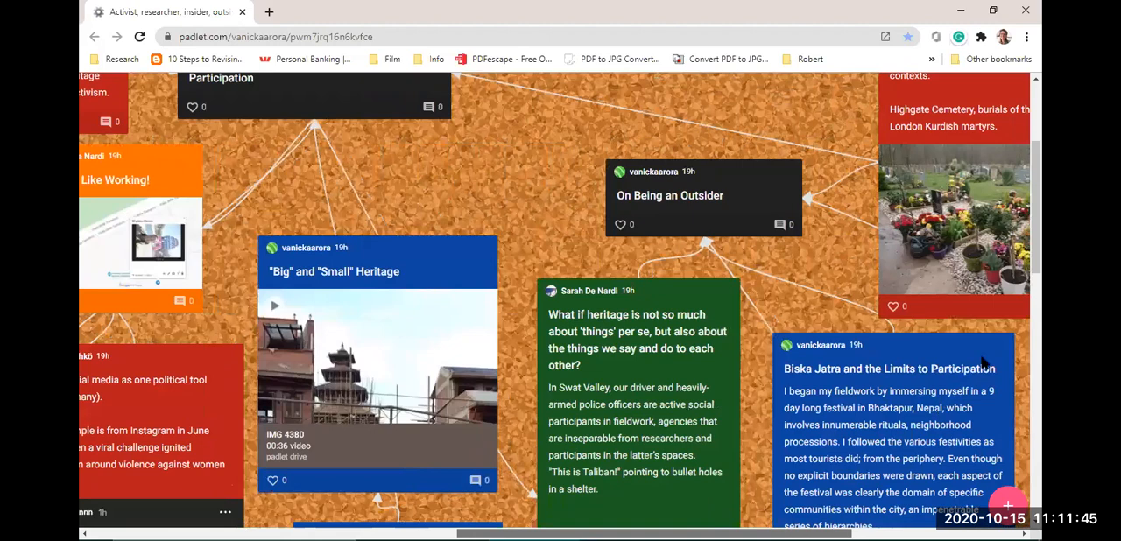
scroll("down", 3)
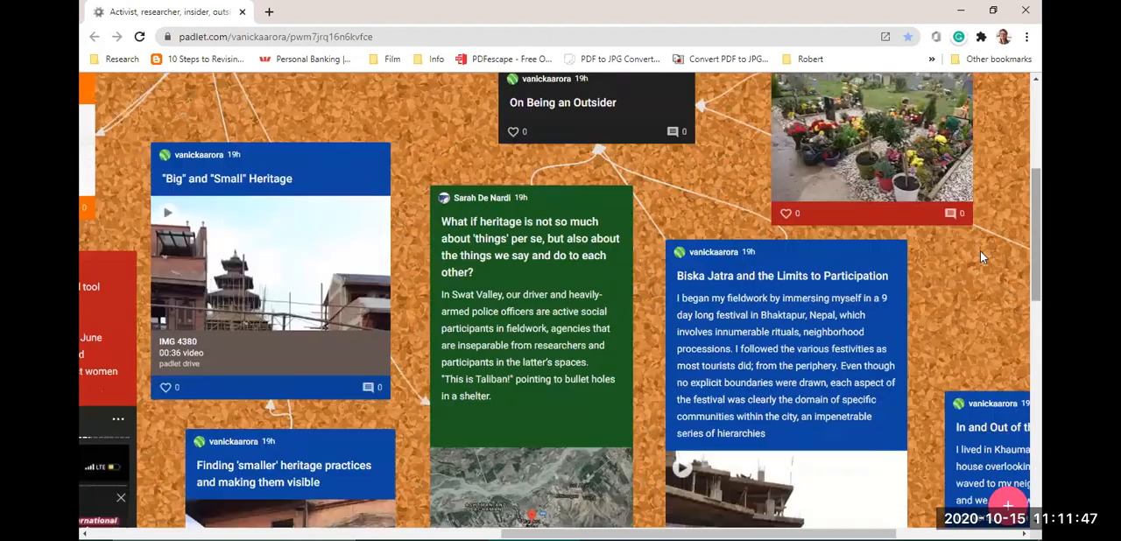
scroll("down", 3)
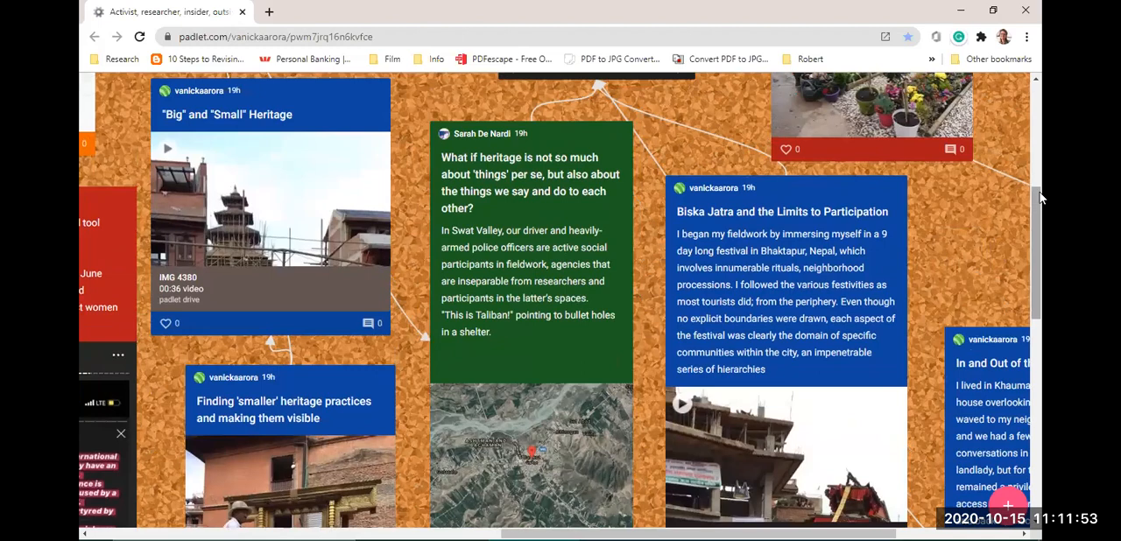
scroll("down", 3)
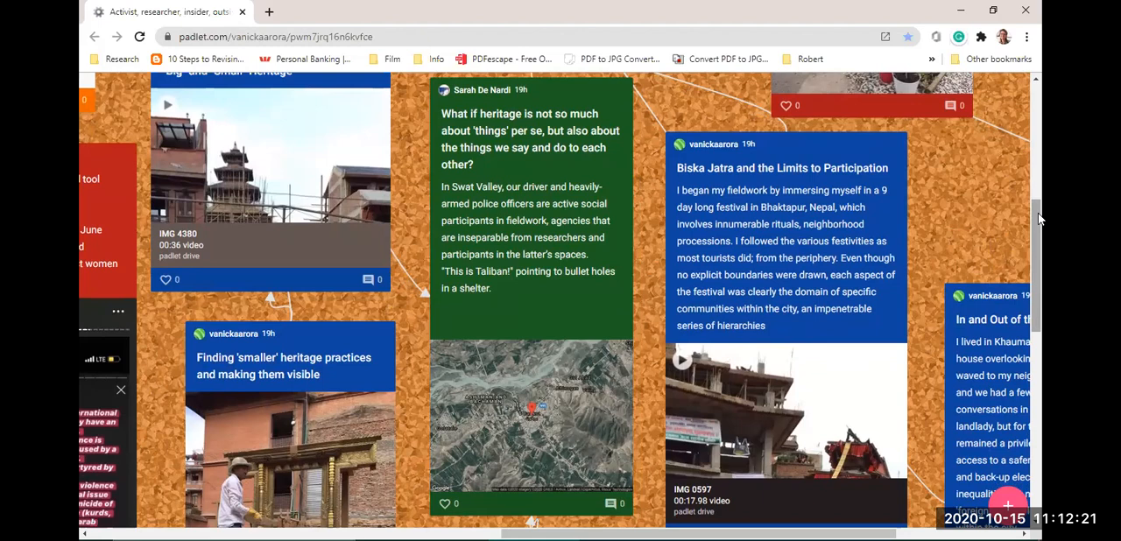
mouse_move(1040, 216)
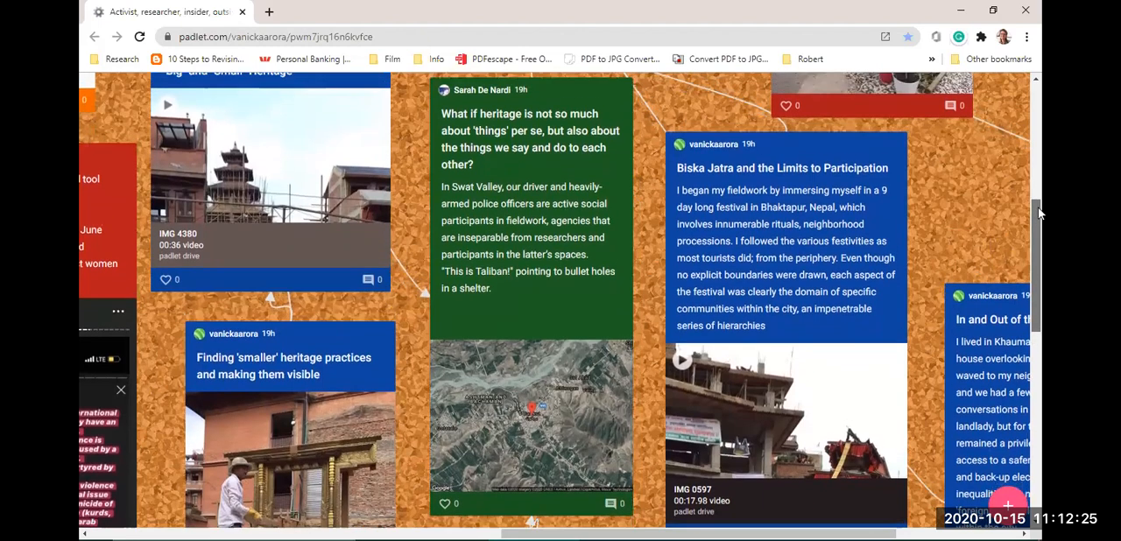
scroll("down", 3)
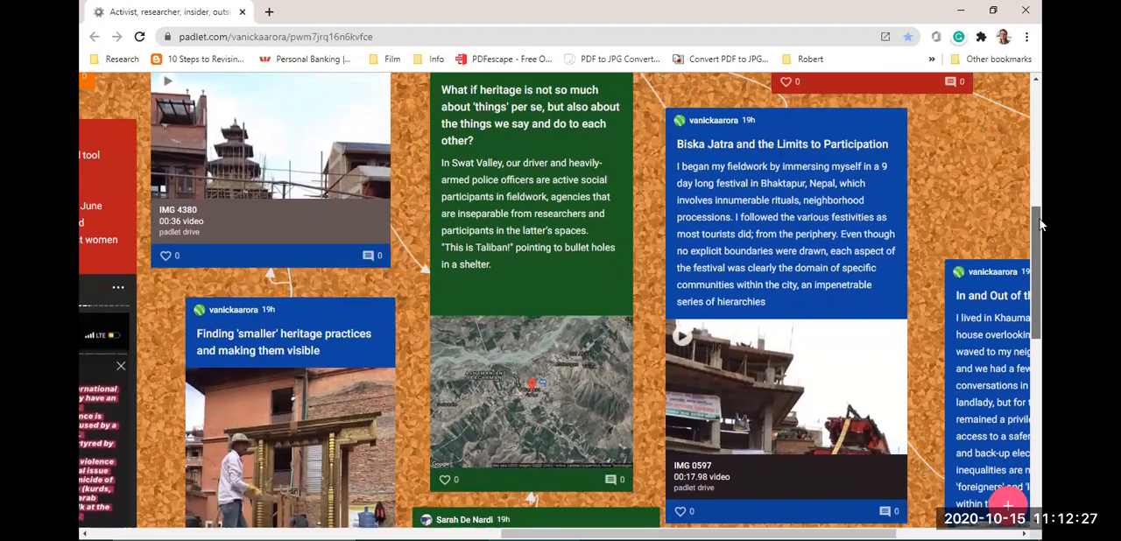
scroll("down", 3)
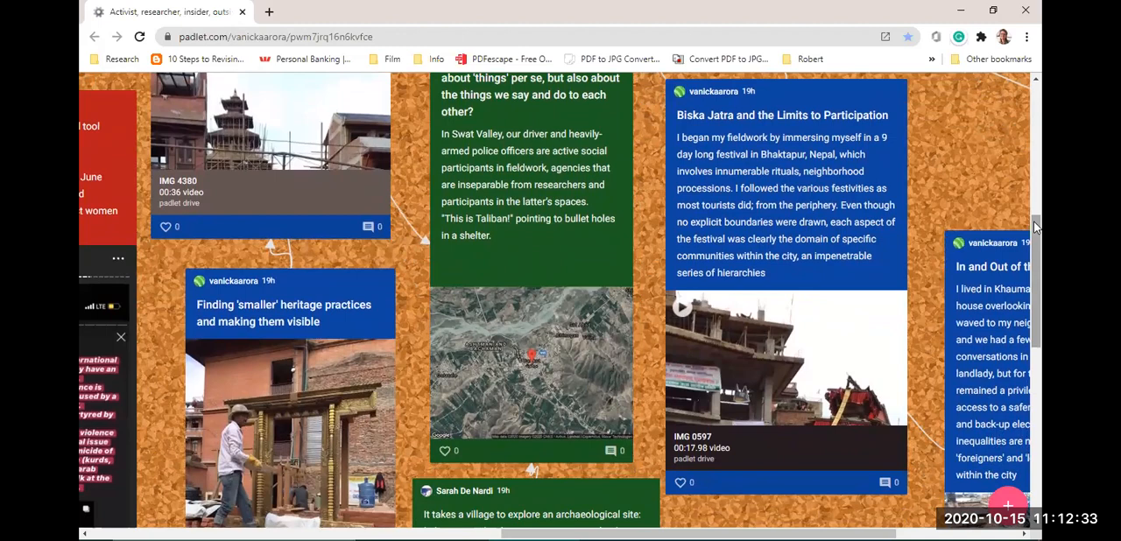
mouse_move(1038, 229)
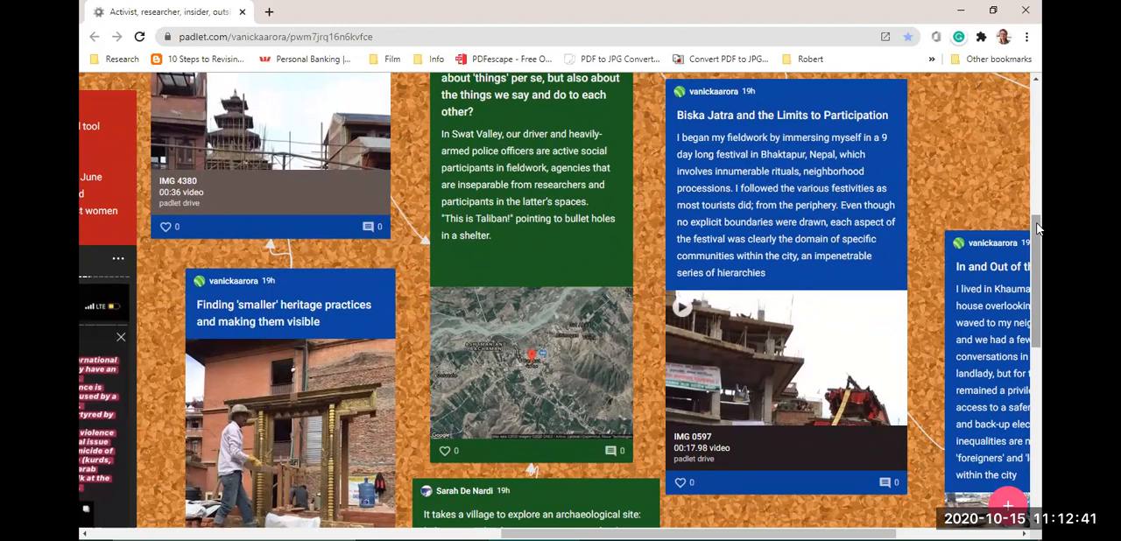
mouse_move(604, 165)
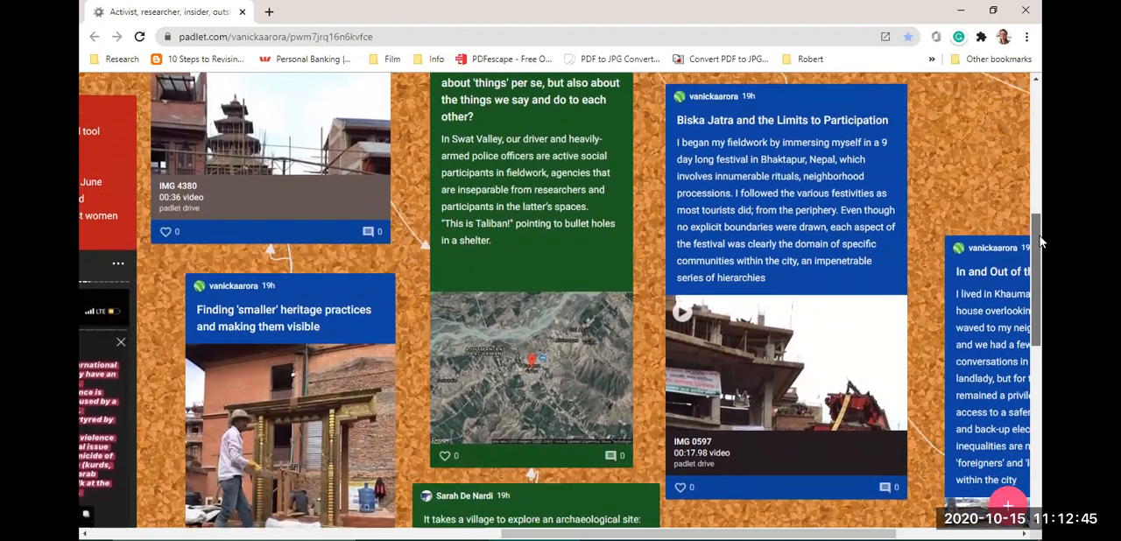
scroll("down", 3)
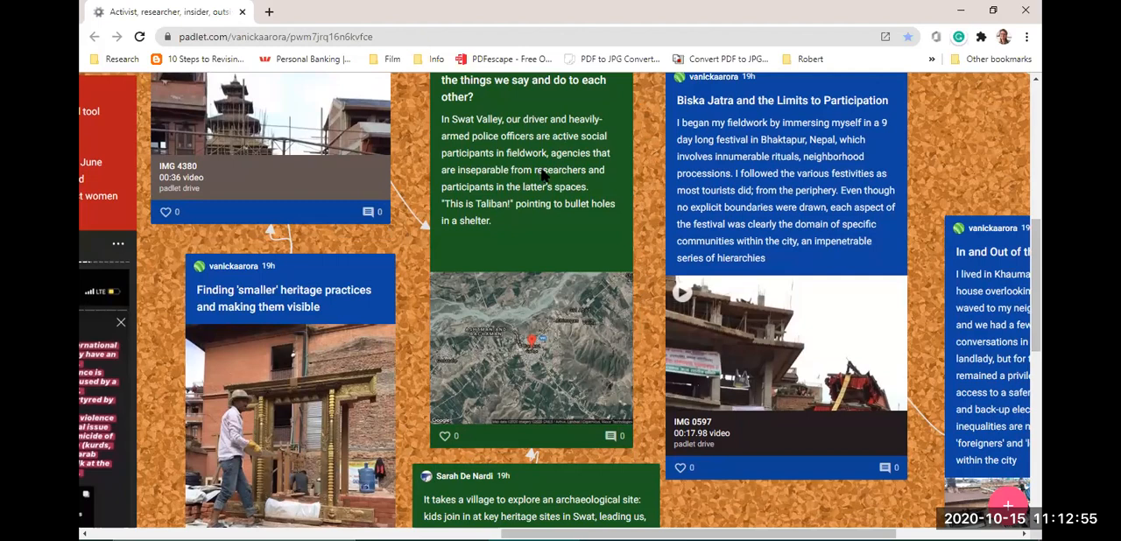
mouse_move(557, 234)
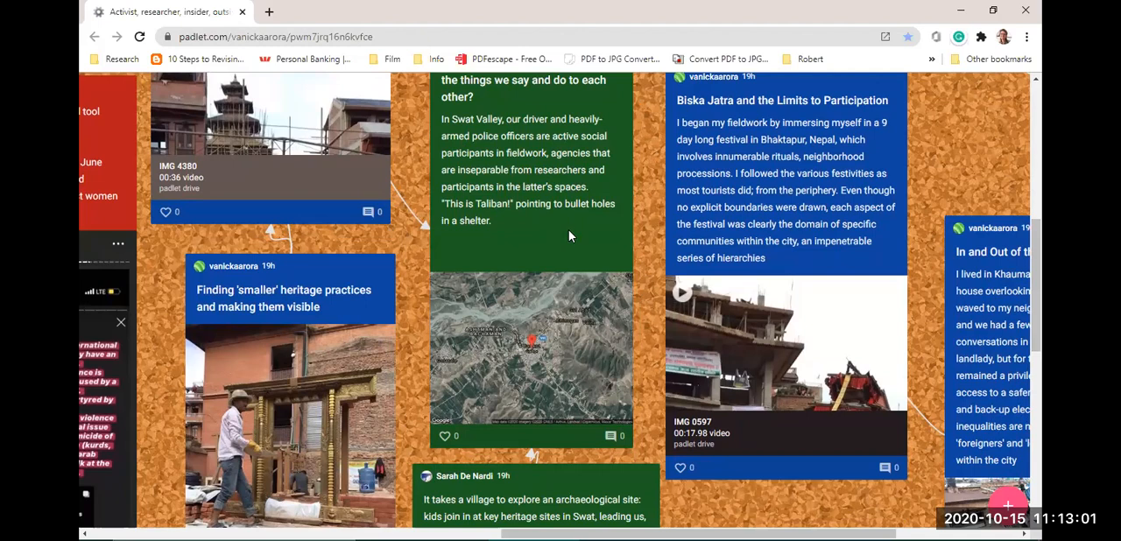
Keep scrolling down and nudge left to the Swat stupa and Turkish feminism posts.
scroll("down", 3)
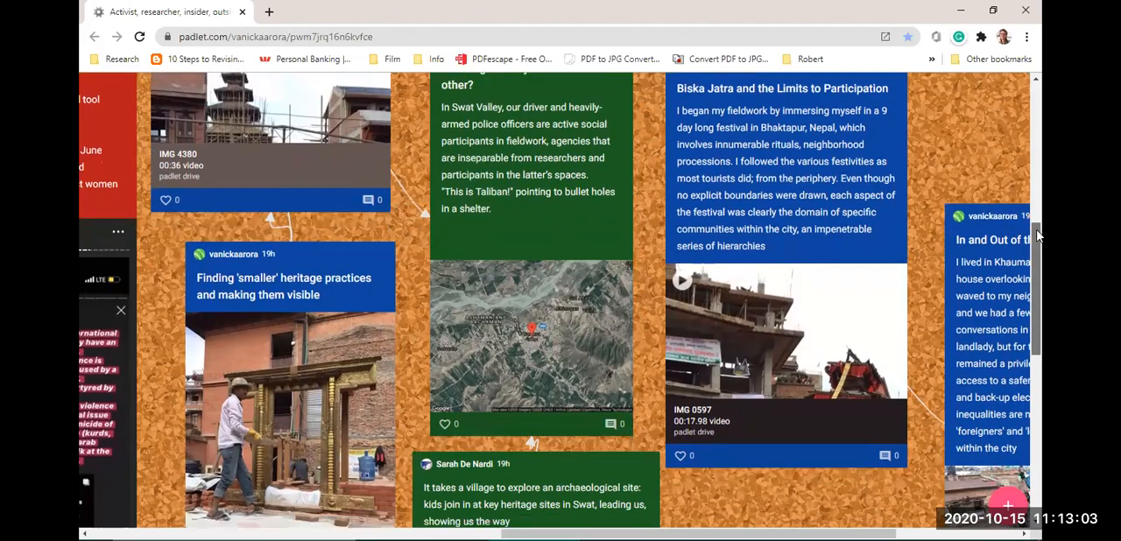
mouse_move(1036, 241)
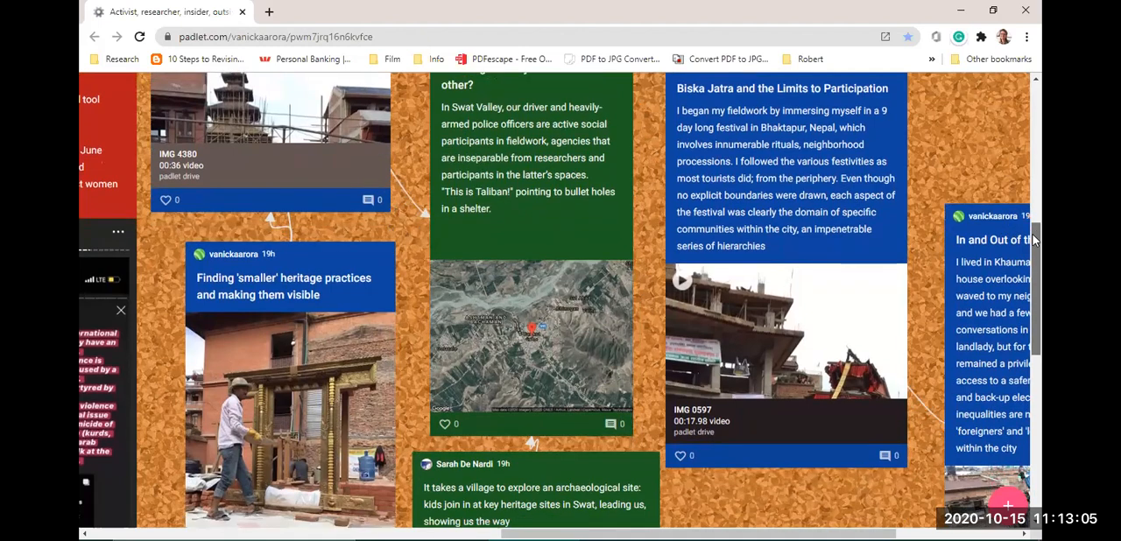
scroll("down", 3)
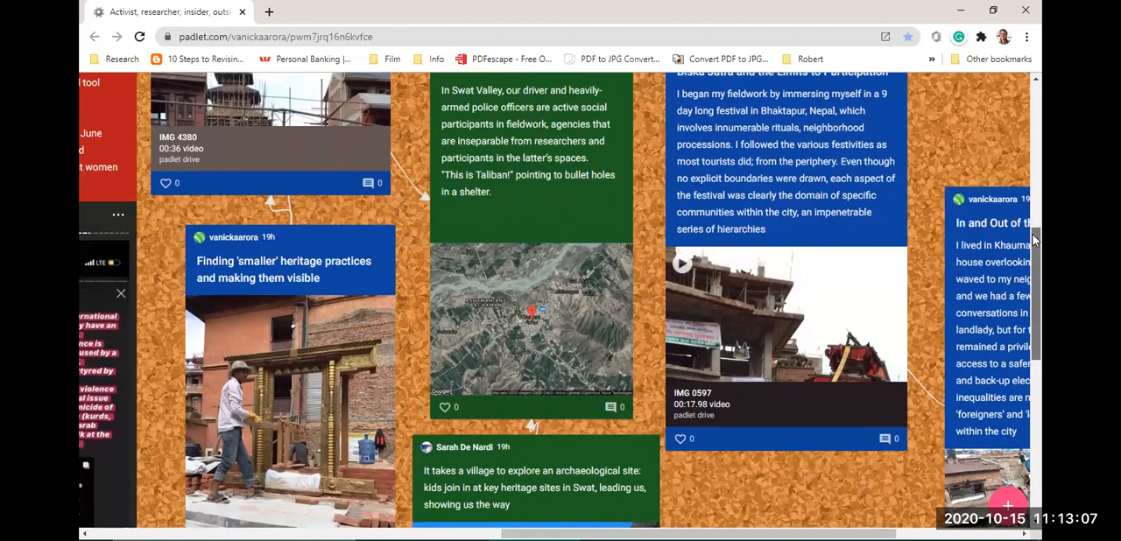
scroll("down", 3)
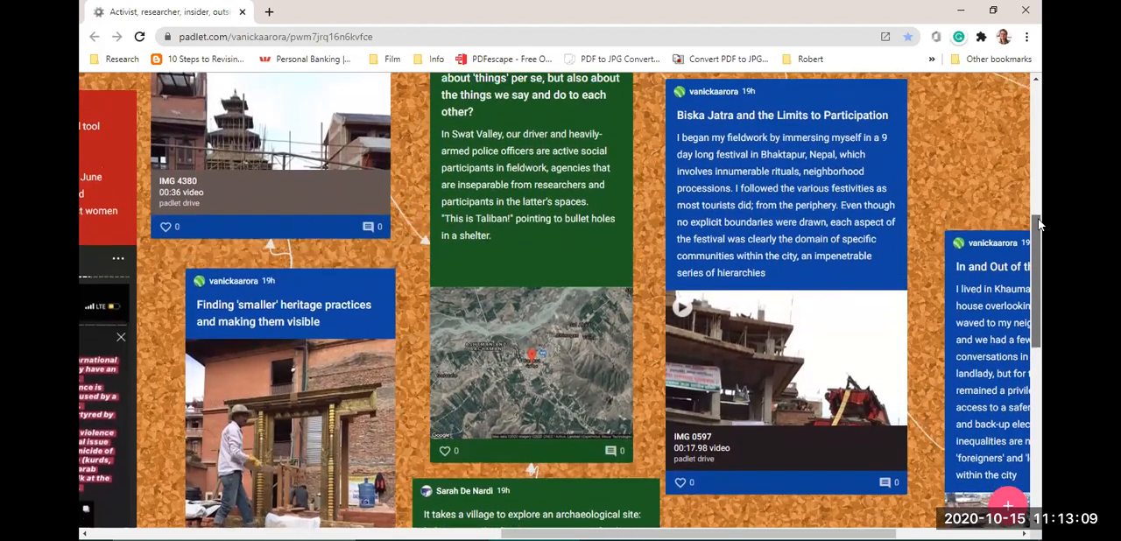
scroll("down", 3)
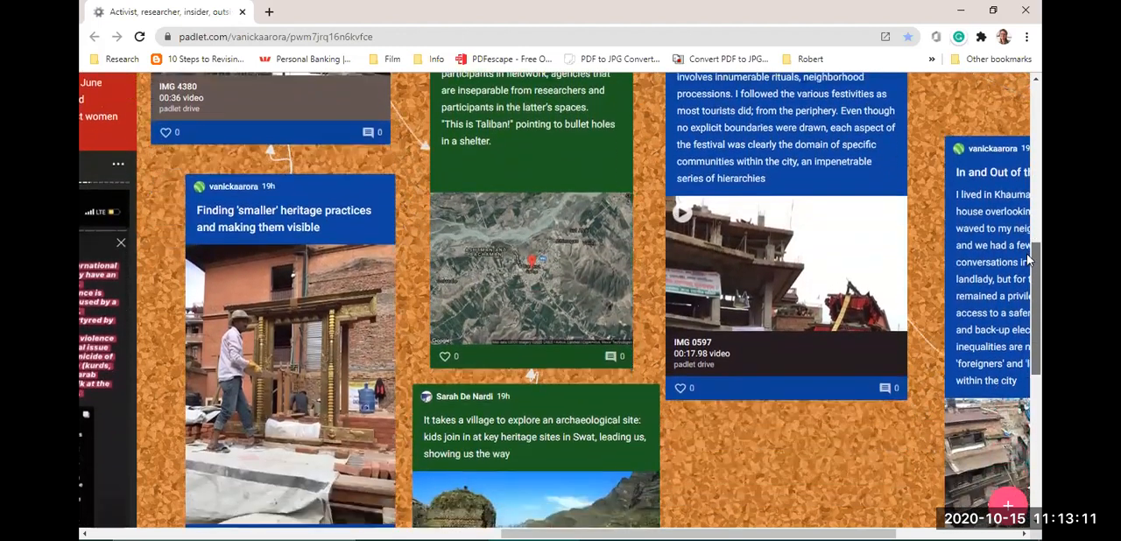
scroll("down", 3)
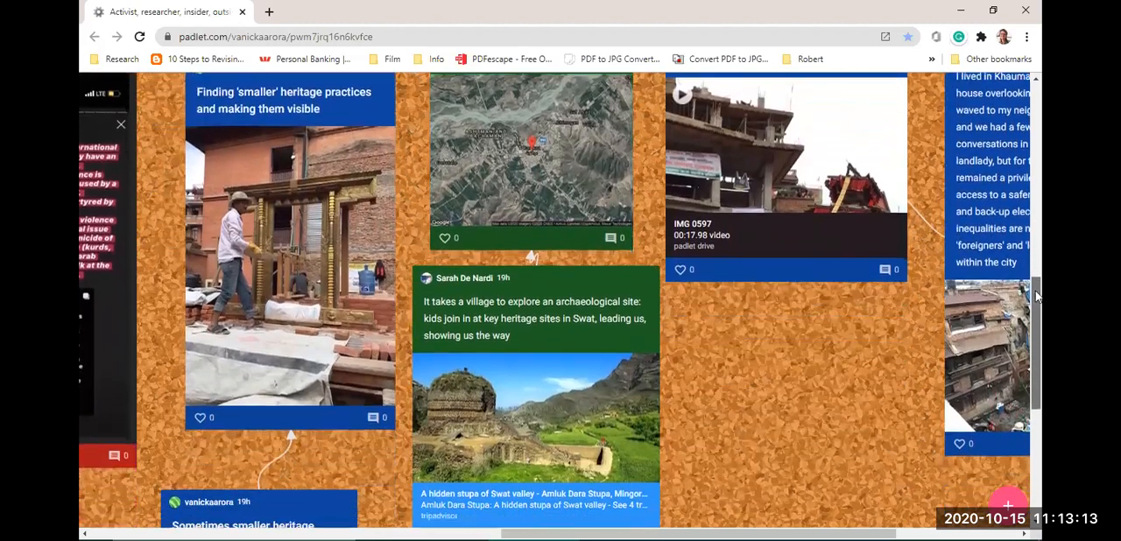
scroll("down", 3)
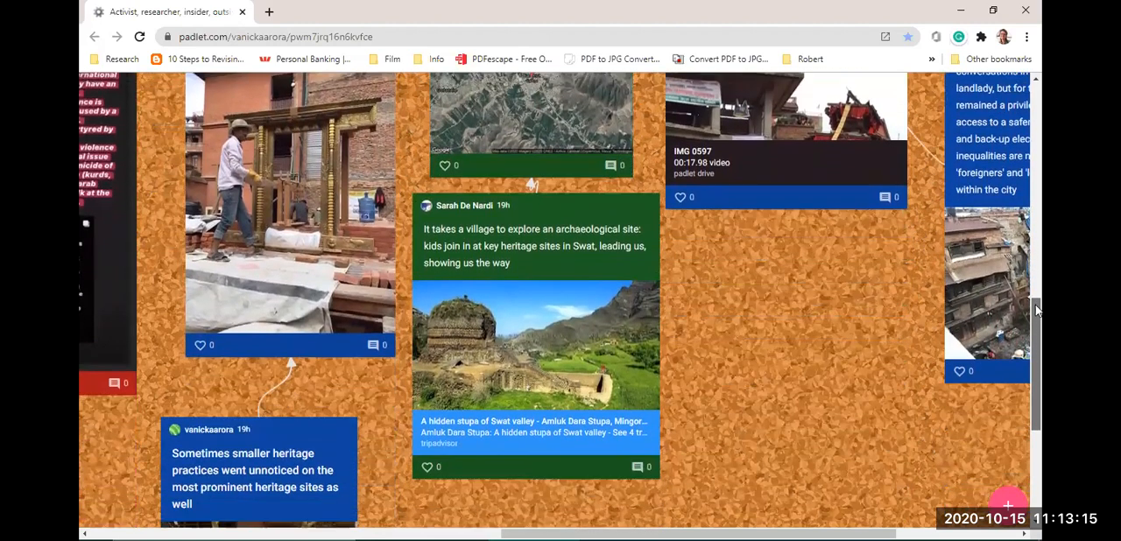
scroll("down", 3)
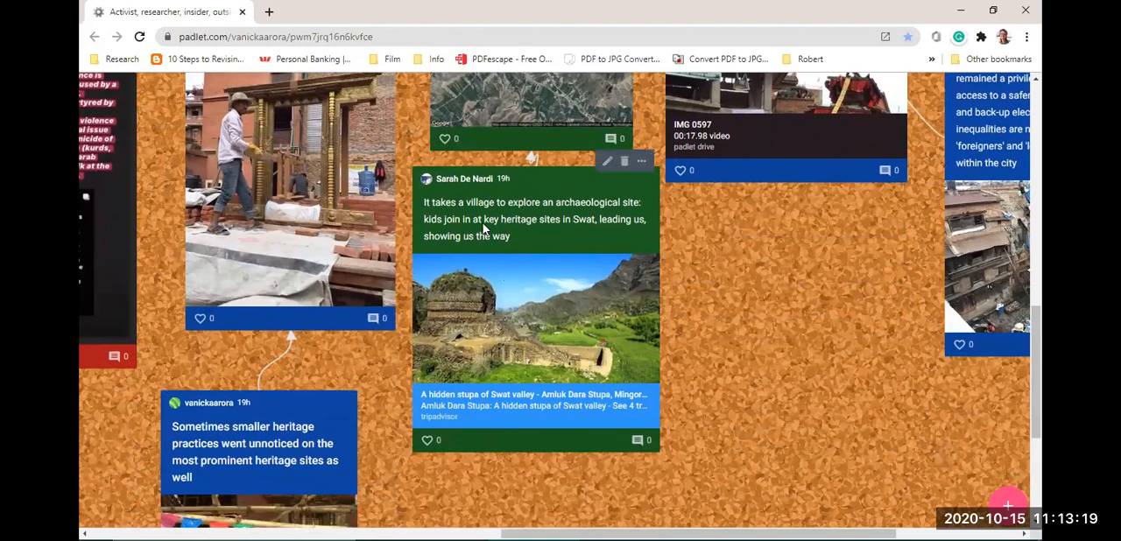
mouse_move(724, 248)
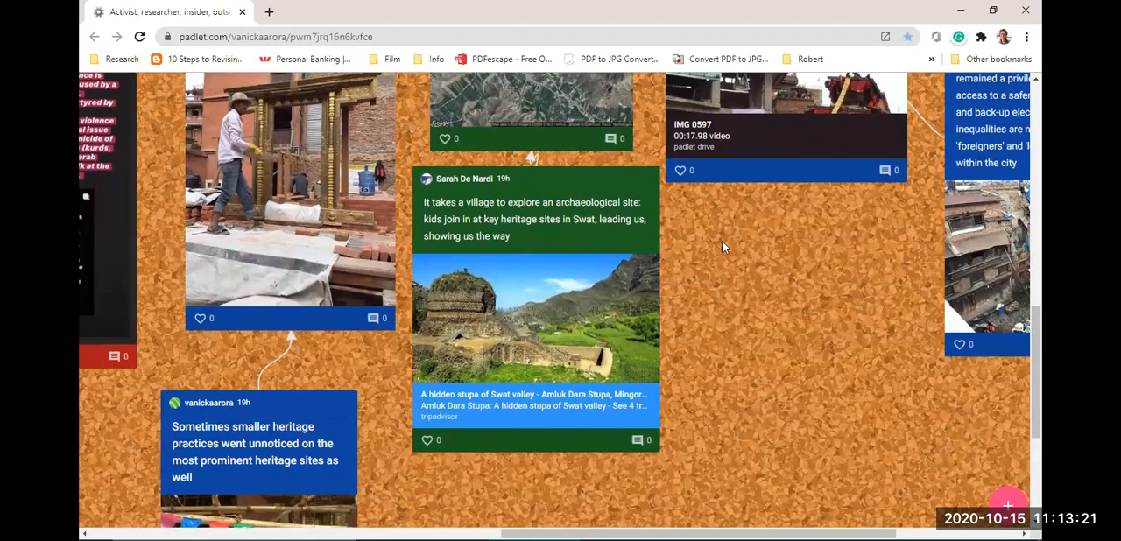
mouse_move(741, 251)
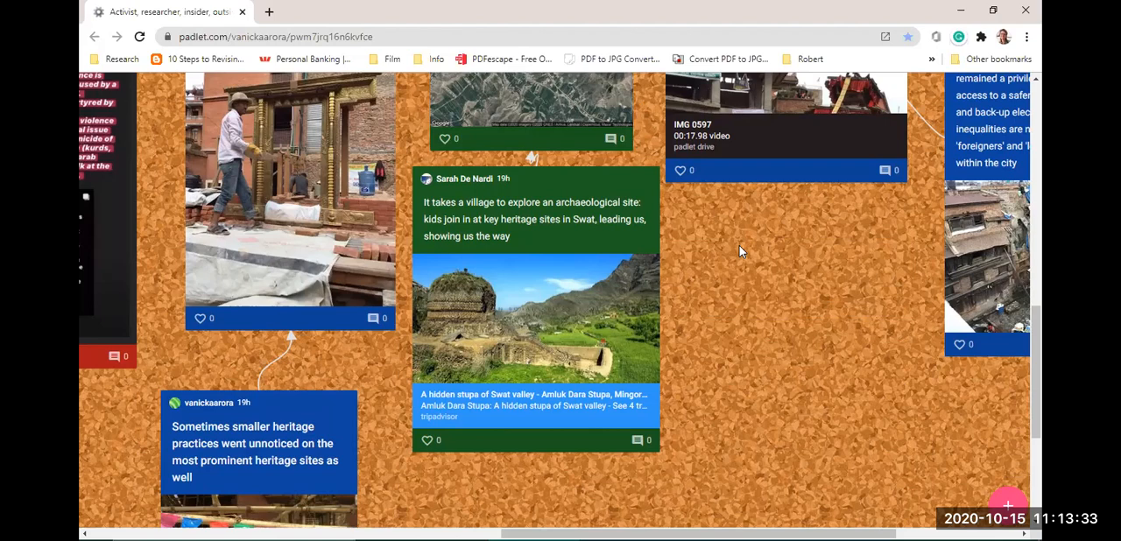
mouse_move(833, 265)
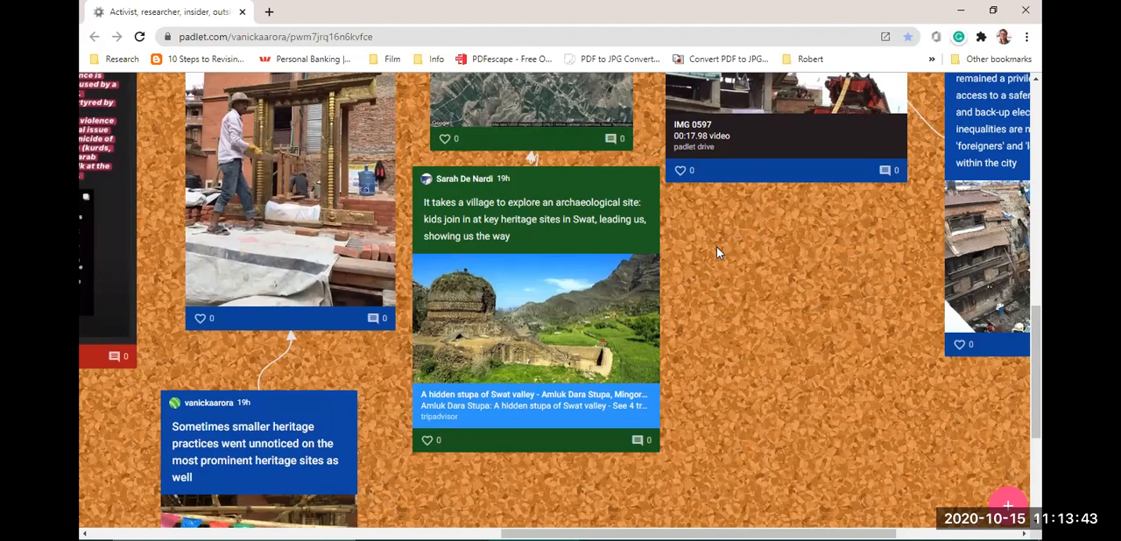
mouse_move(711, 254)
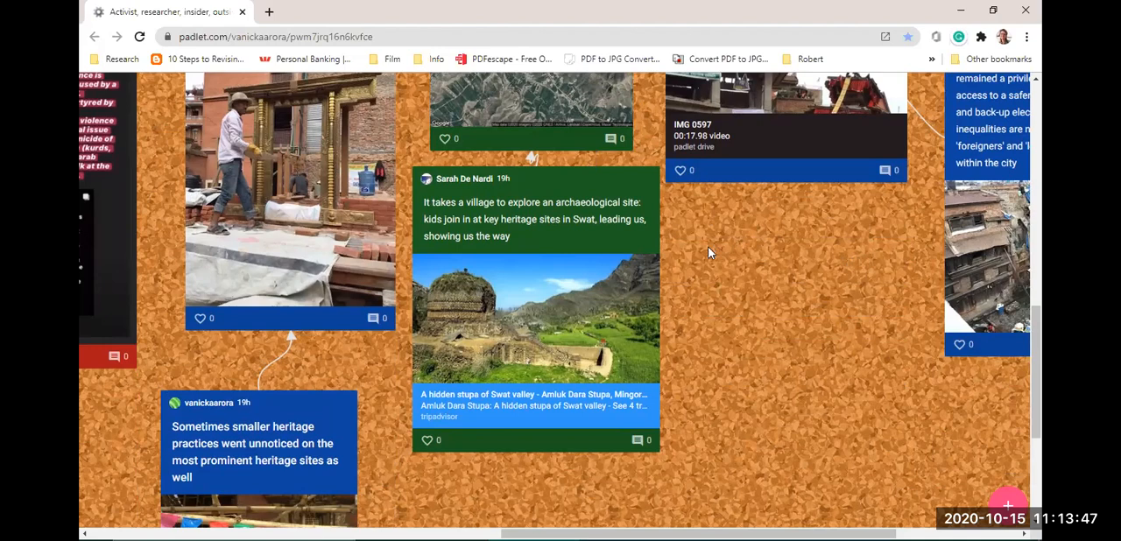
mouse_move(705, 246)
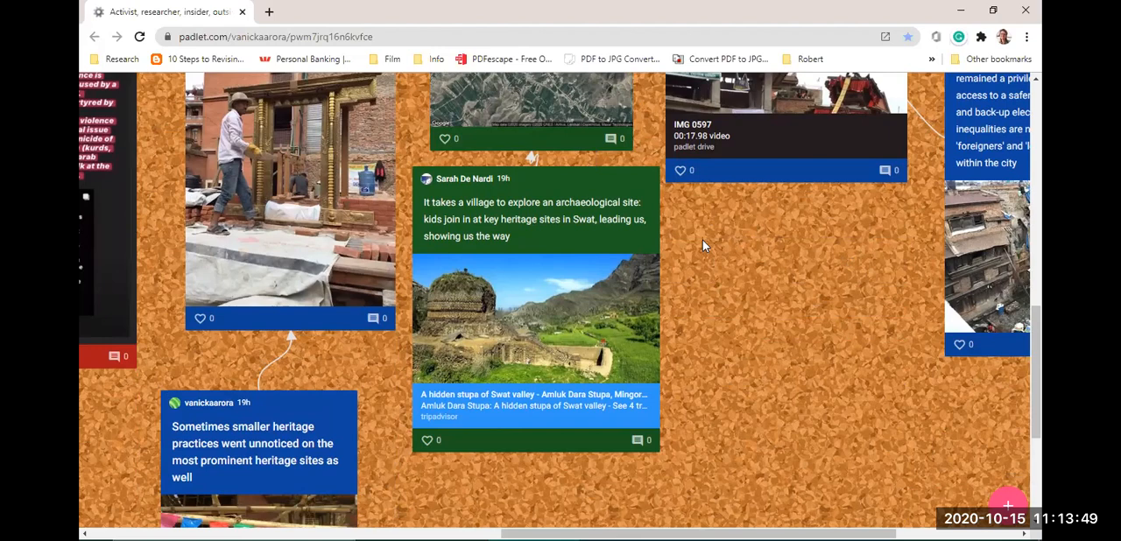
scroll("down", 3)
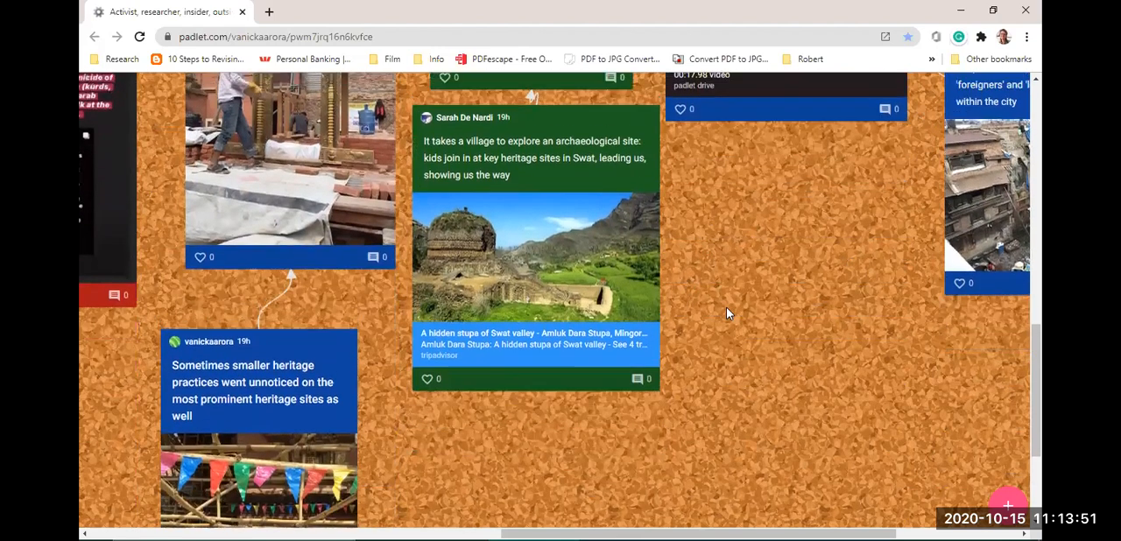
scroll("down", 3)
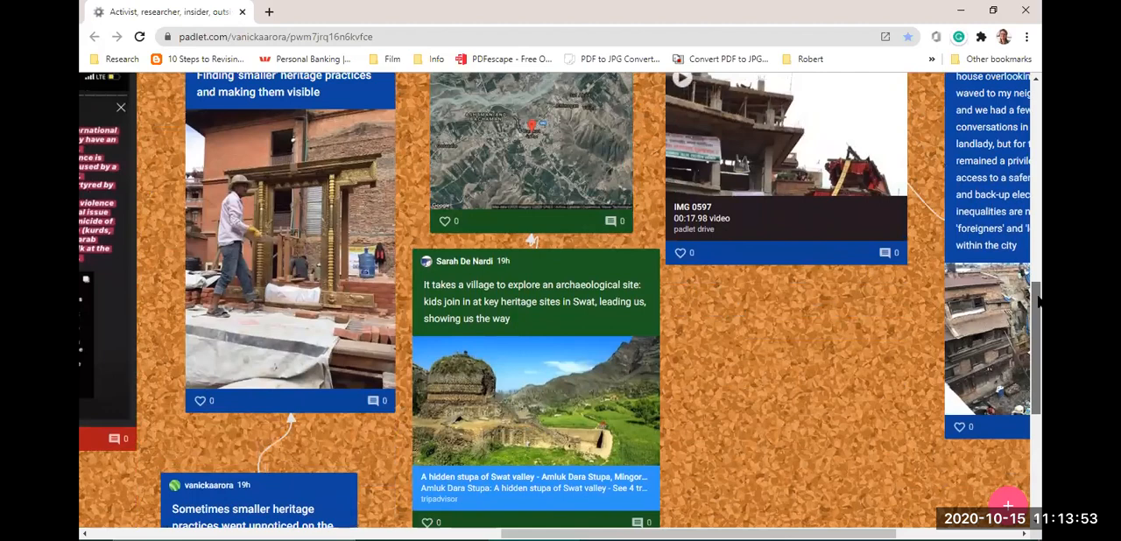
scroll("down", 3)
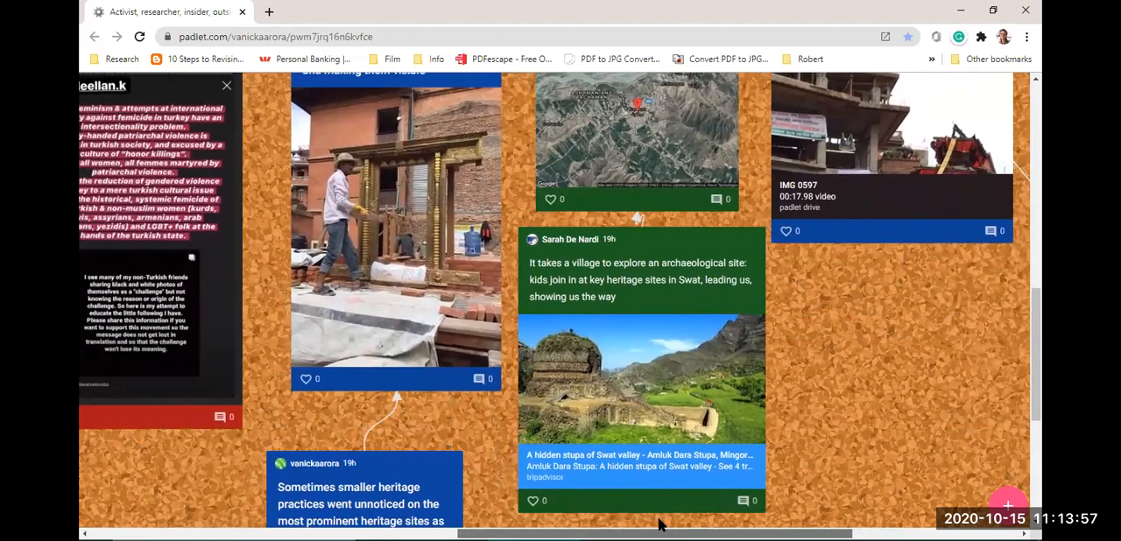
scroll("left", 3)
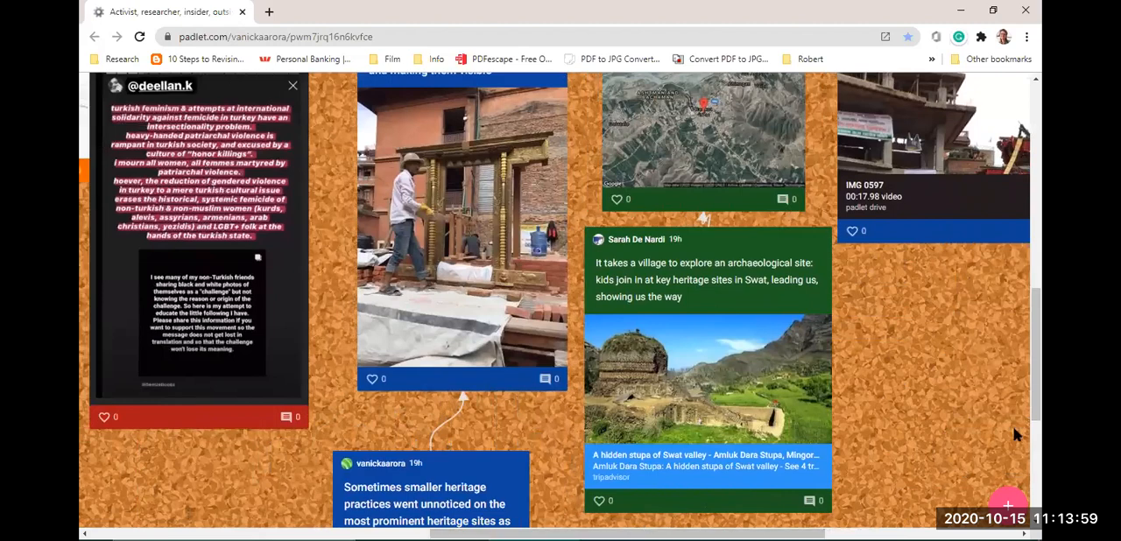
scroll("down", 3)
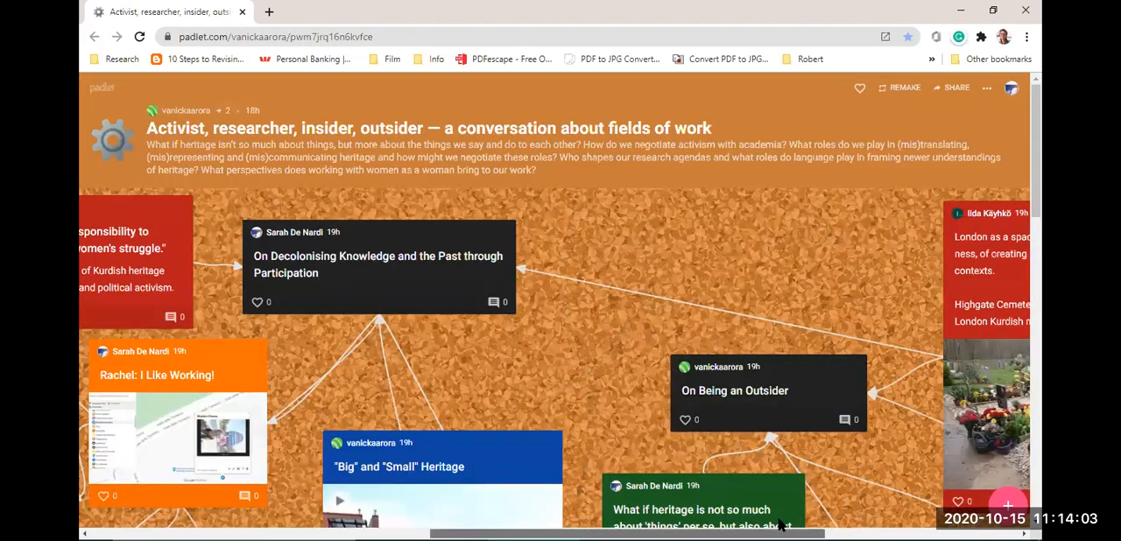
scroll("right", 3)
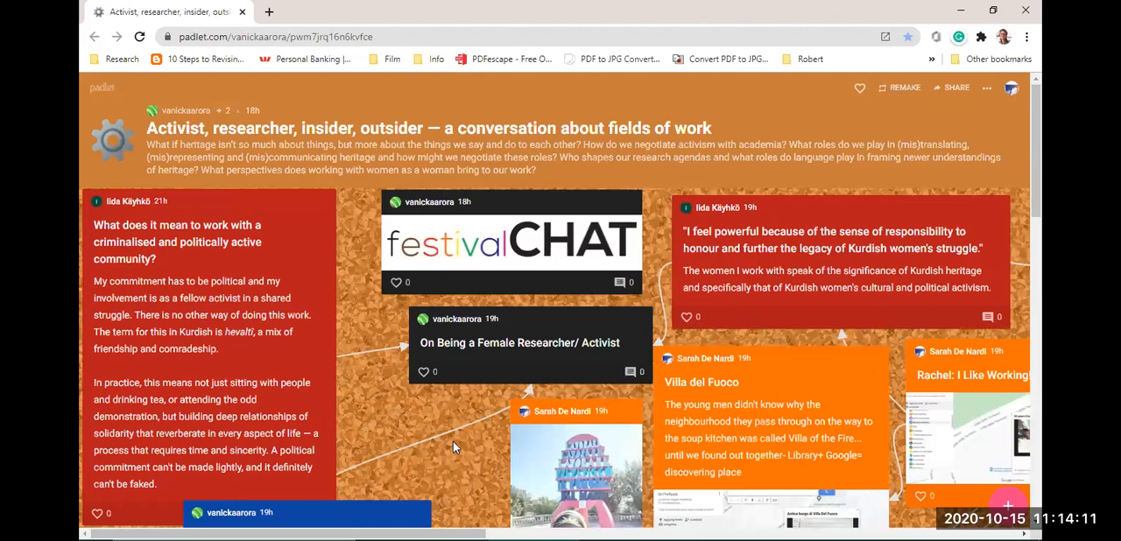
mouse_move(528, 386)
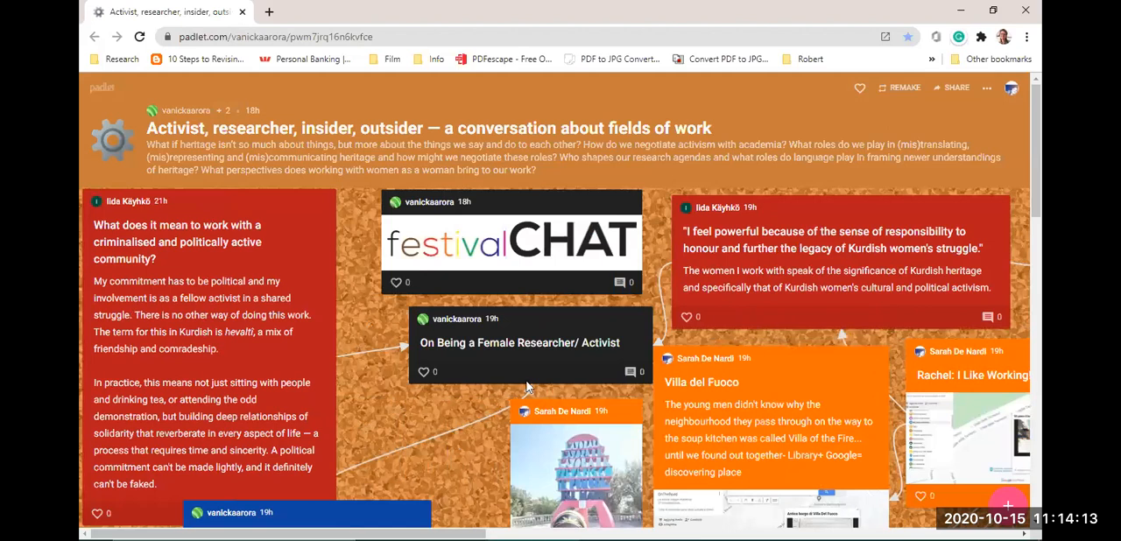
mouse_move(454, 508)
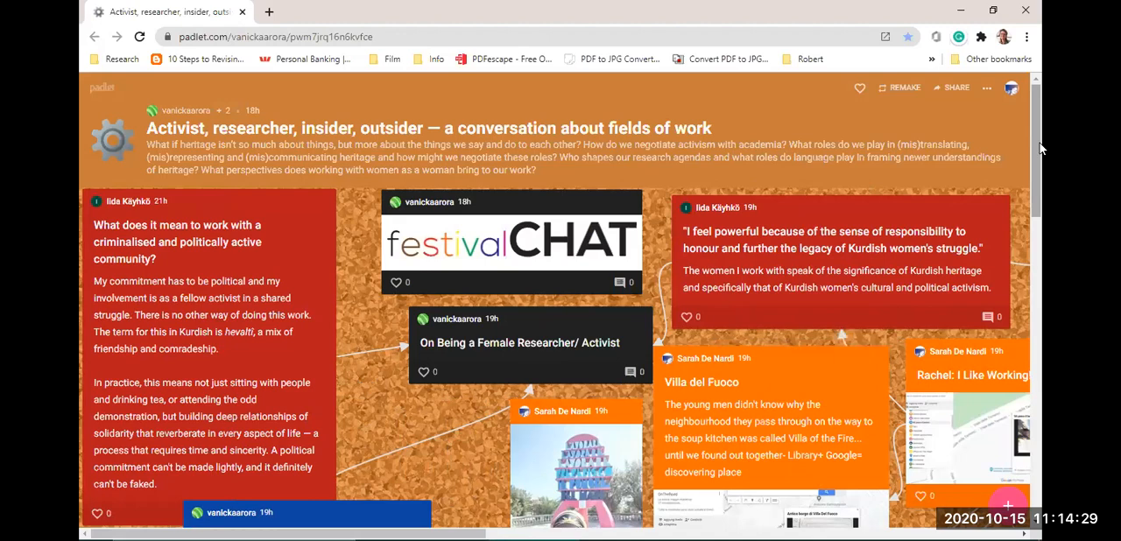
mouse_move(1038, 145)
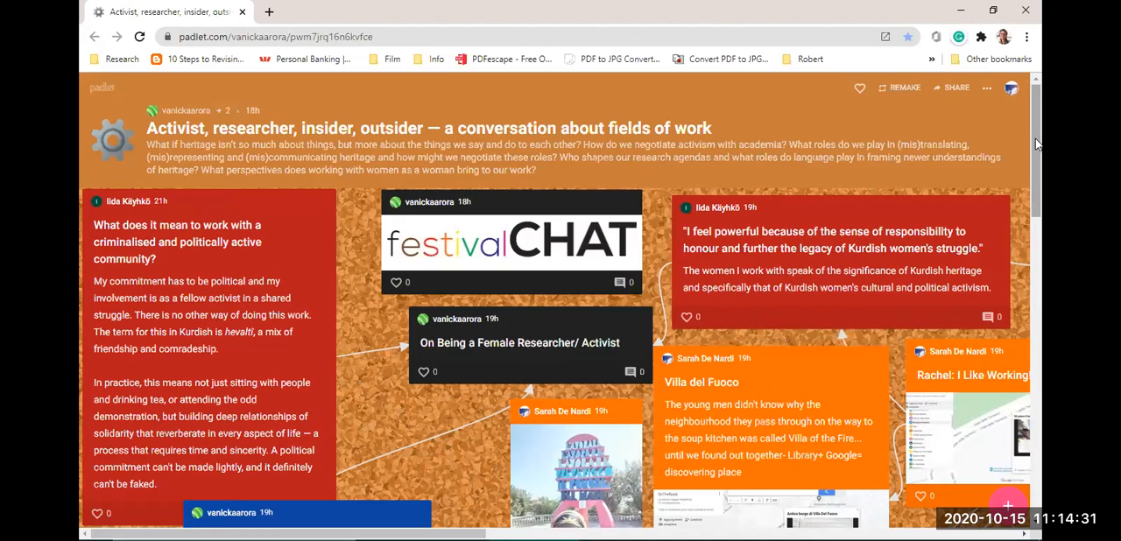
scroll("down", 3)
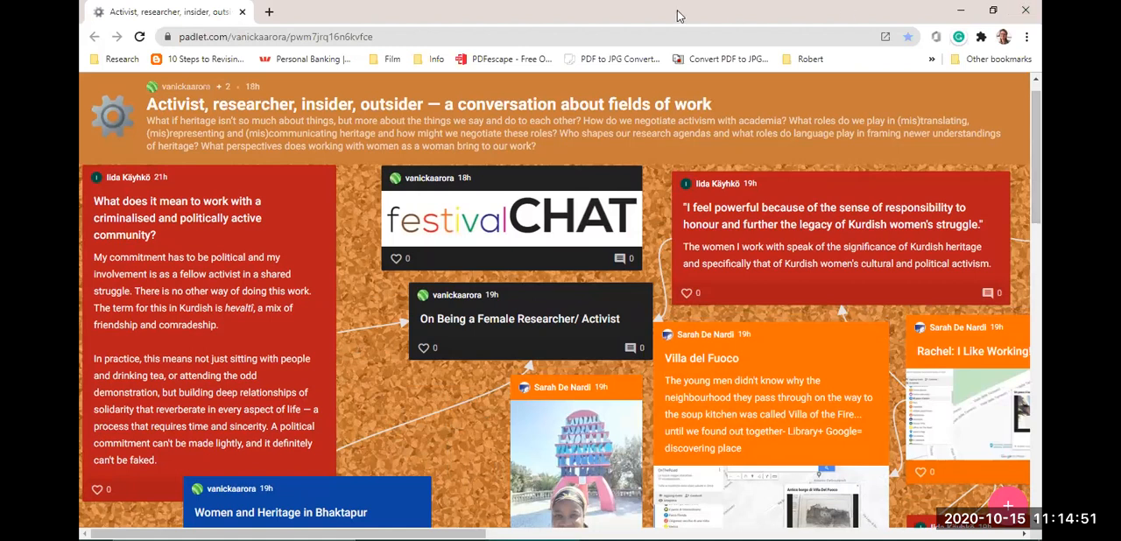
mouse_move(460, 524)
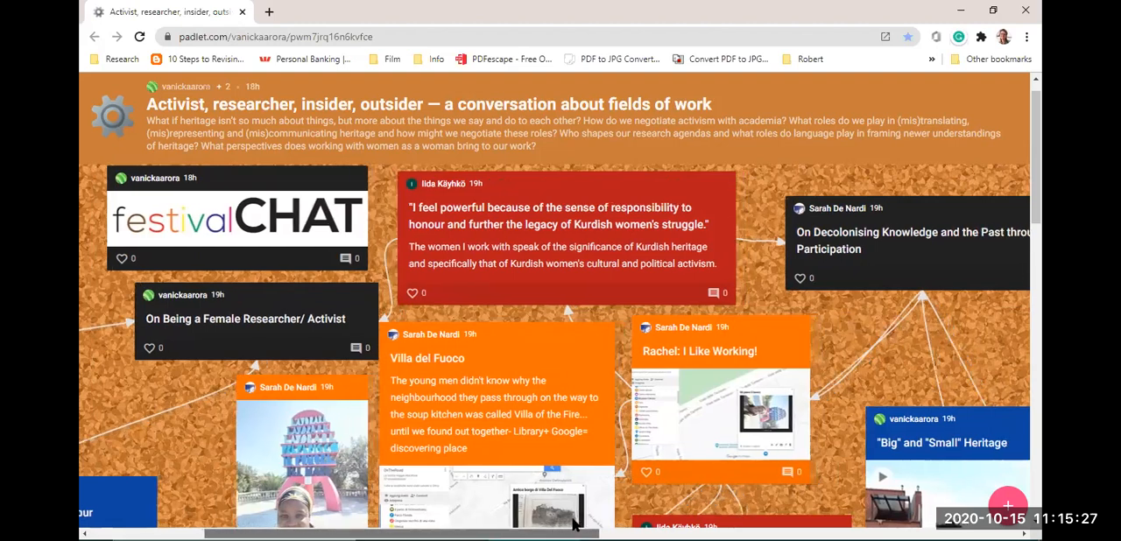
Pan right to On Decolonising Knowledge beside festivalCHAT and Villa del Fuoco.
scroll("right", 3)
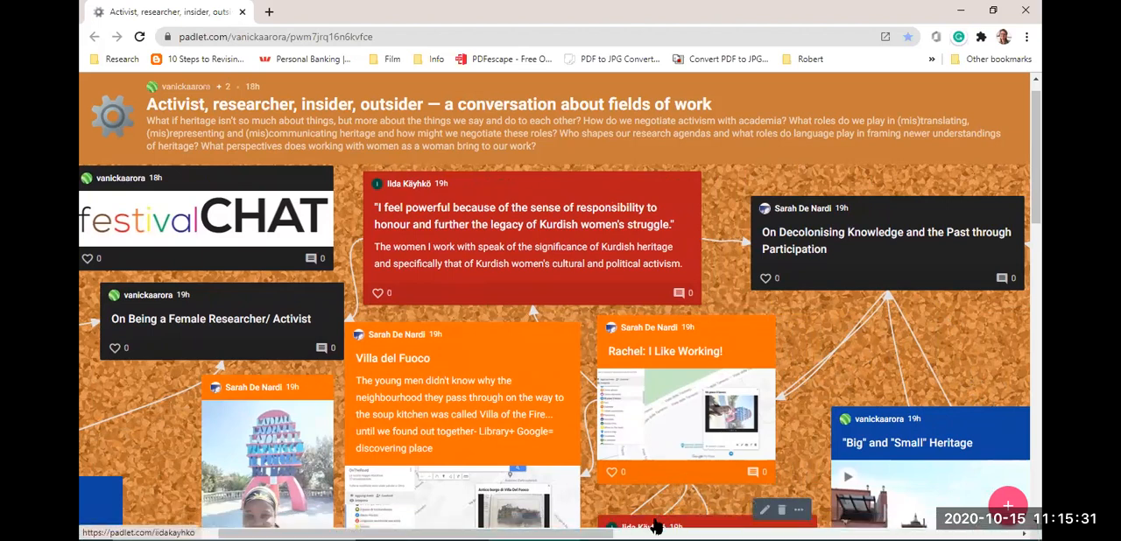
mouse_move(868, 387)
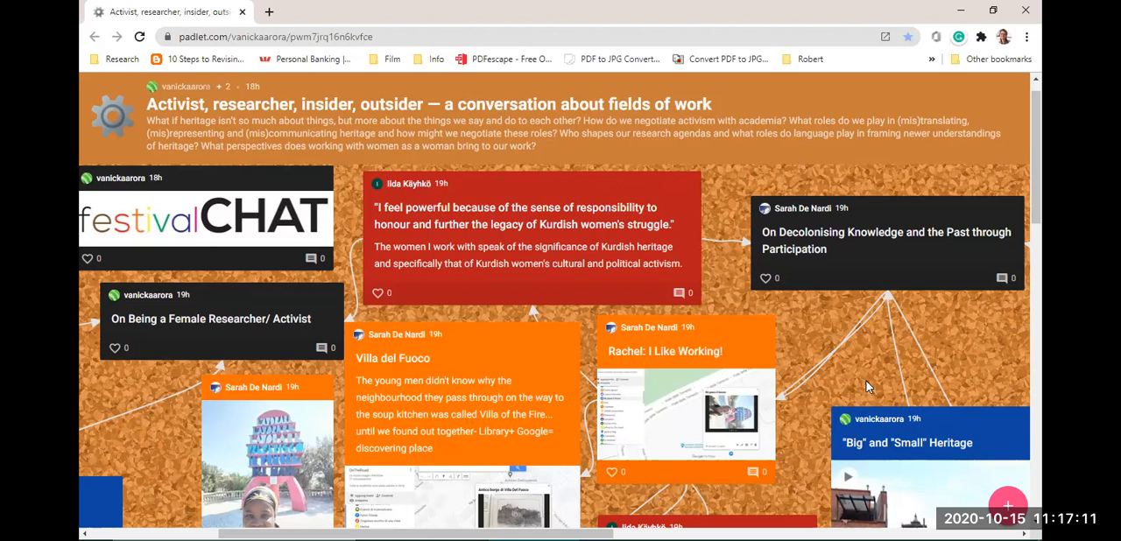
mouse_move(982, 379)
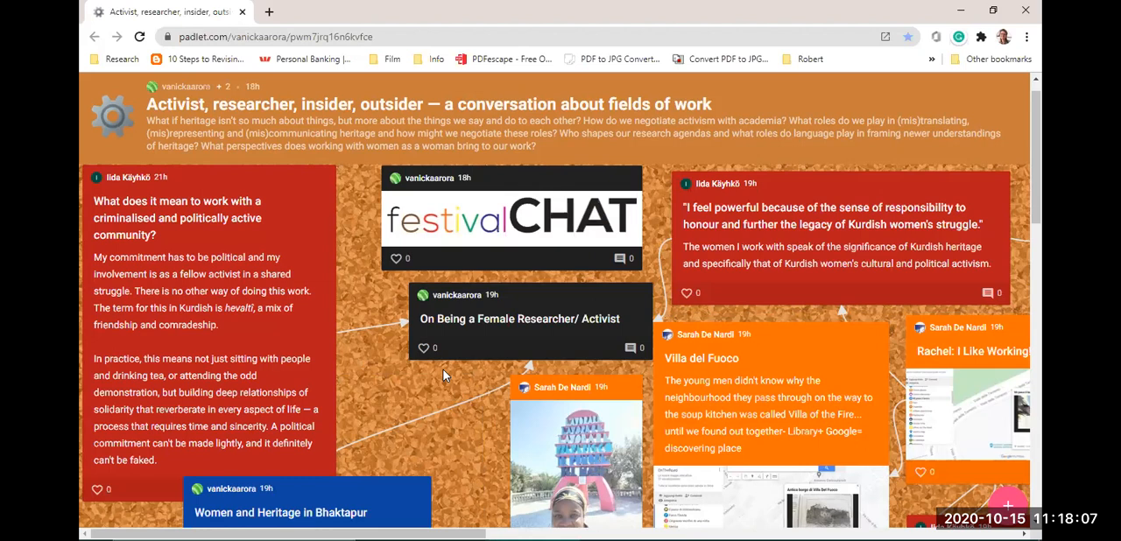
mouse_move(488, 388)
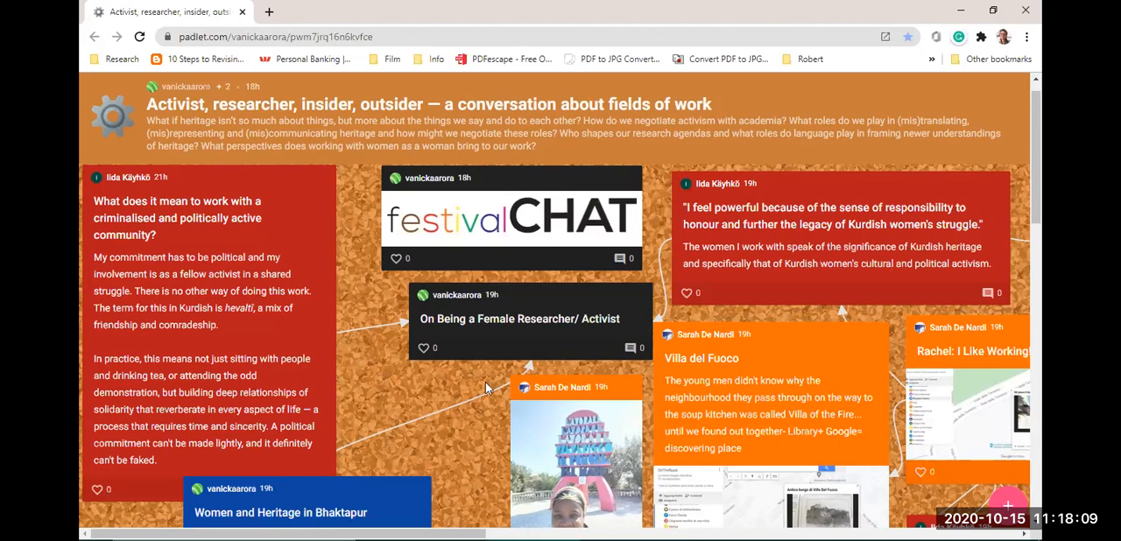
mouse_move(516, 525)
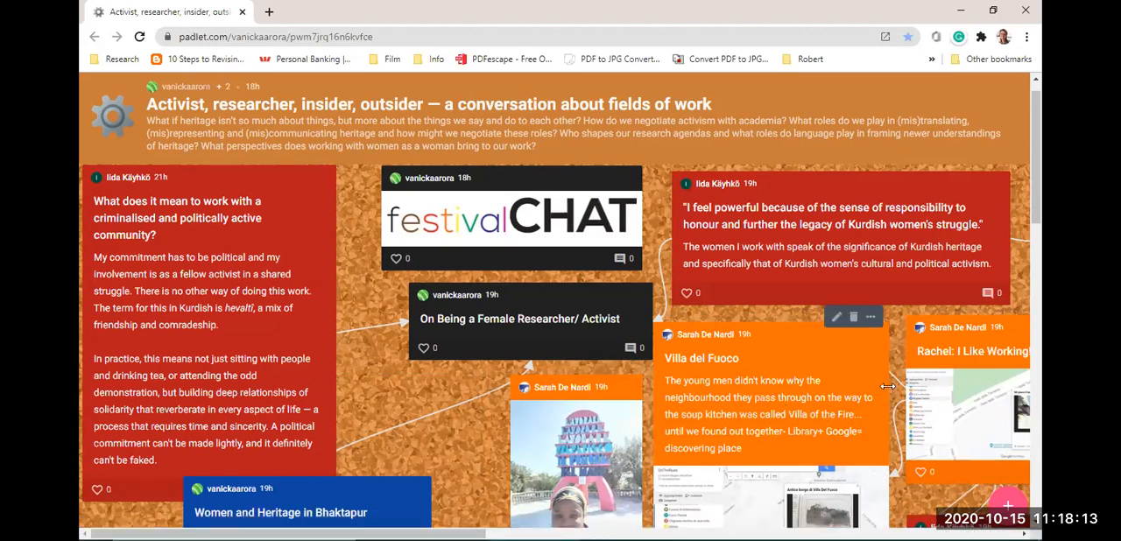
mouse_move(493, 486)
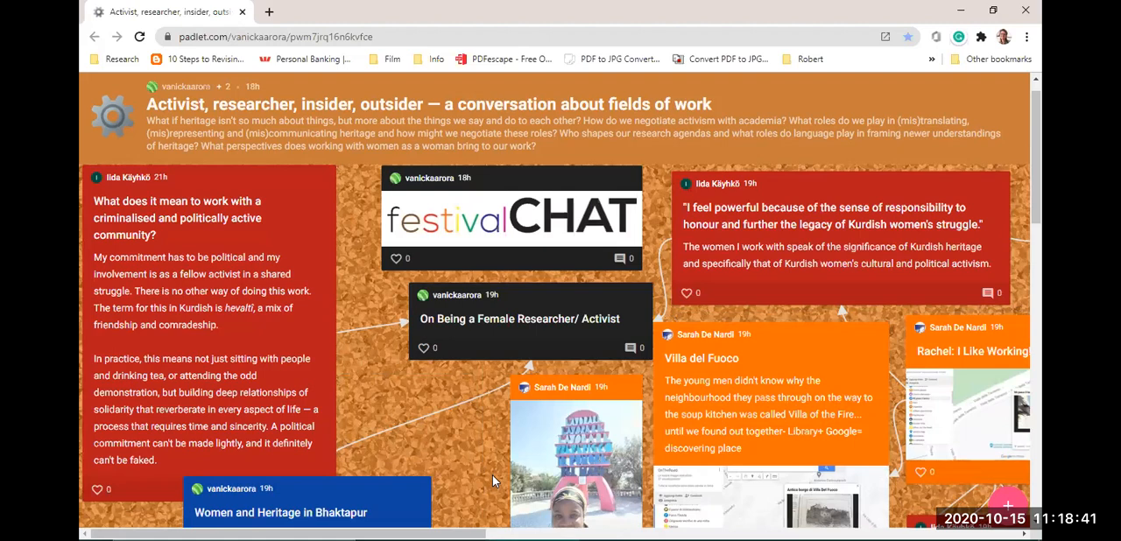
Scroll to the lower-left posts: Women and Heritage in Bhaktapur and Changing places.
scroll("down", 3)
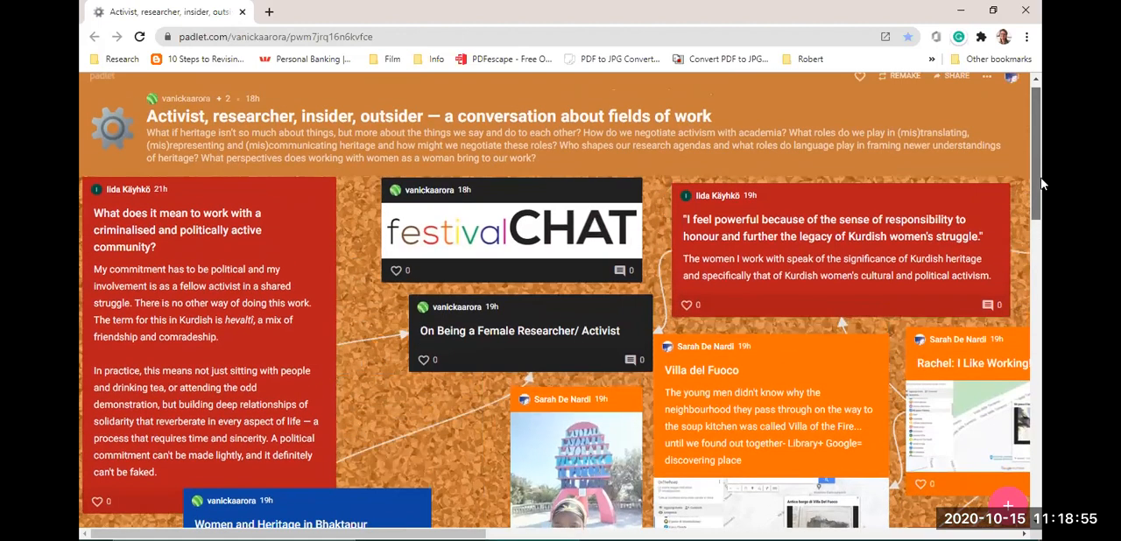
scroll("down", 3)
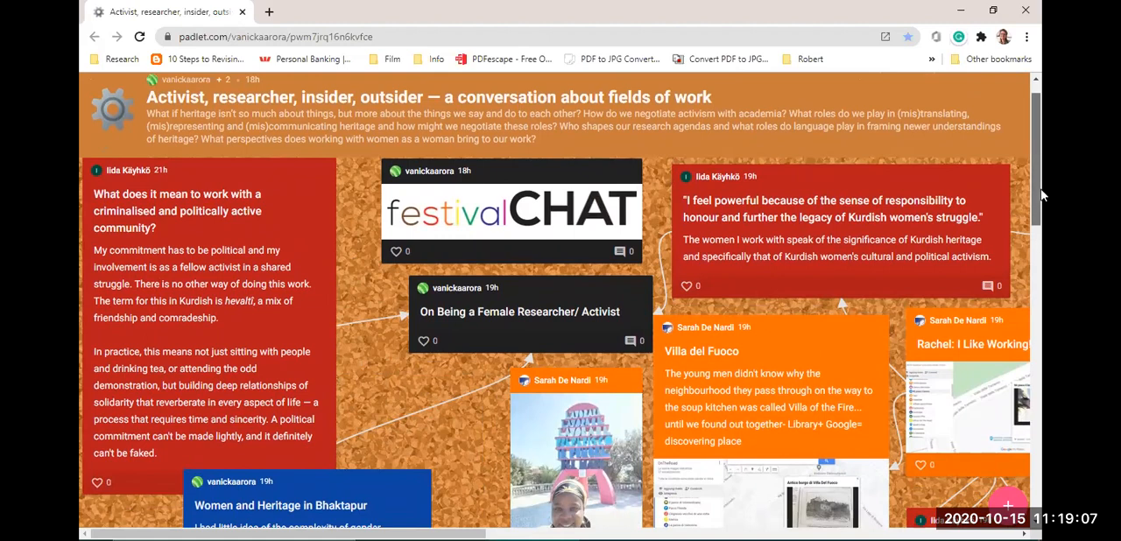
scroll("down", 3)
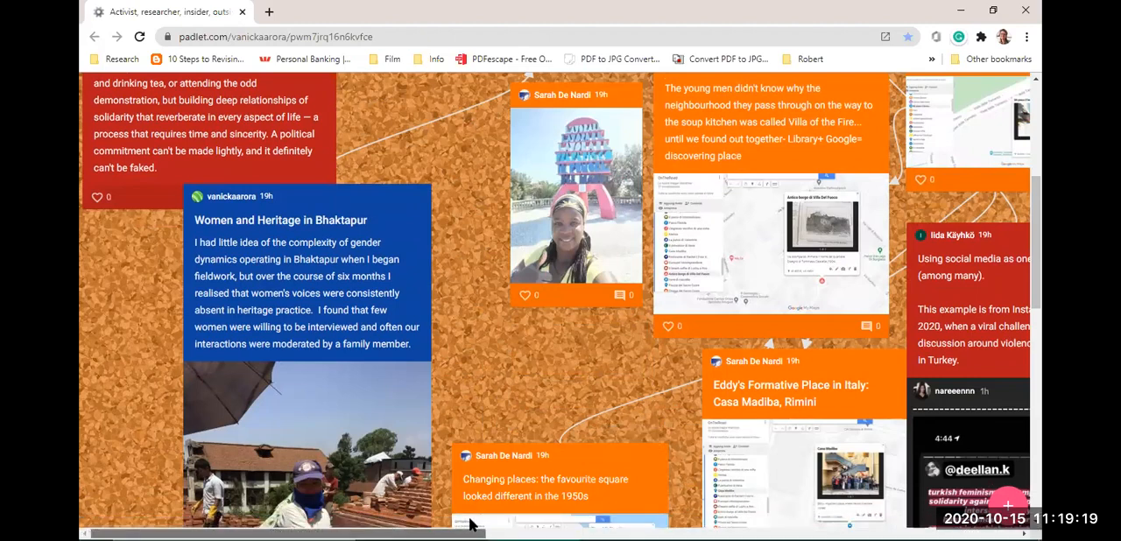
Scroll down and right toward the social media and smaller heritage practices posts.
scroll("right", 3)
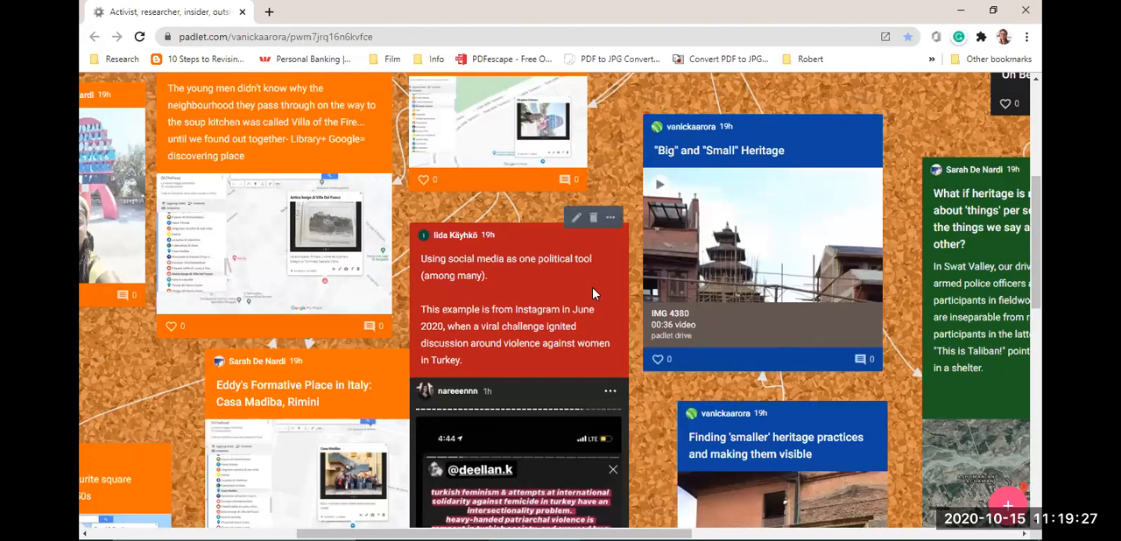
scroll("down", 3)
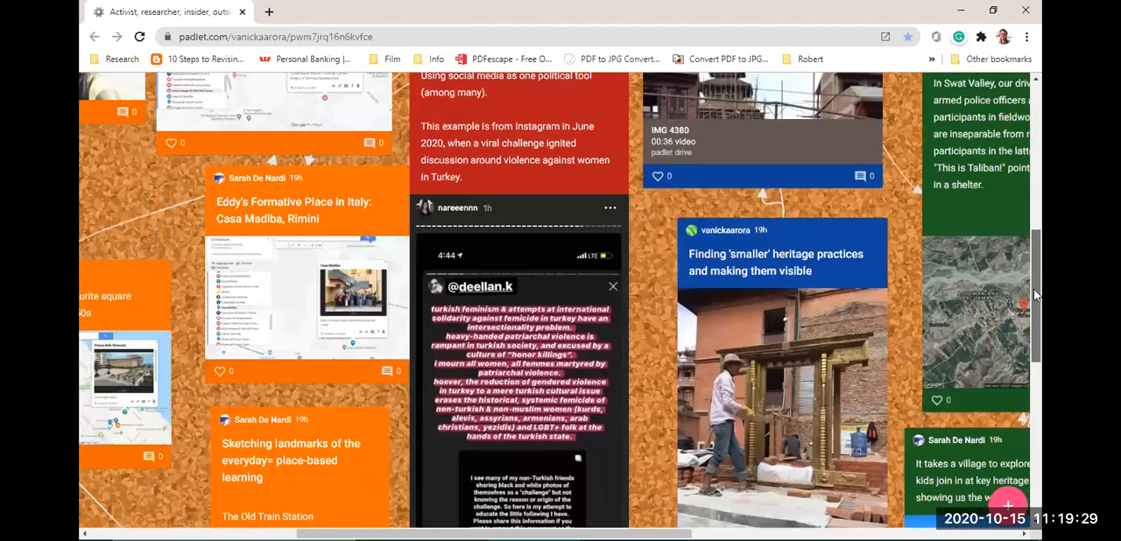
scroll("down", 3)
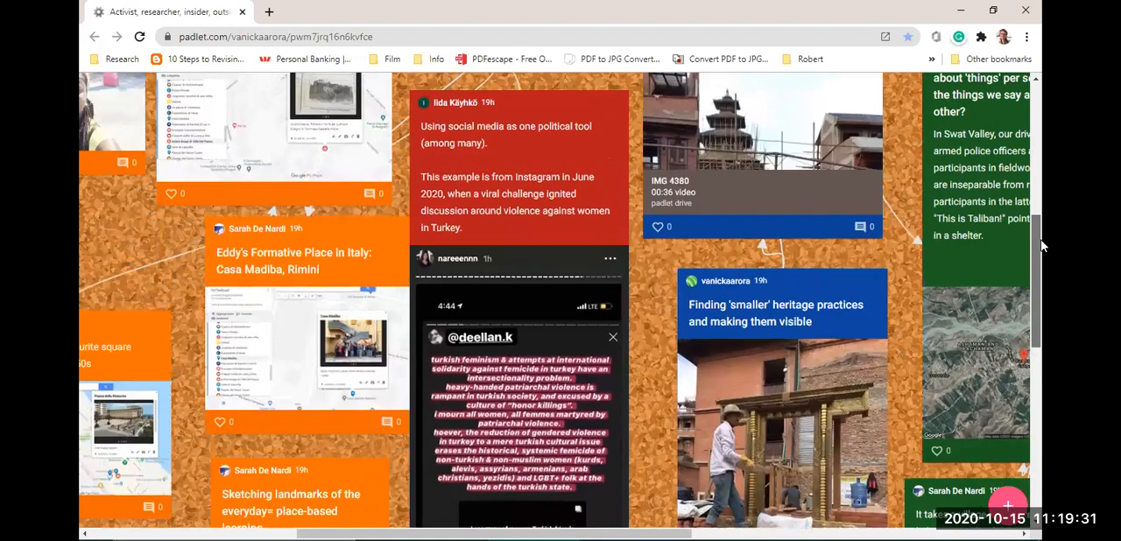
scroll("down", 3)
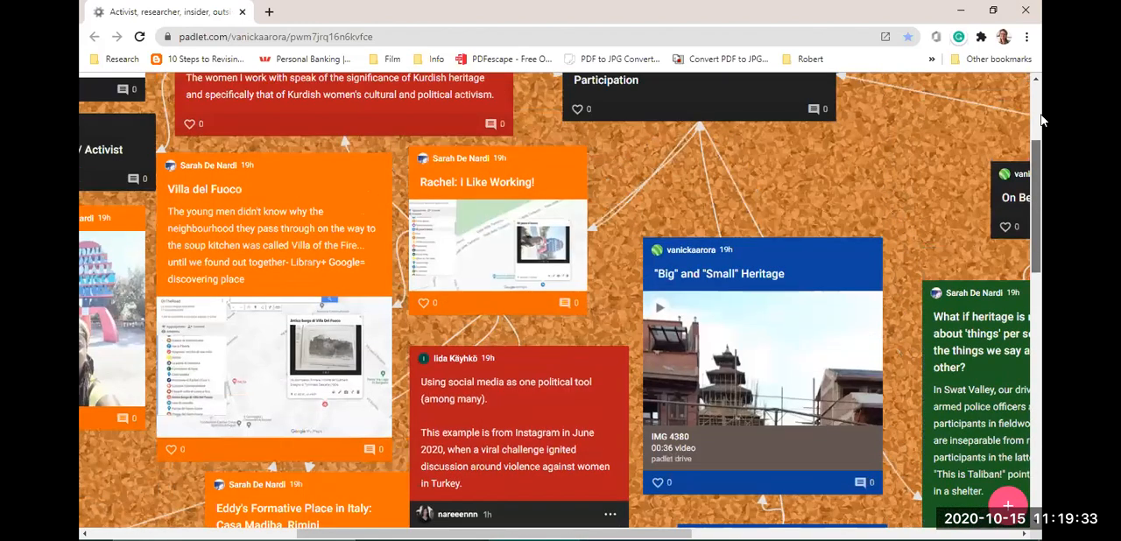
scroll("down", 3)
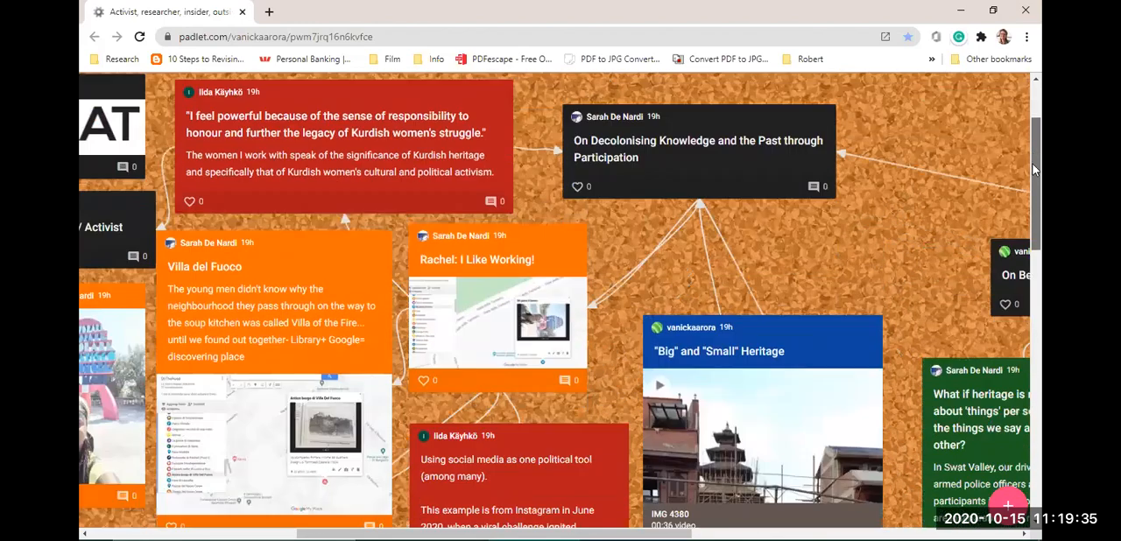
scroll("down", 3)
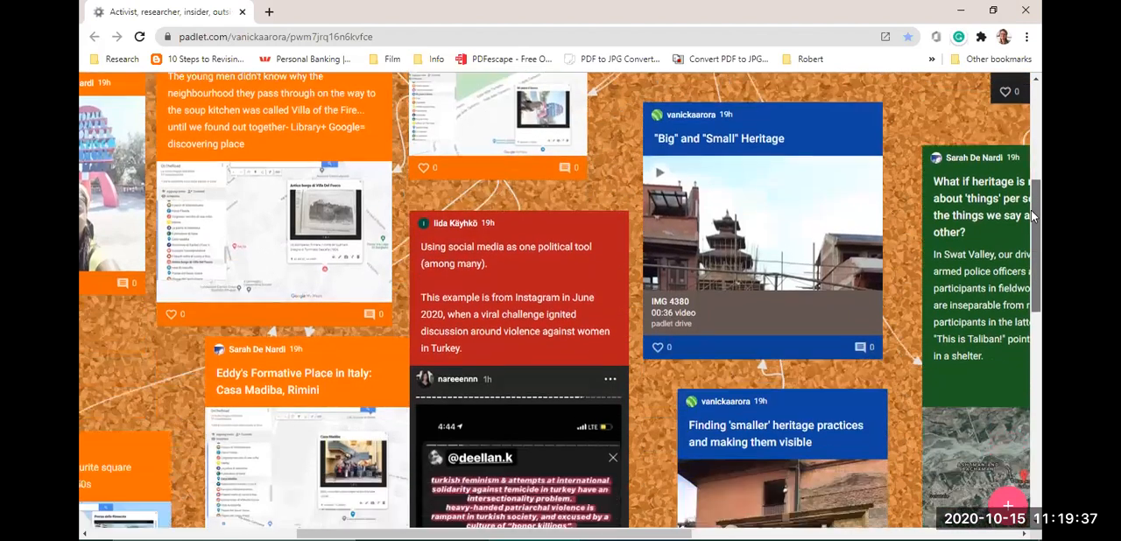
scroll("down", 3)
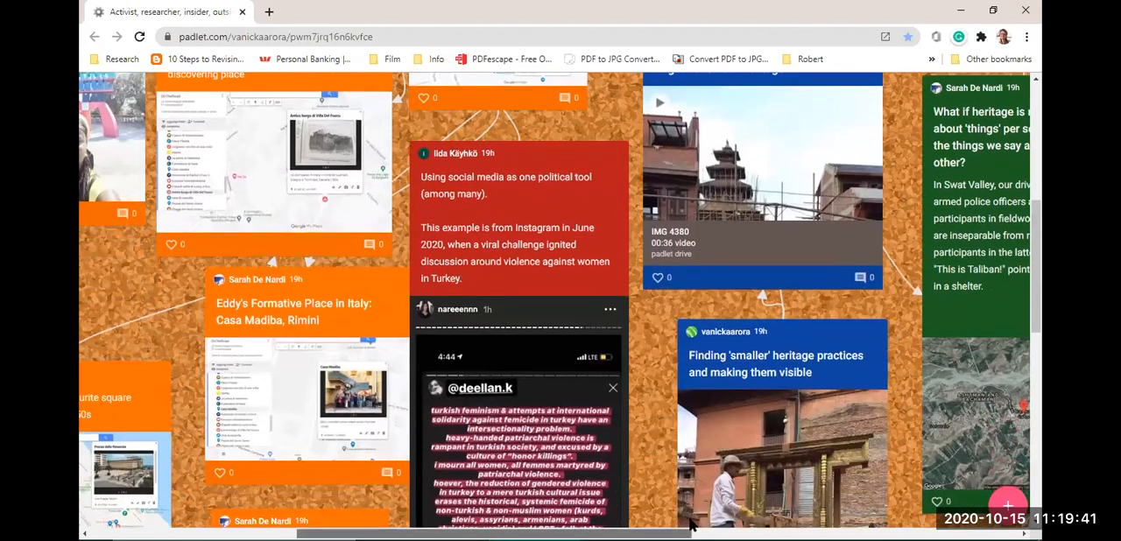
scroll("right", 3)
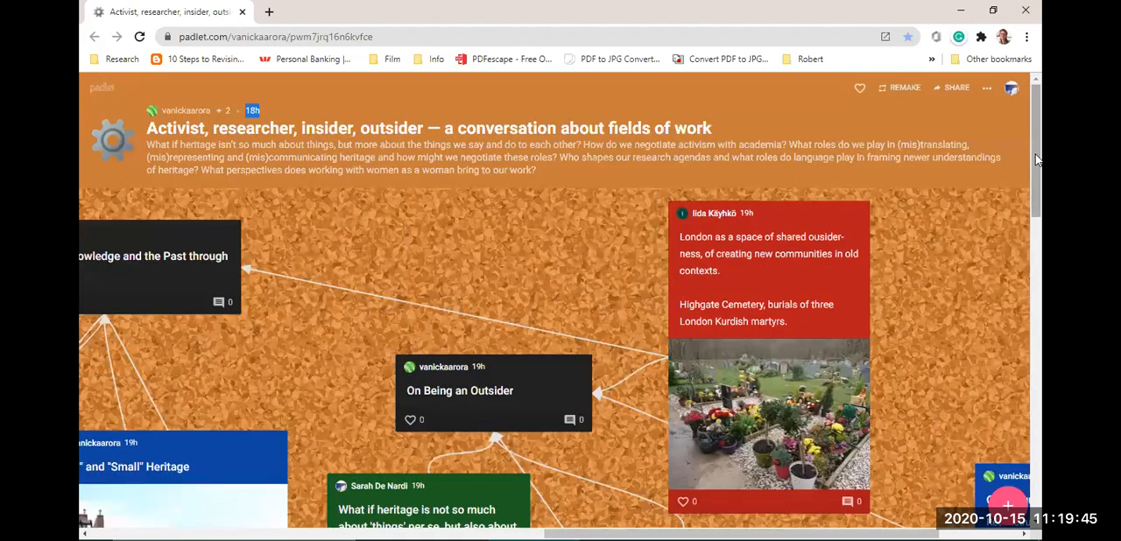
Scroll the board while the title header and On Being an Outsider stay in view.
scroll("down", 3)
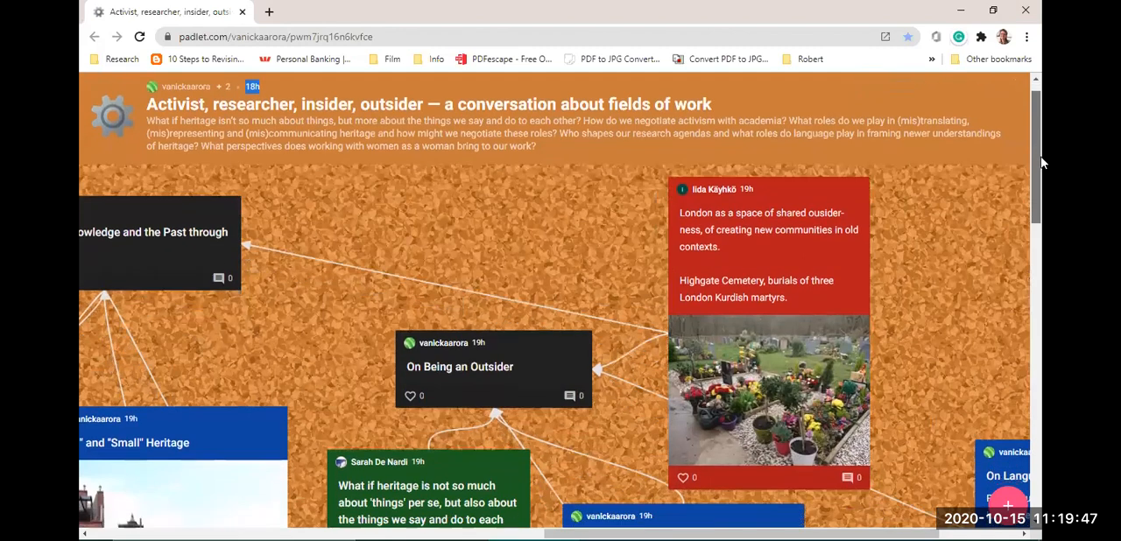
scroll("down", 3)
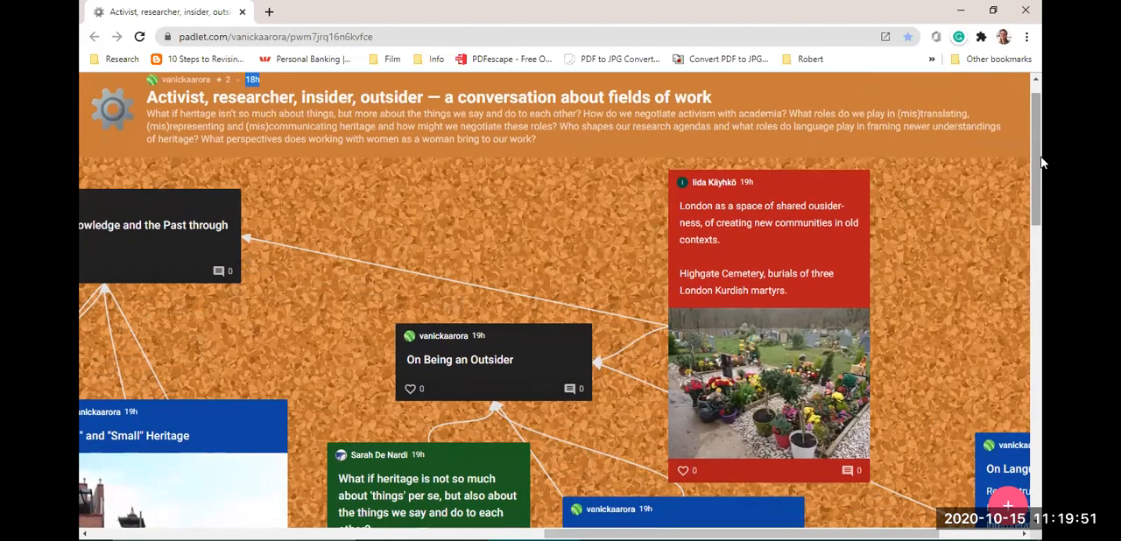
mouse_move(987, 280)
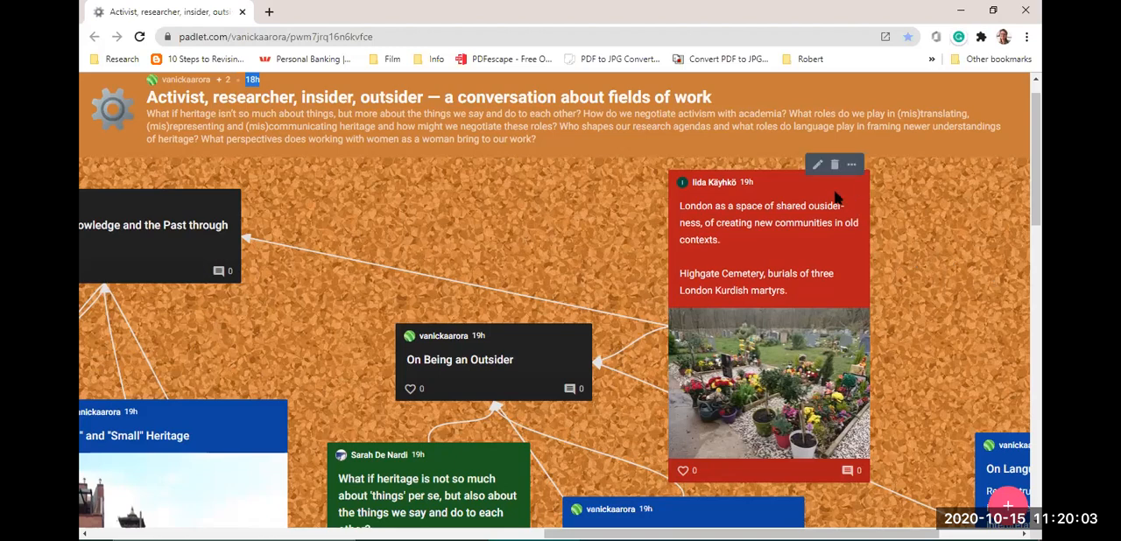
mouse_move(827, 260)
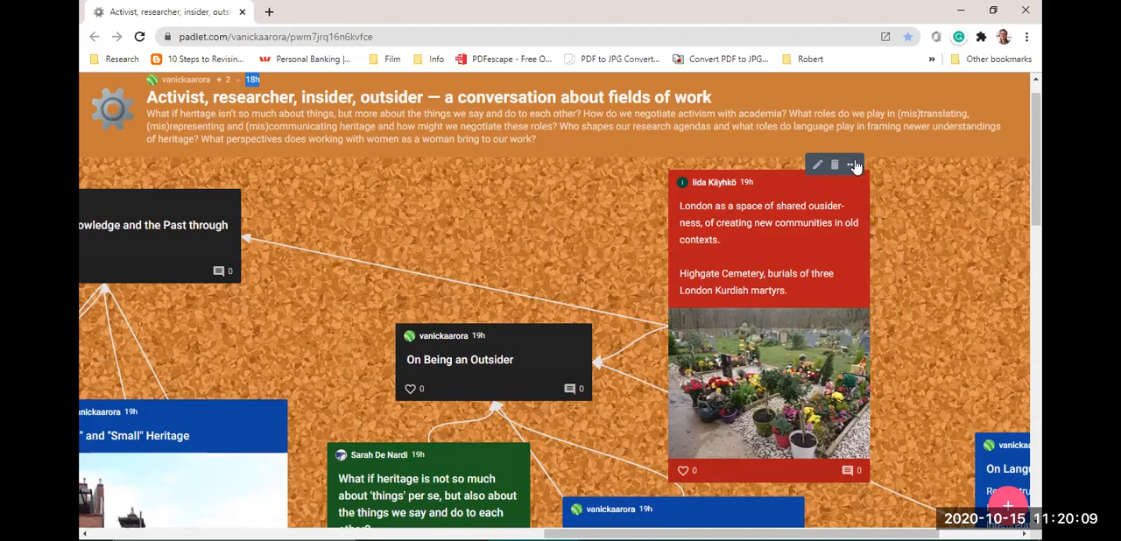
Open the Highgate Cemetery post in full view, scroll through it, and close it.
left_click(853, 166)
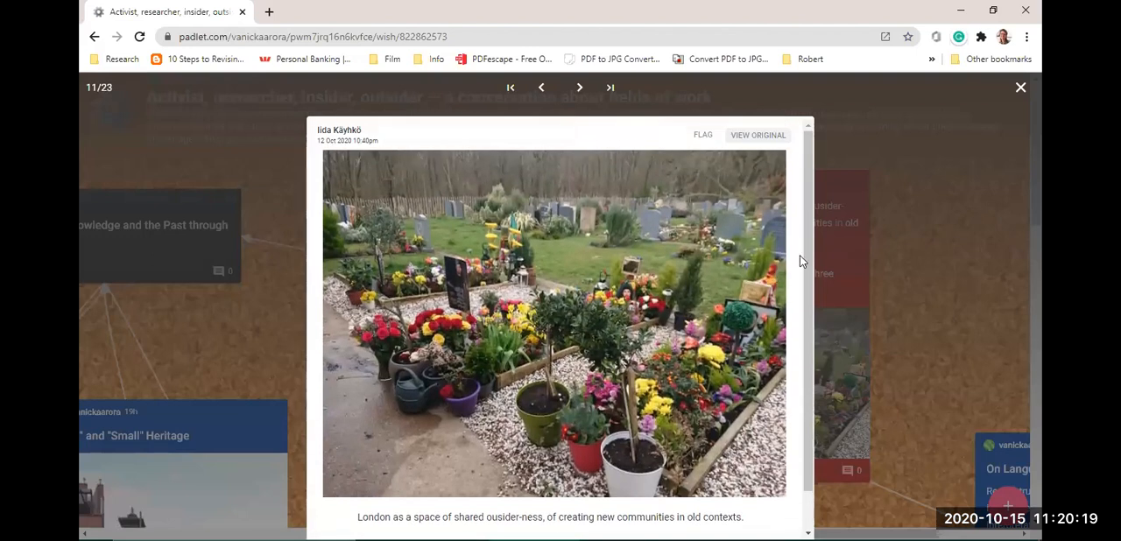
scroll("down", 3)
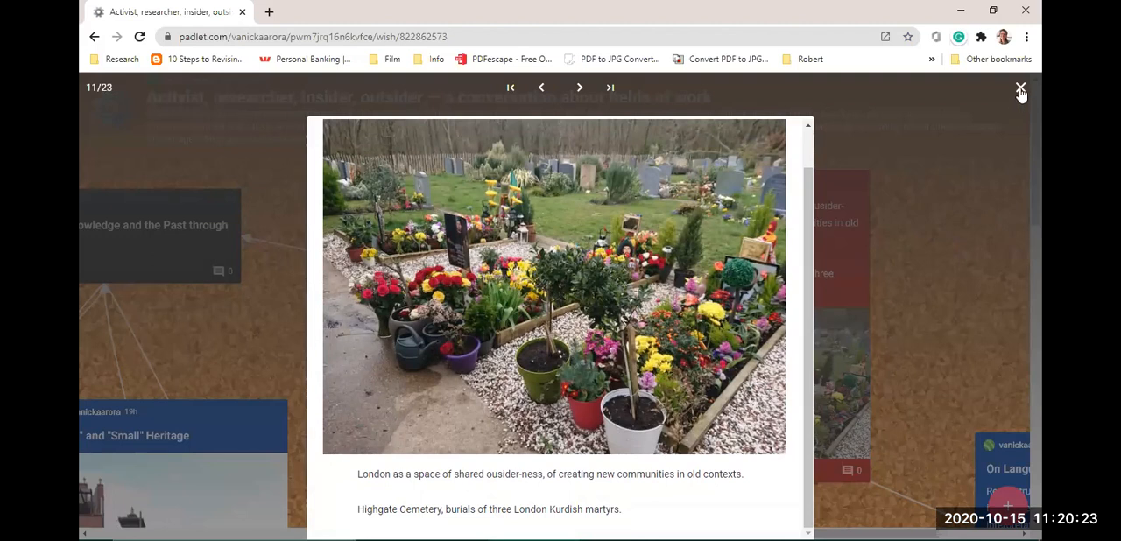
mouse_move(1020, 91)
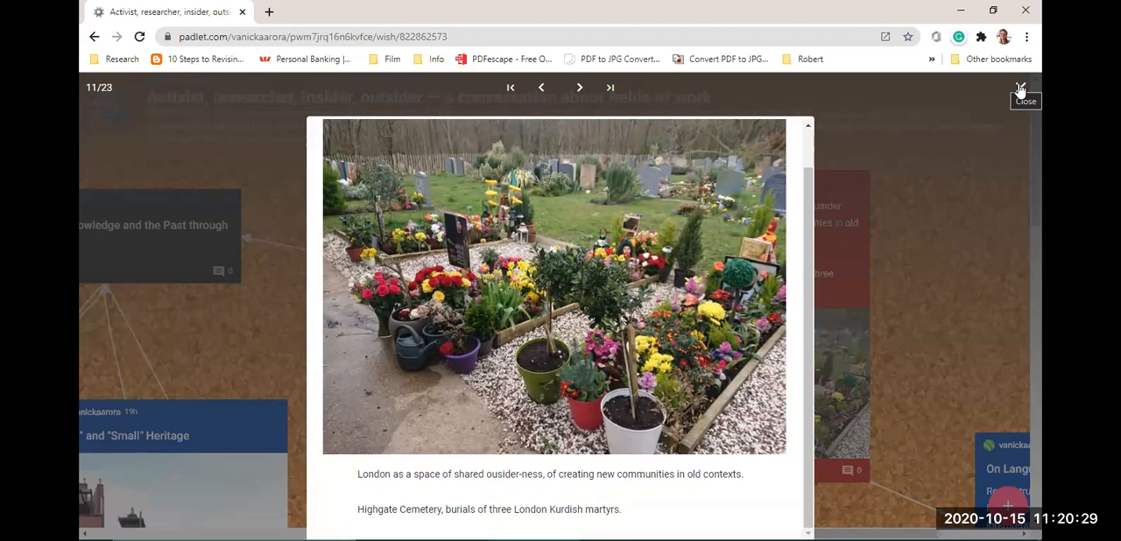
left_click(1022, 88)
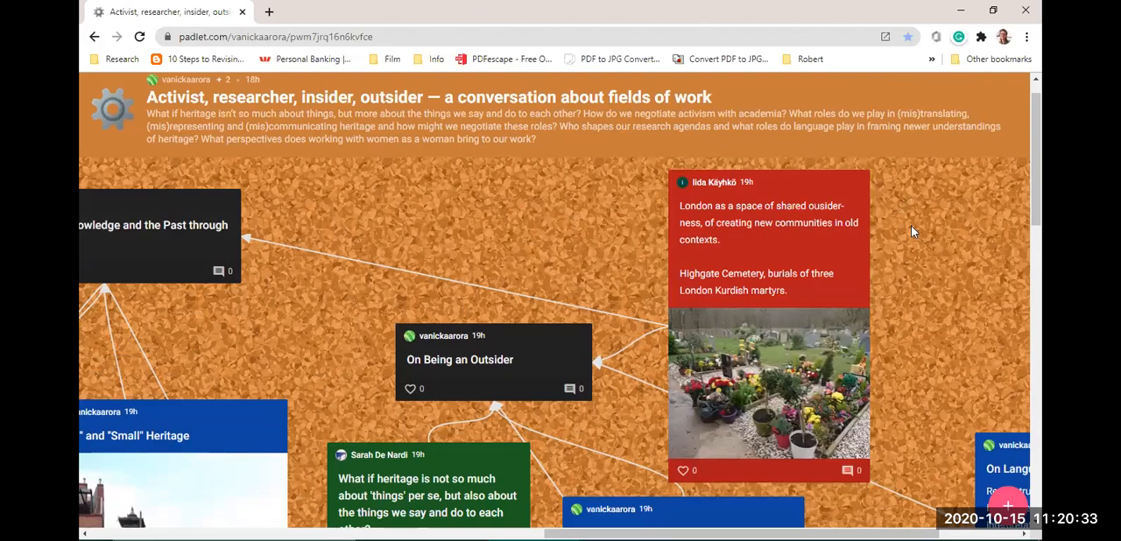
Scroll down toward the Women and Heritage in Bhaktapur and Villa del Fuoco posts.
scroll("down", 3)
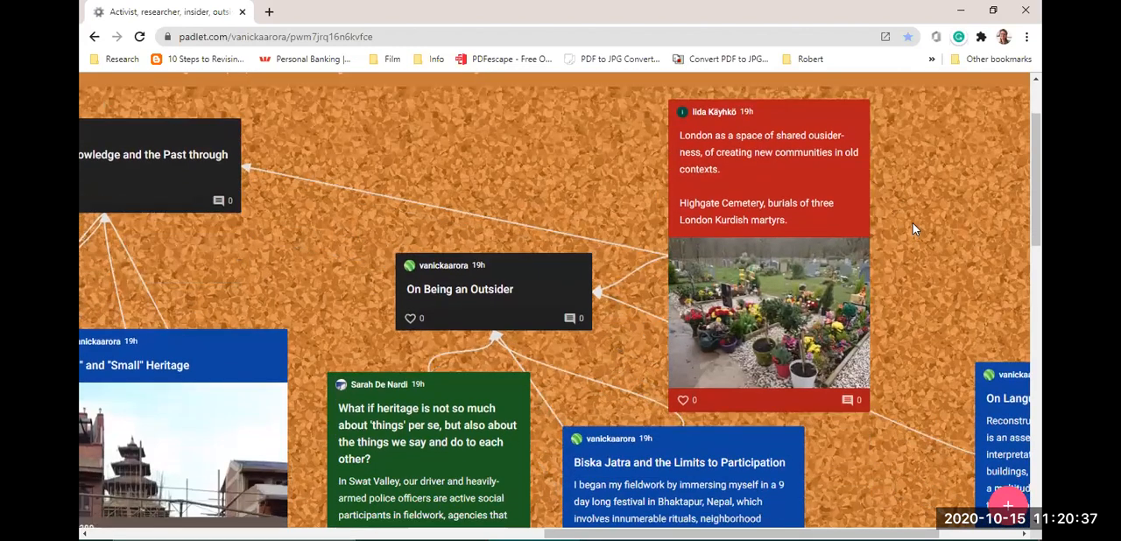
mouse_move(964, 232)
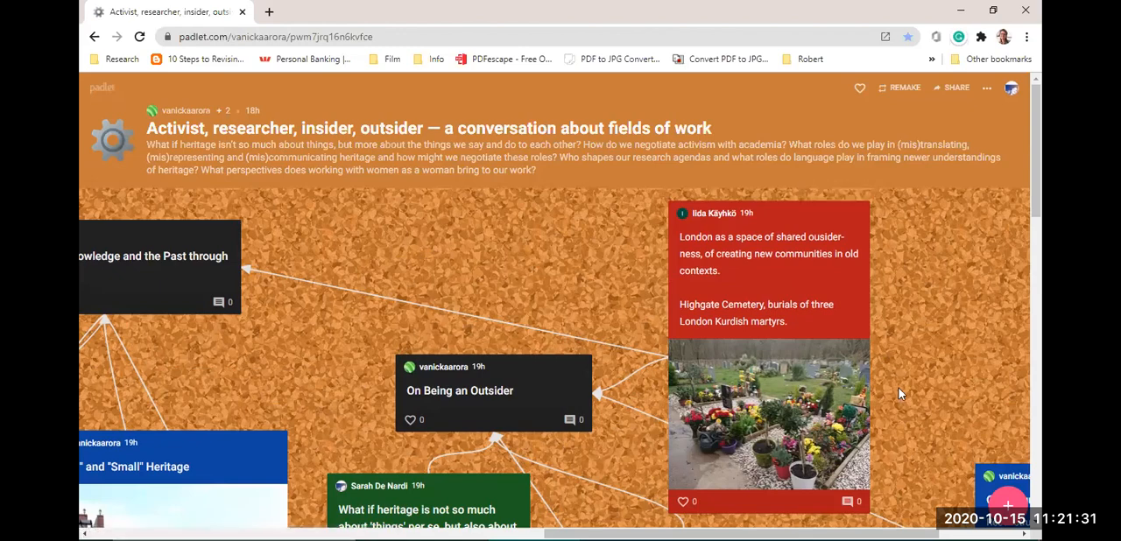
mouse_move(905, 351)
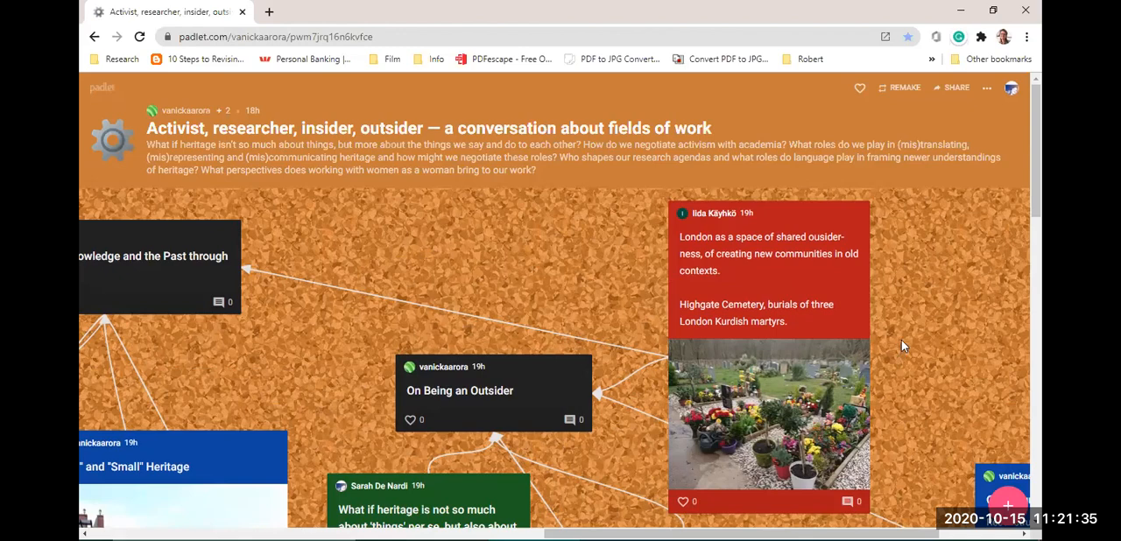
mouse_move(905, 342)
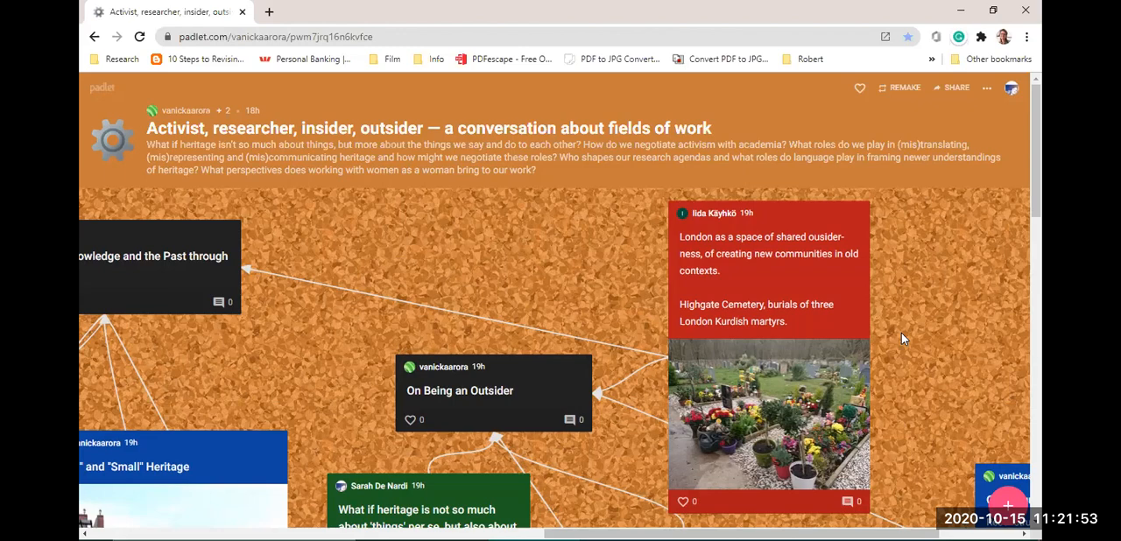
mouse_move(904, 335)
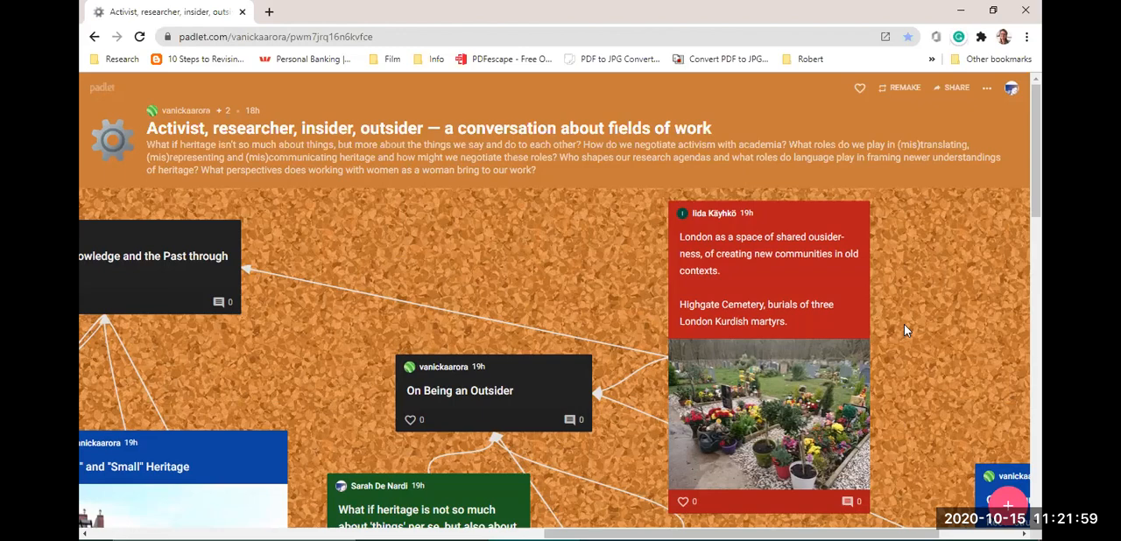
mouse_move(1029, 224)
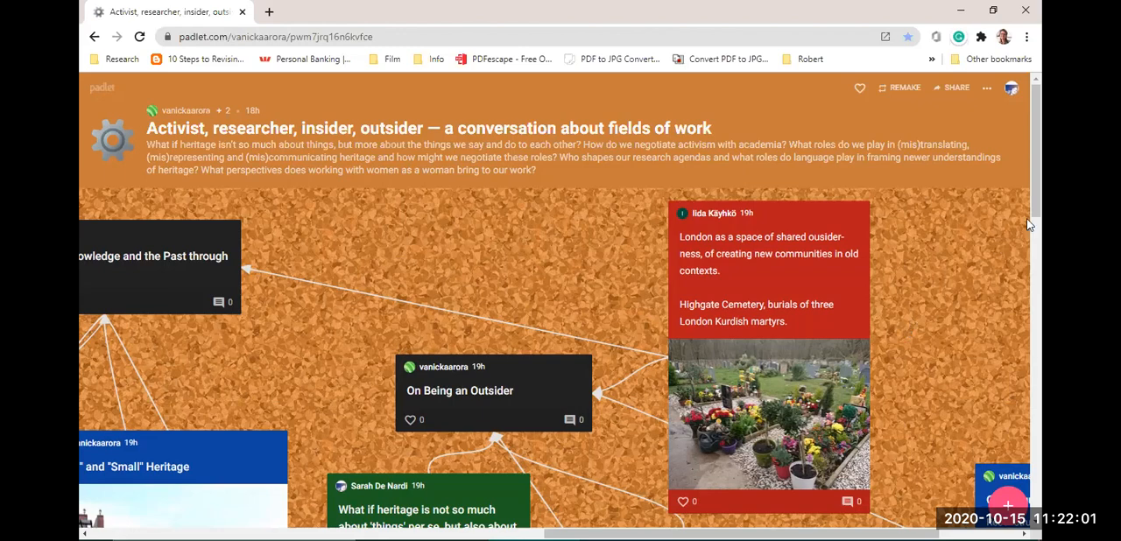
scroll("down", 3)
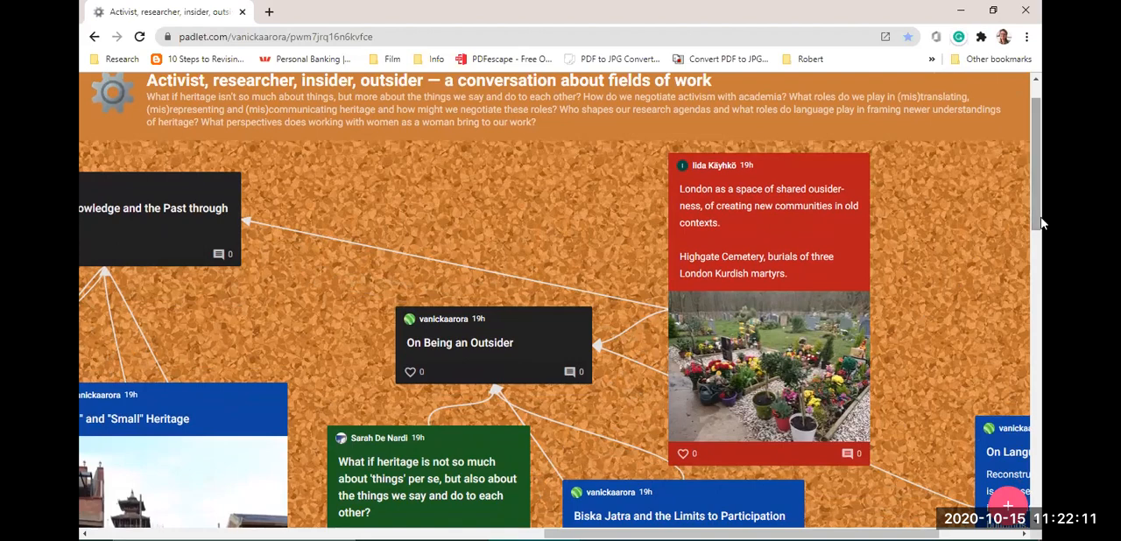
mouse_move(909, 392)
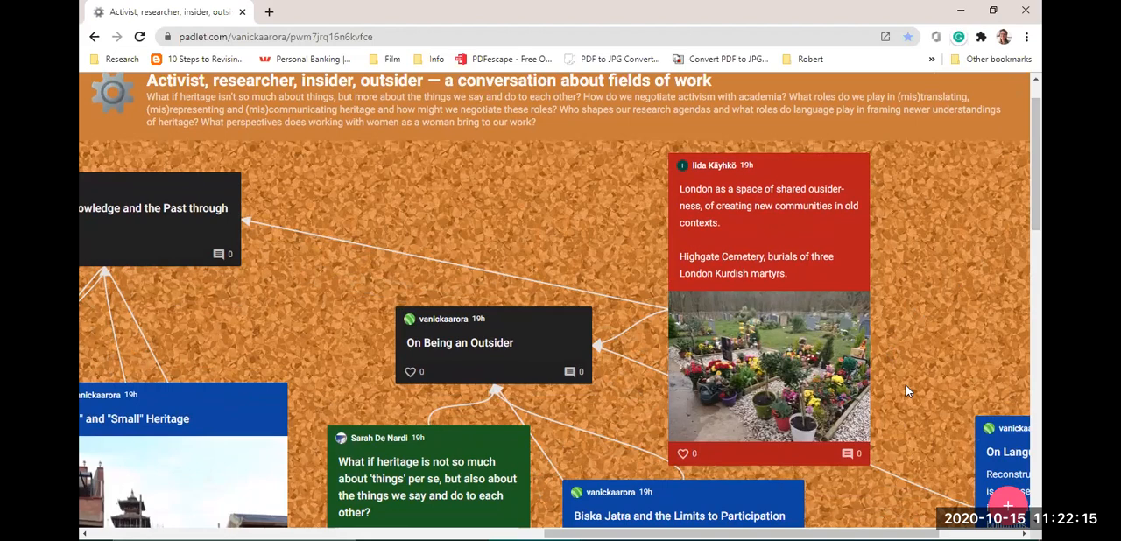
mouse_move(911, 408)
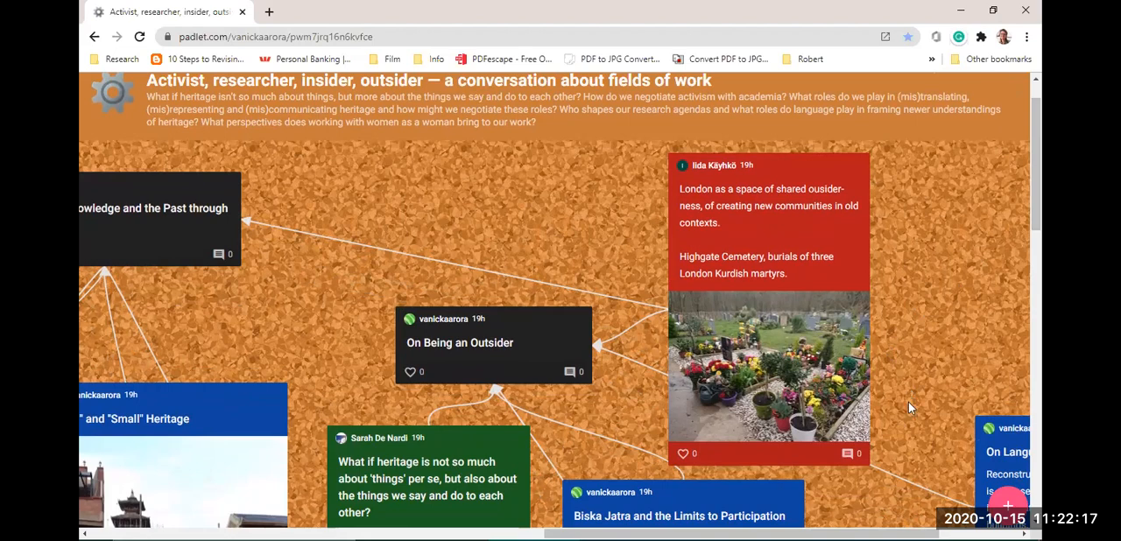
mouse_move(937, 390)
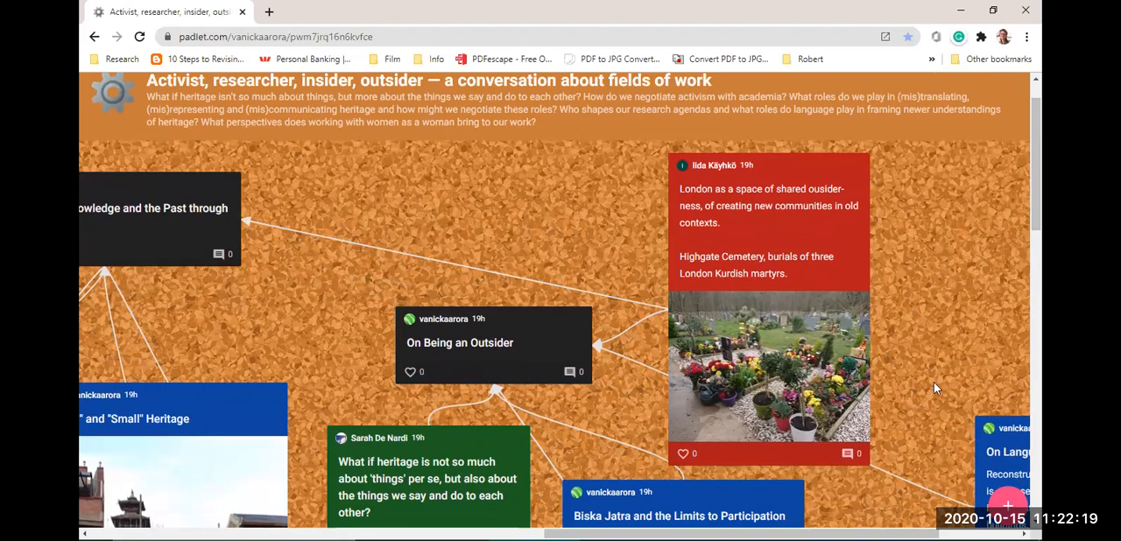
mouse_move(968, 480)
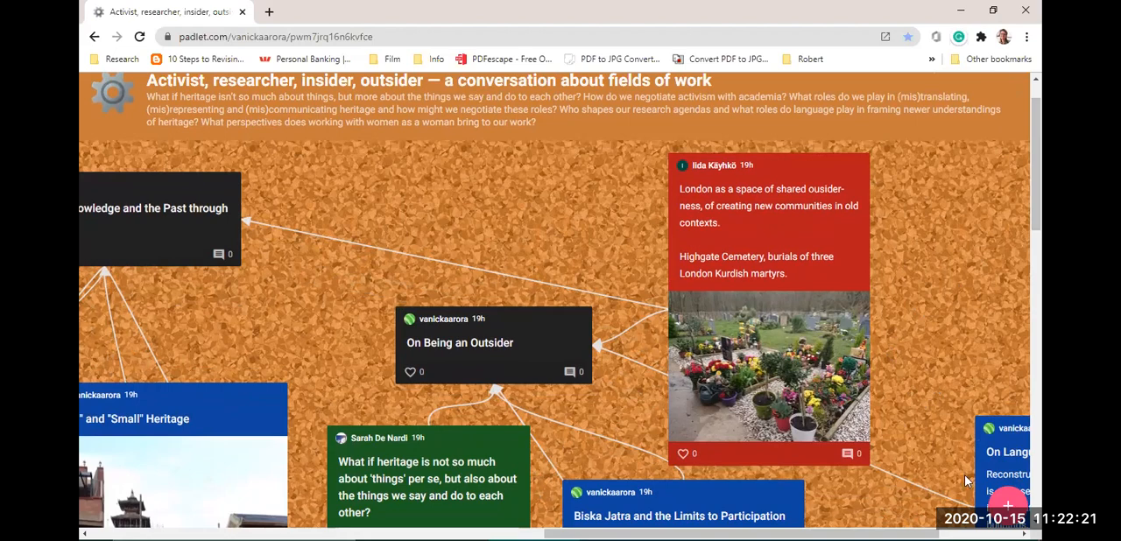
mouse_move(907, 327)
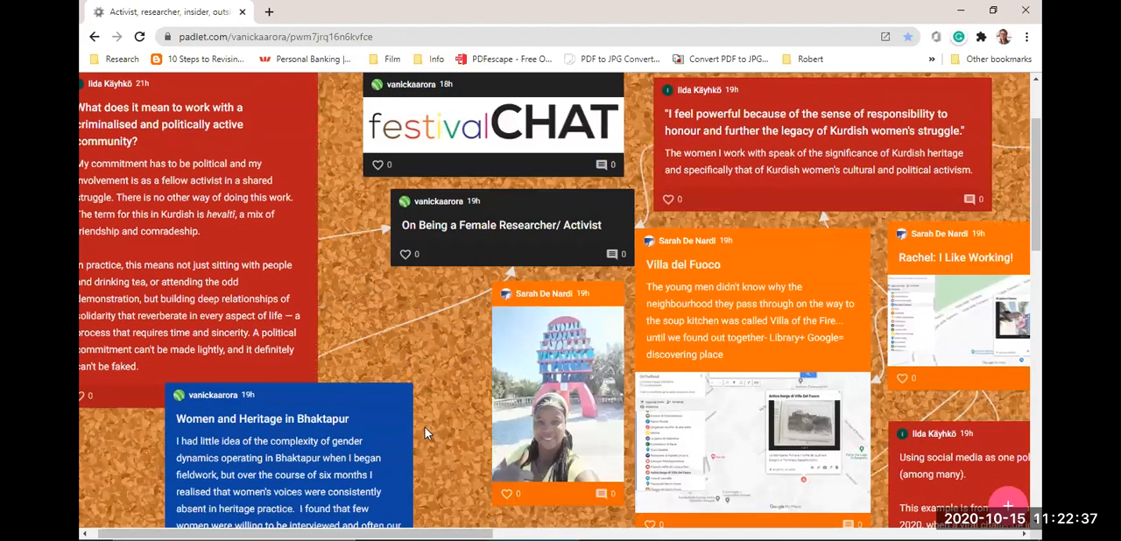
Scroll to the Women and Heritage in Bhaktapur post and open its three-dot options menu.
scroll("down", 3)
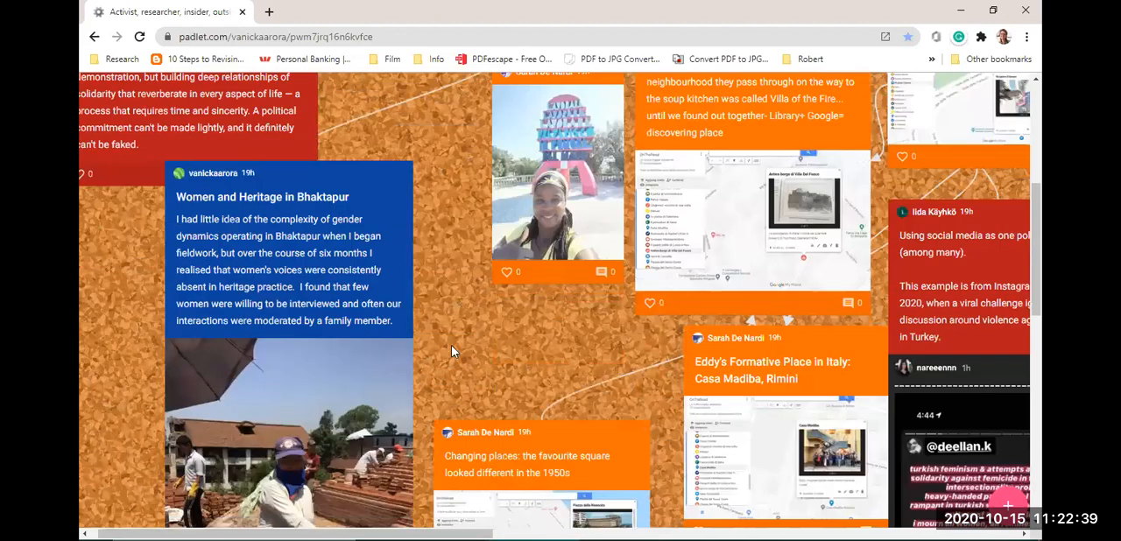
scroll("down", 3)
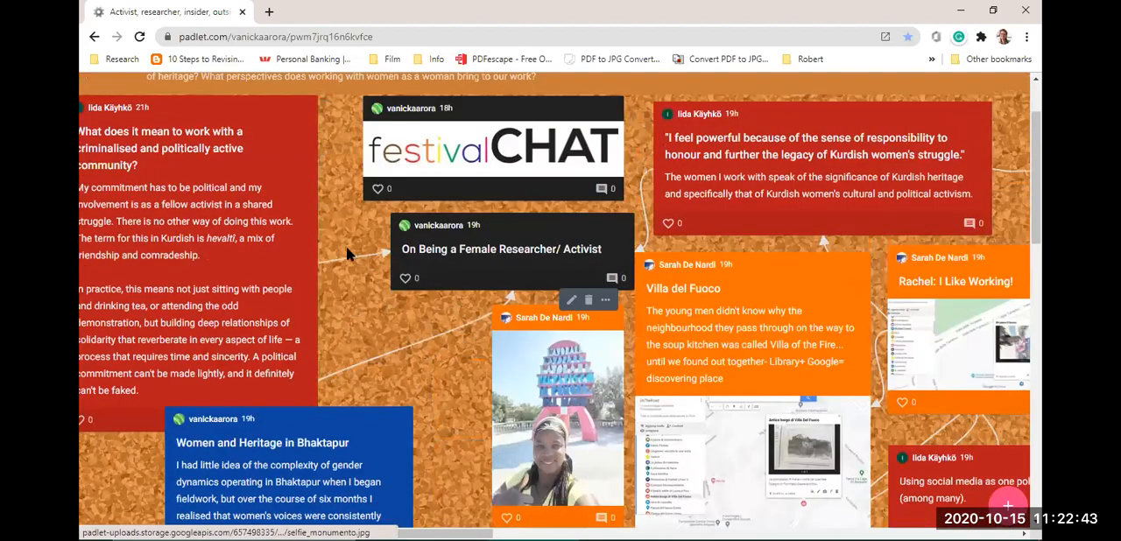
scroll("down", 3)
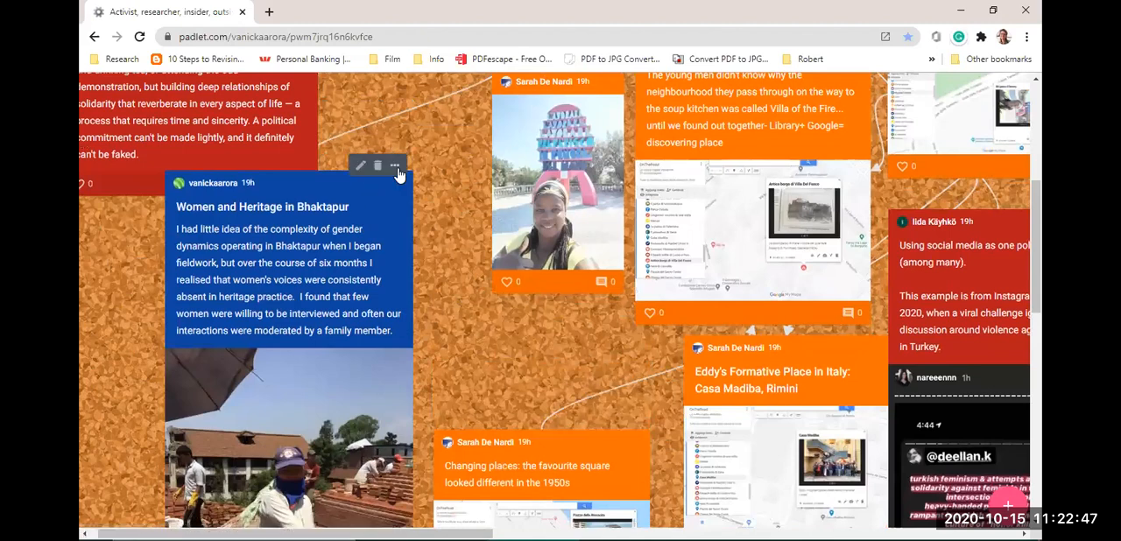
left_click(393, 166)
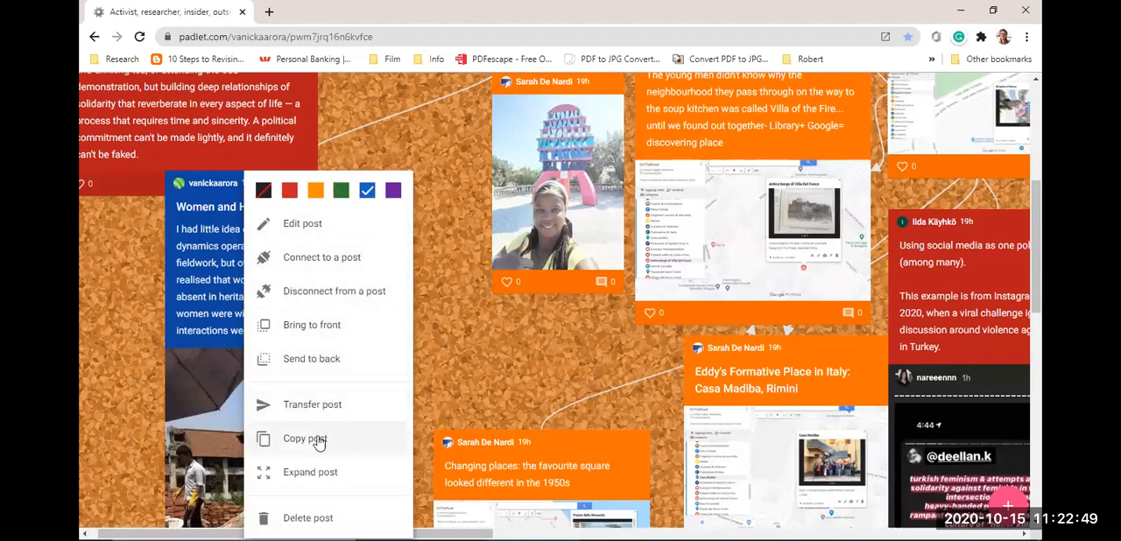
Expand the Women and Heritage in Bhaktapur post and scroll to its text below the photo.
left_click(310, 472)
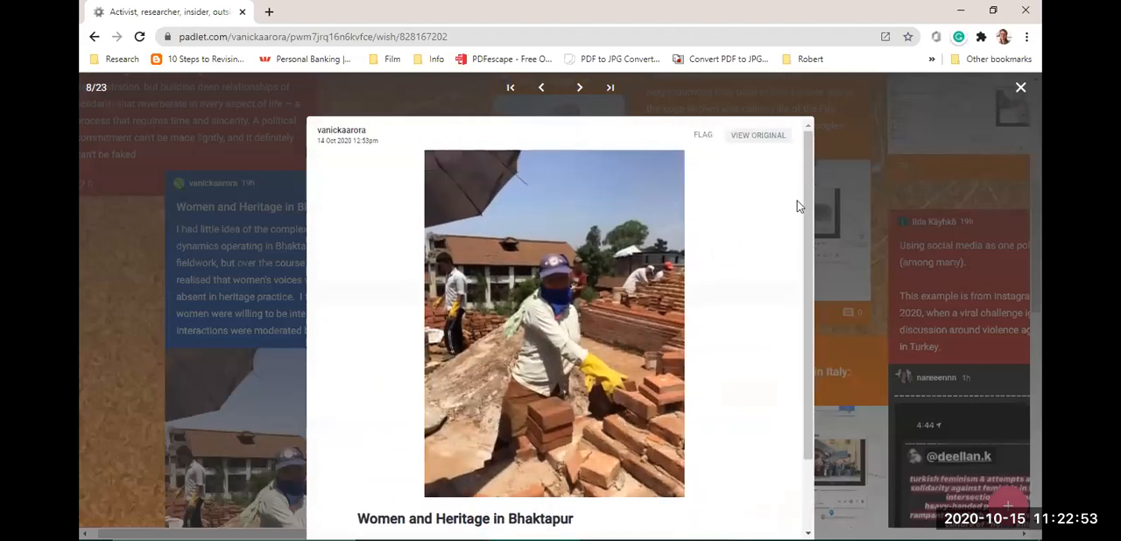
mouse_move(739, 240)
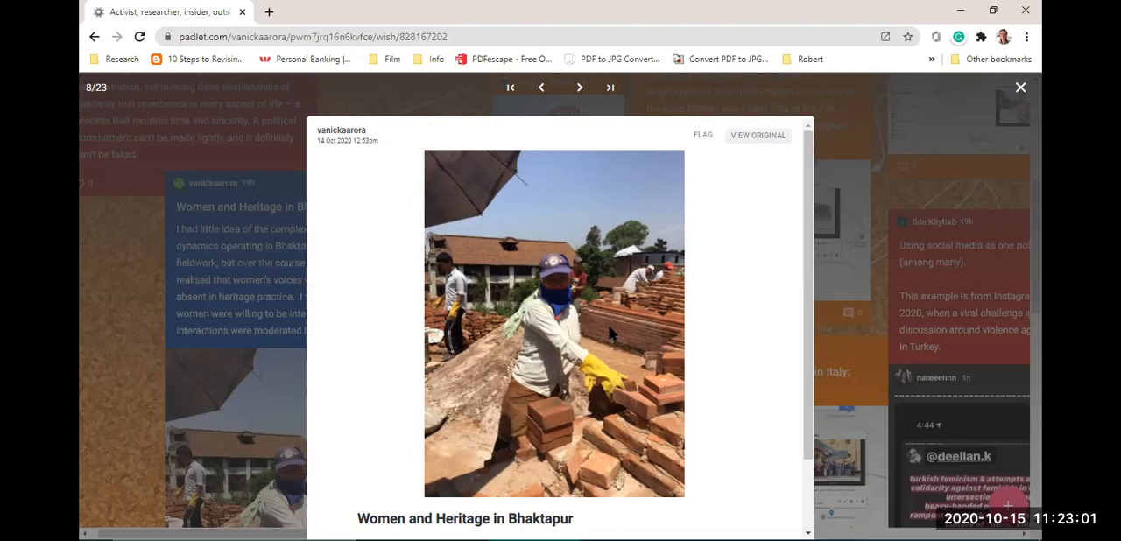
mouse_move(685, 296)
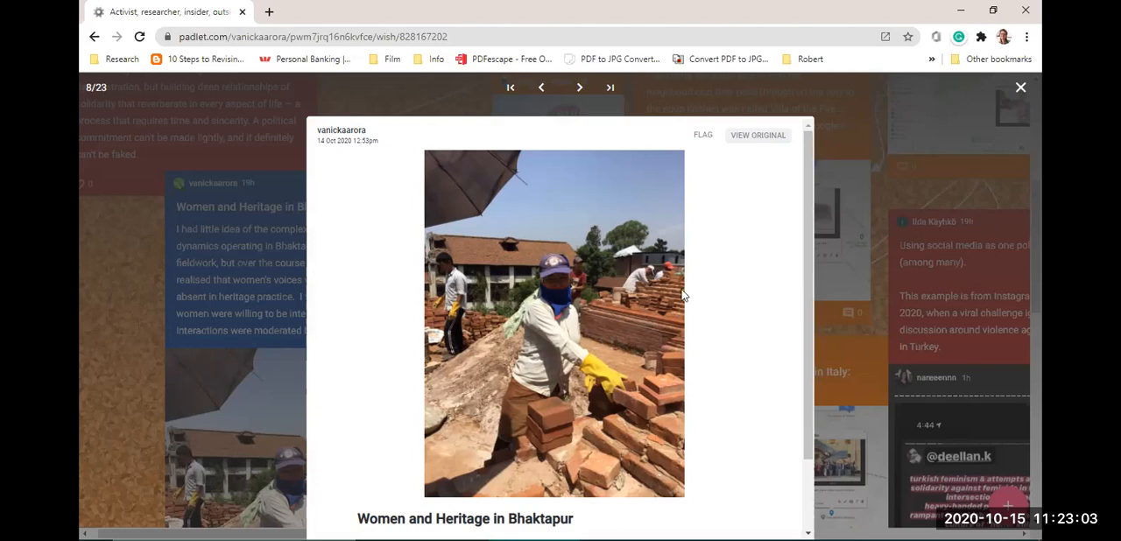
mouse_move(783, 276)
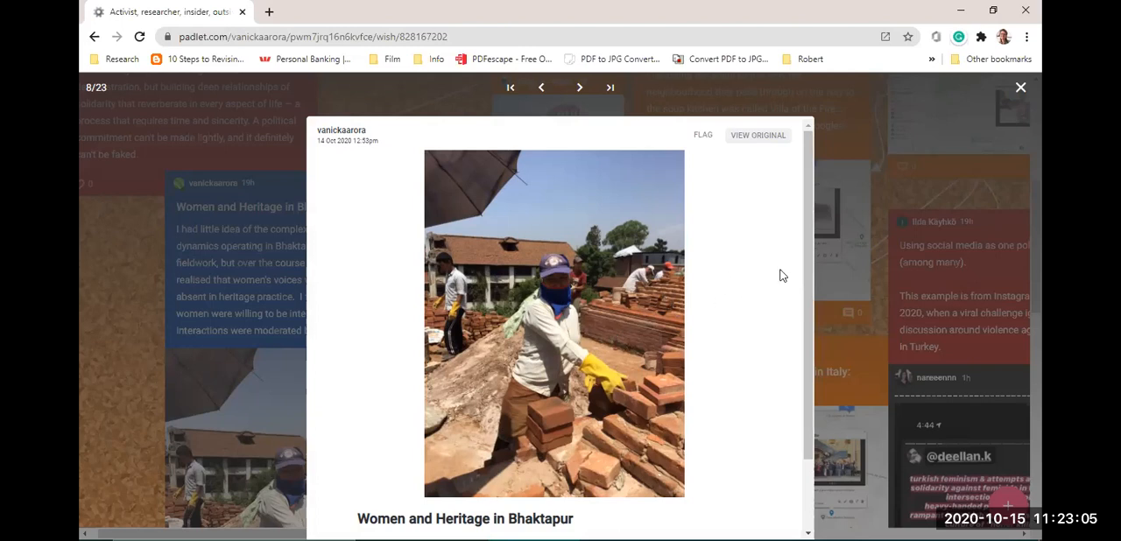
scroll("down", 3)
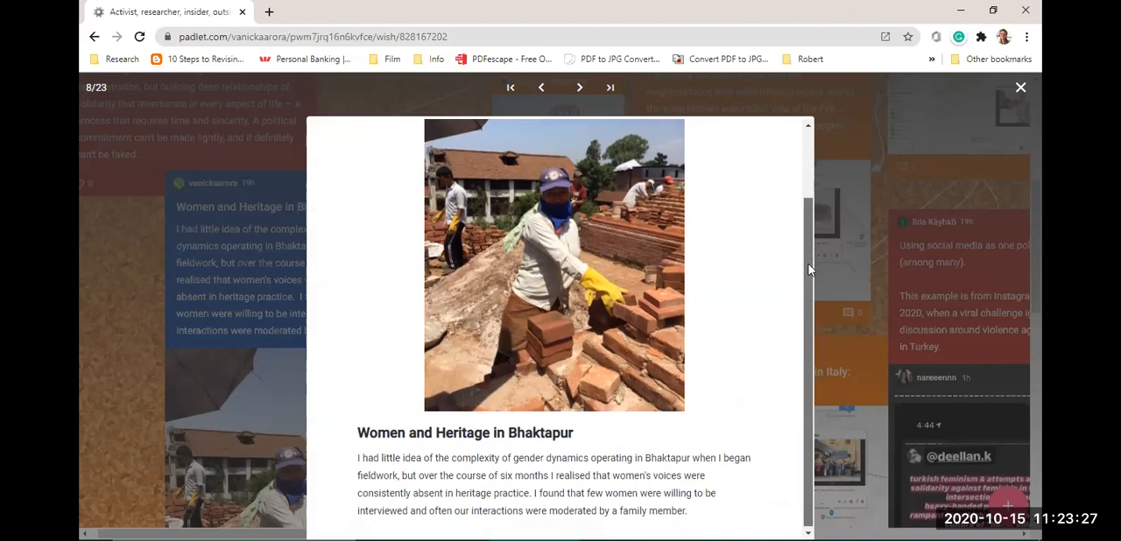
scroll("down", 3)
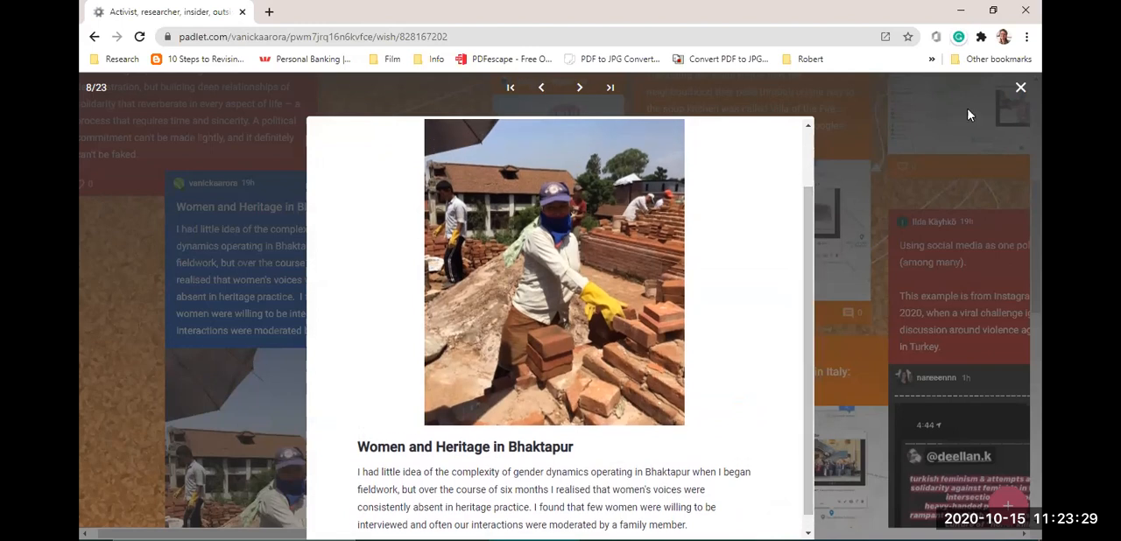
mouse_move(1020, 86)
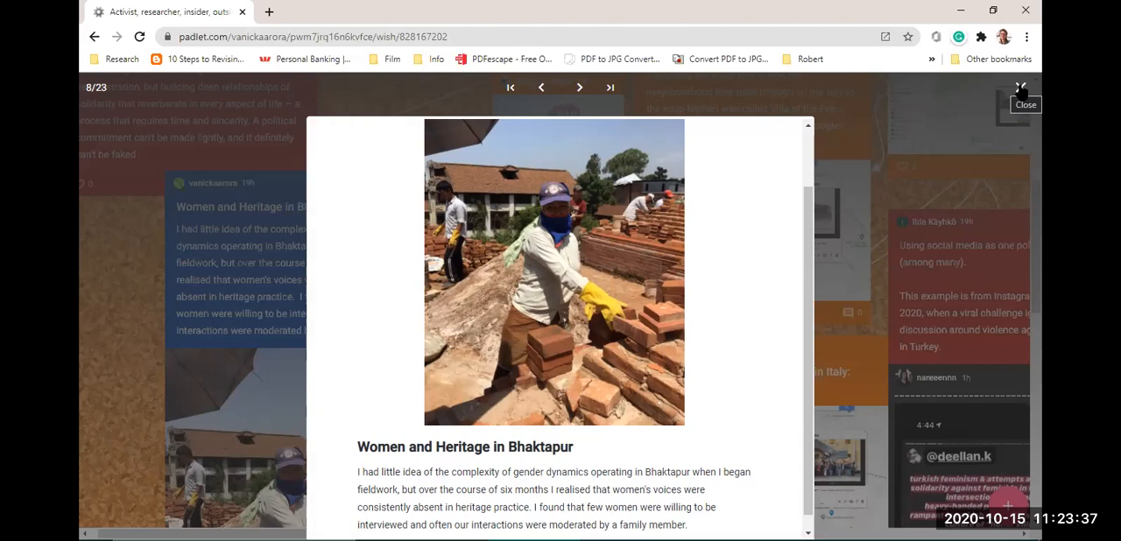
mouse_move(1020, 93)
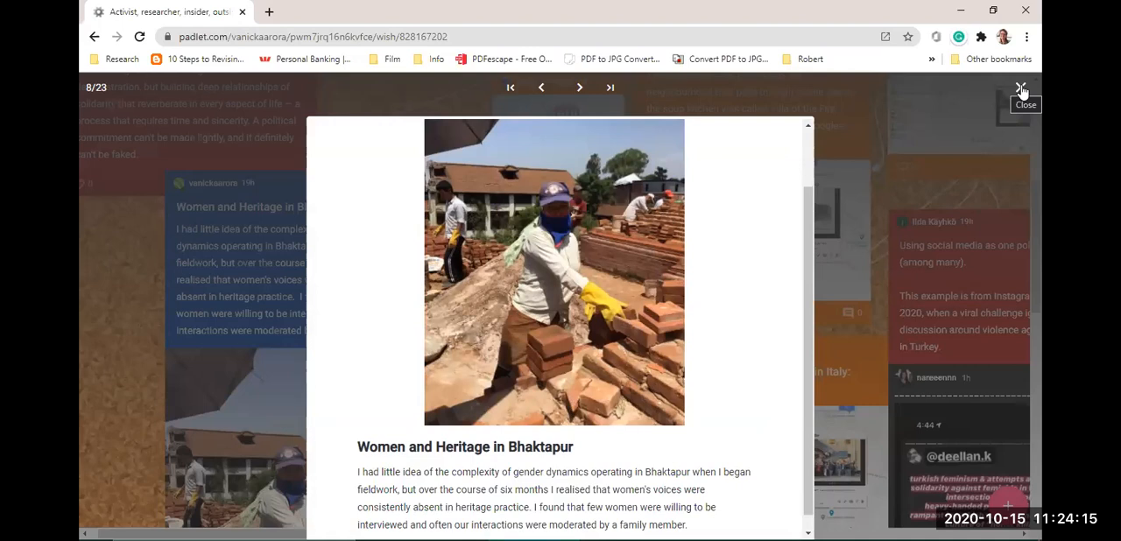
mouse_move(1043, 112)
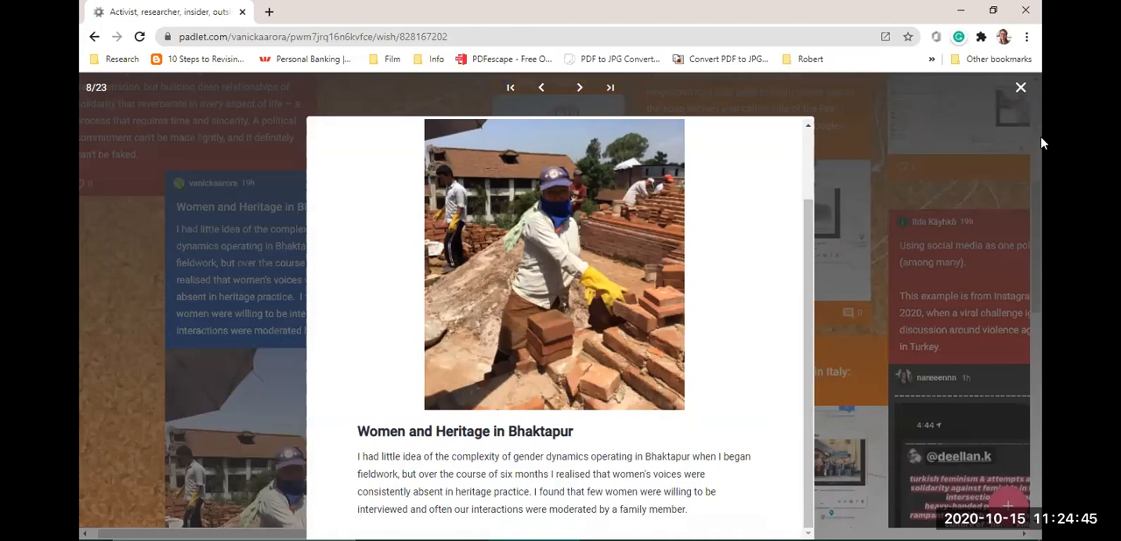
mouse_move(1020, 90)
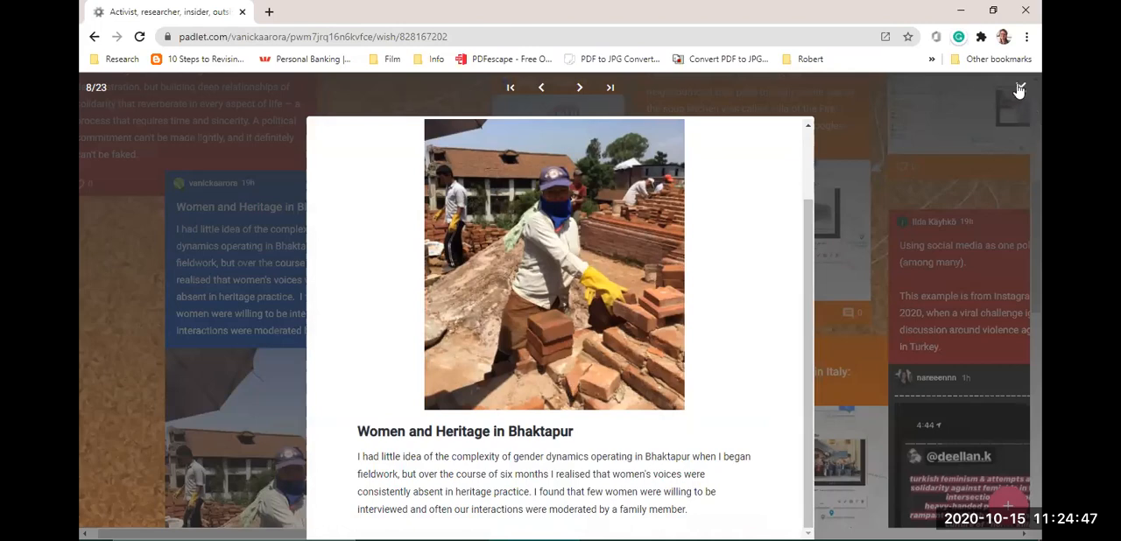
Close the Bhaktapur viewer and scroll to the 'Finding smaller heritage practices' and Biska Jatra posts.
left_click(1018, 90)
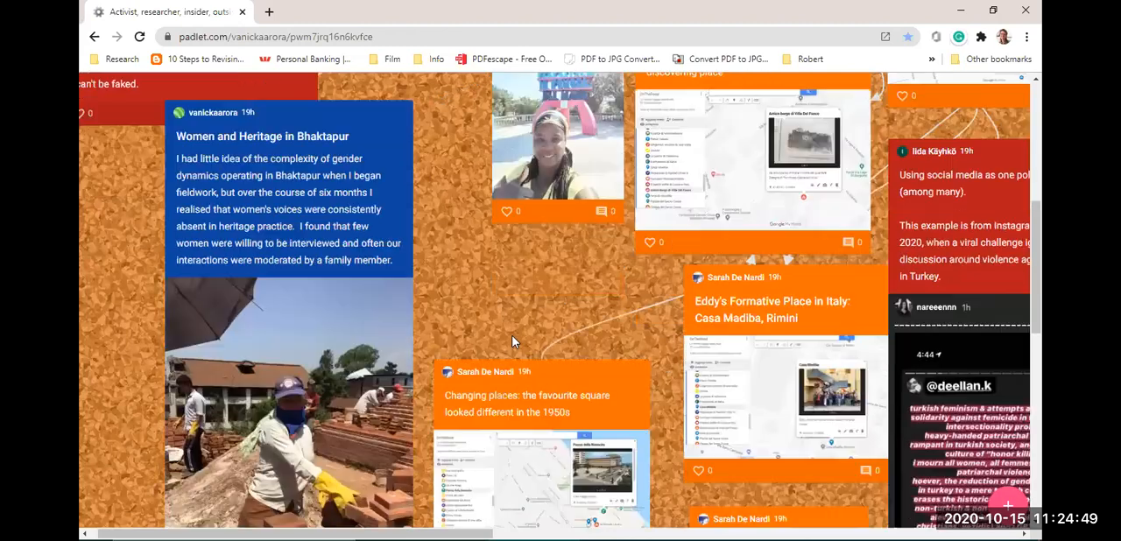
scroll("down", 3)
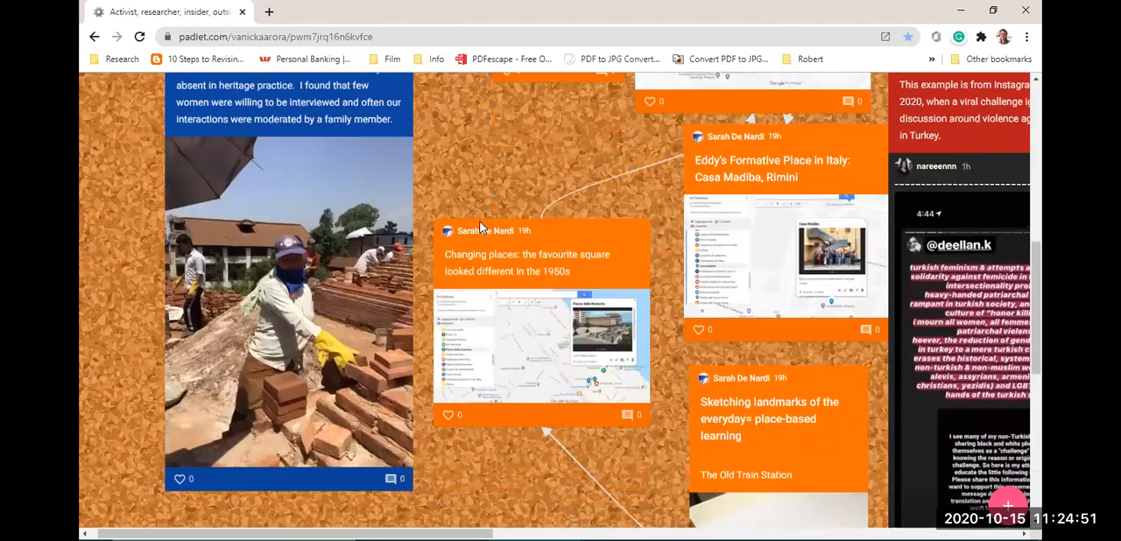
mouse_move(475, 476)
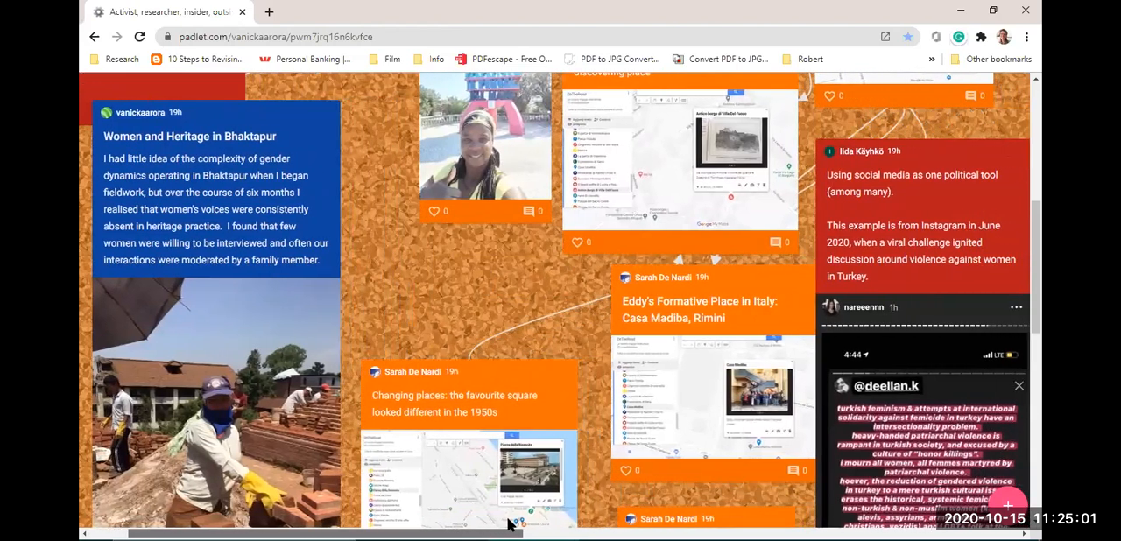
scroll("right", 3)
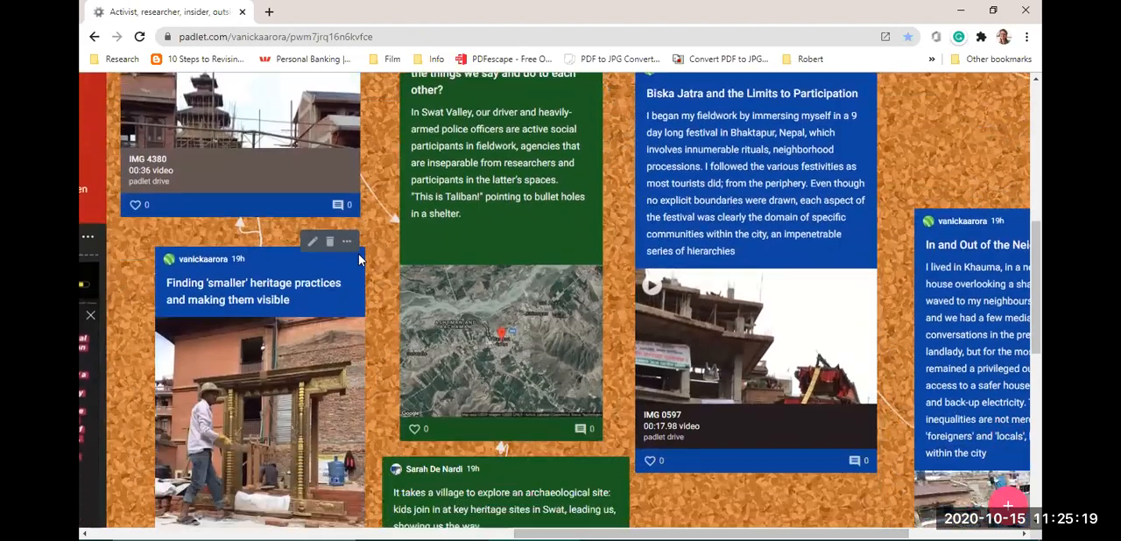
scroll("down", 3)
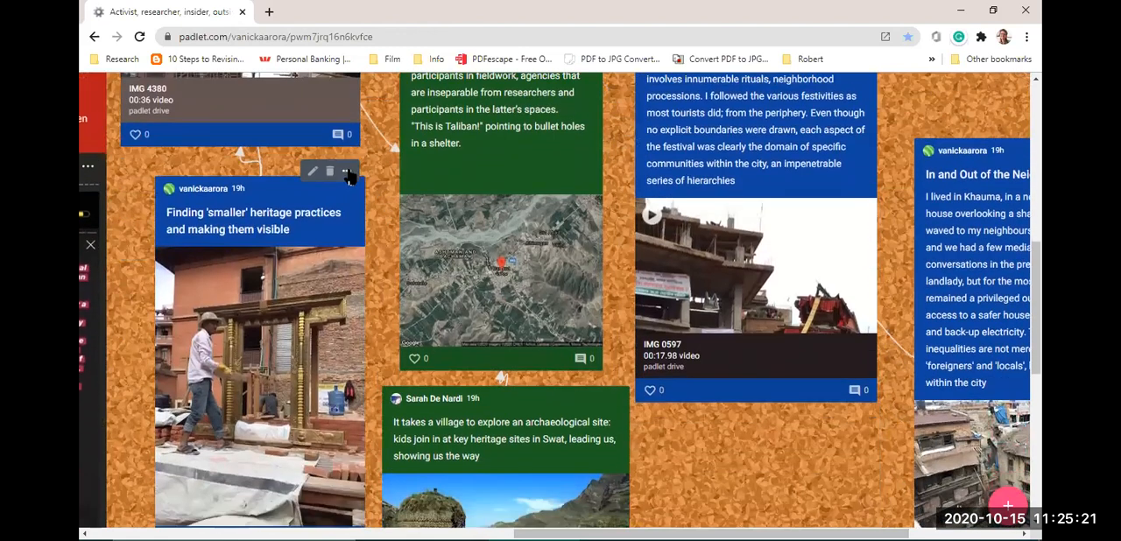
left_click(348, 171)
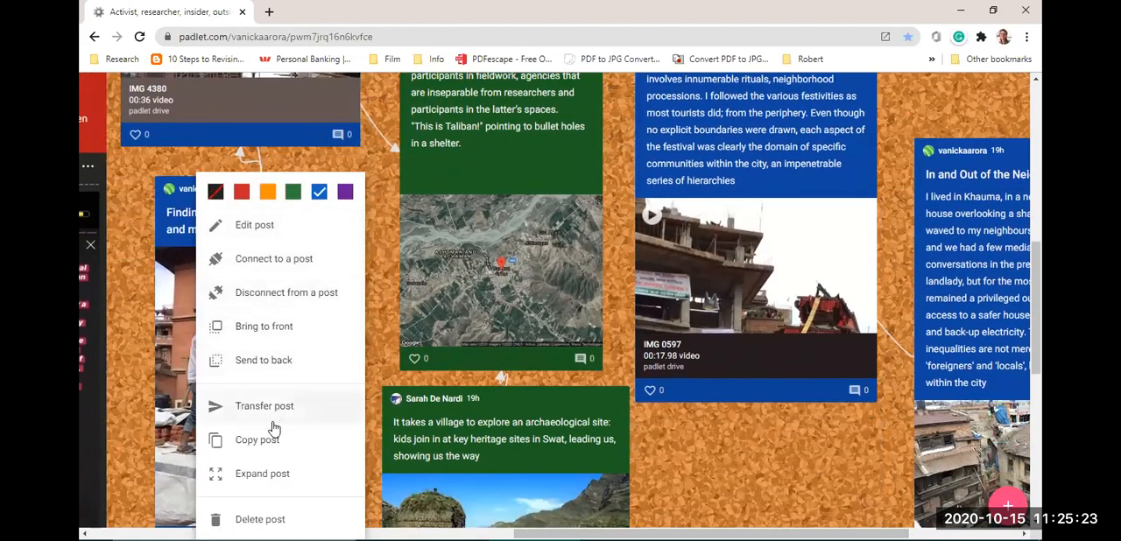
left_click(263, 474)
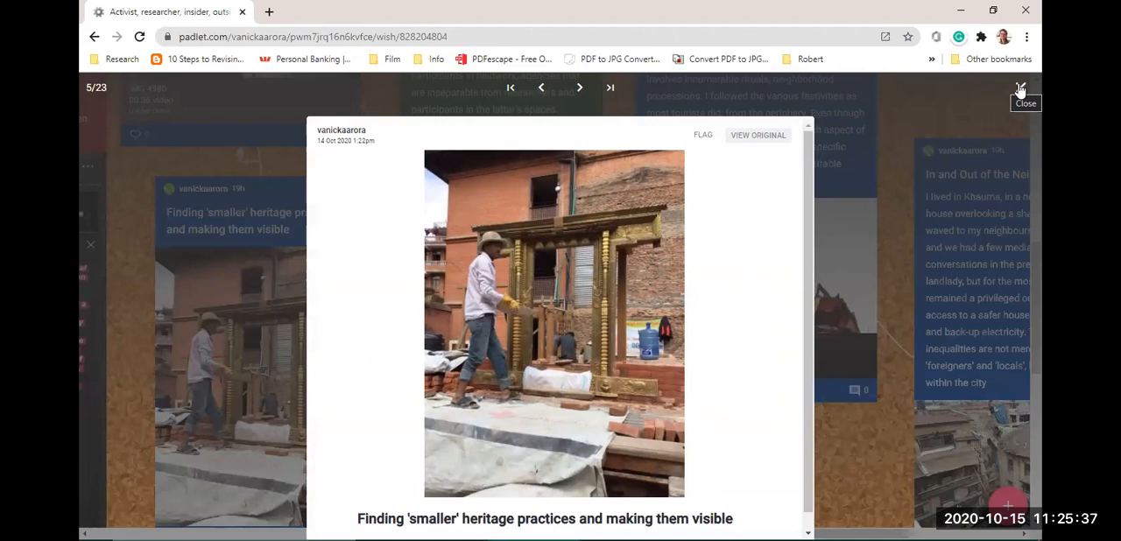
mouse_move(1020, 90)
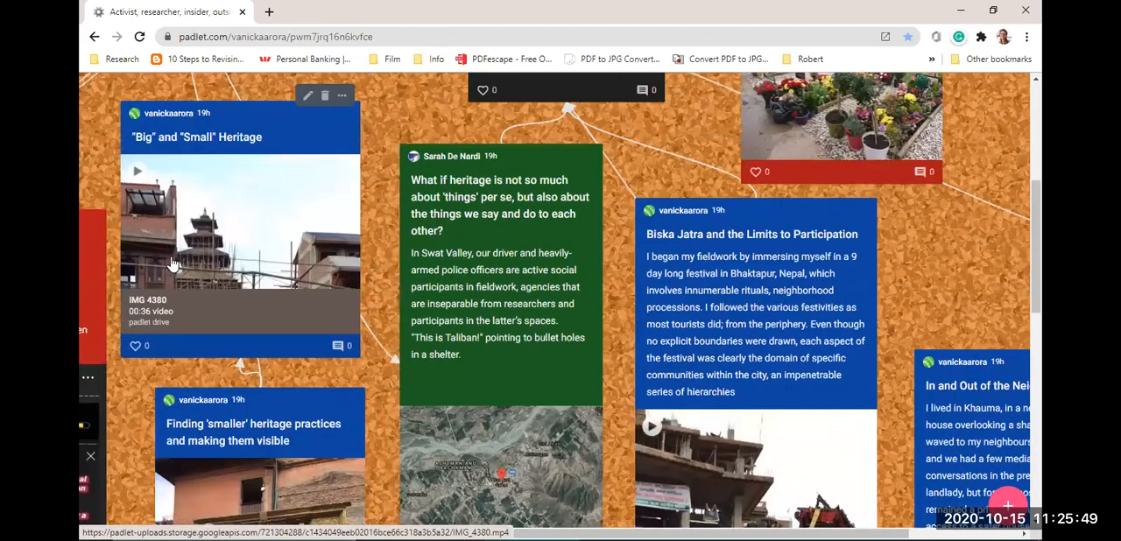
mouse_move(143, 339)
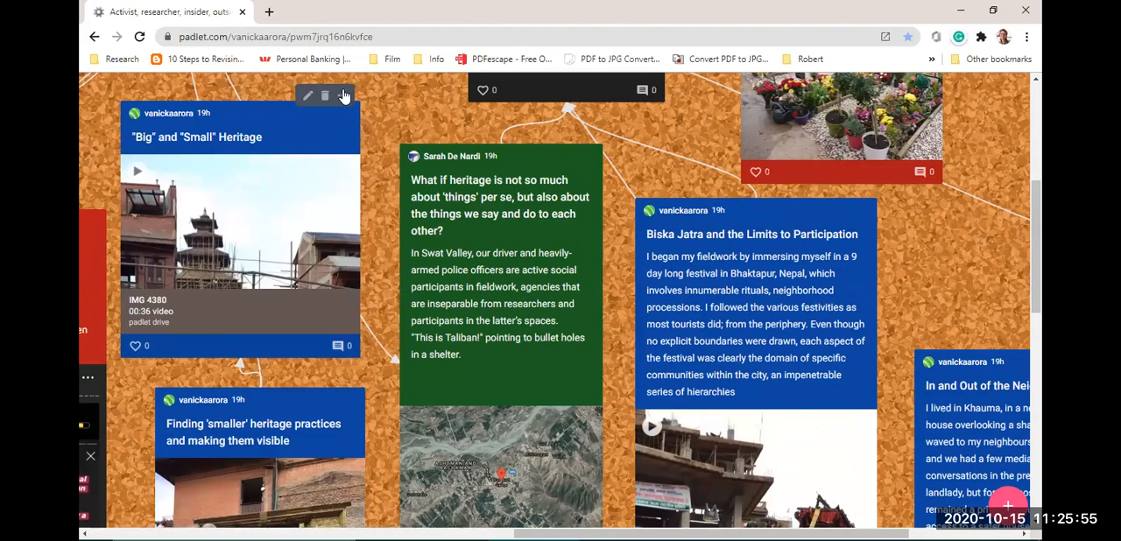
Expand the 'Big' and 'Small' Heritage post from its menu and play its video.
left_click(343, 95)
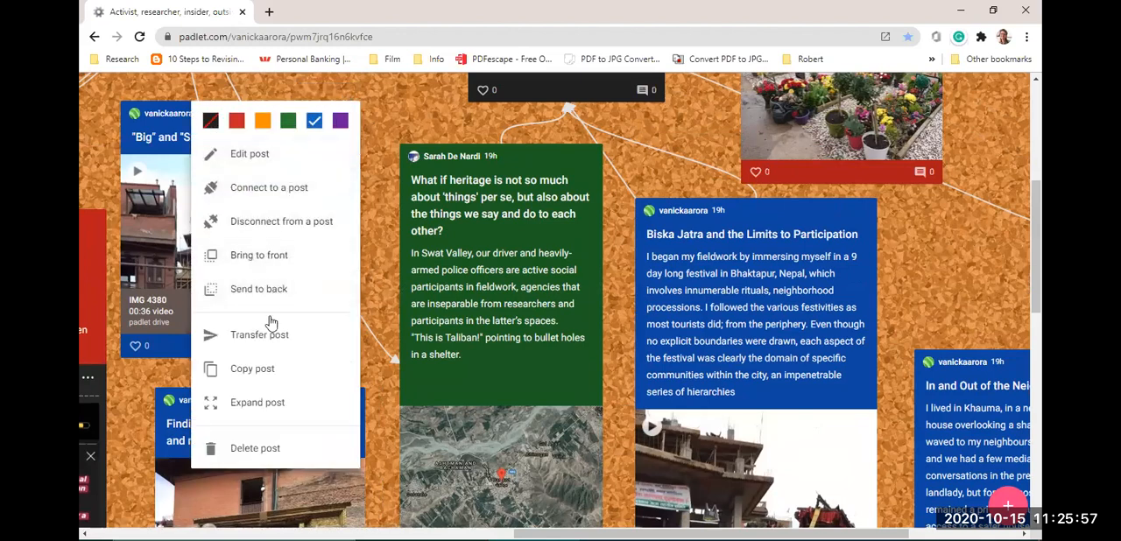
left_click(258, 402)
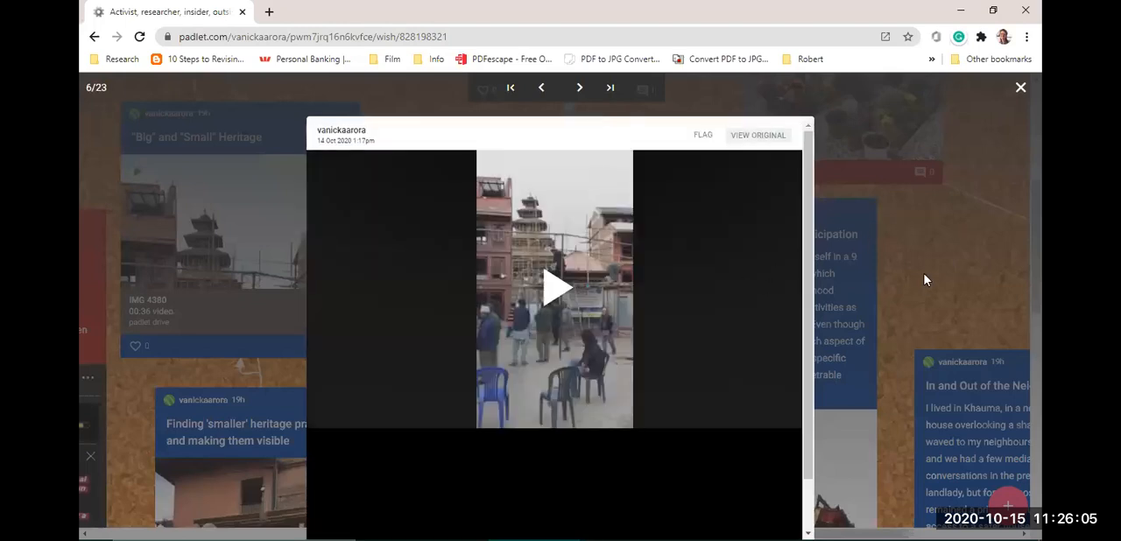
left_click(556, 288)
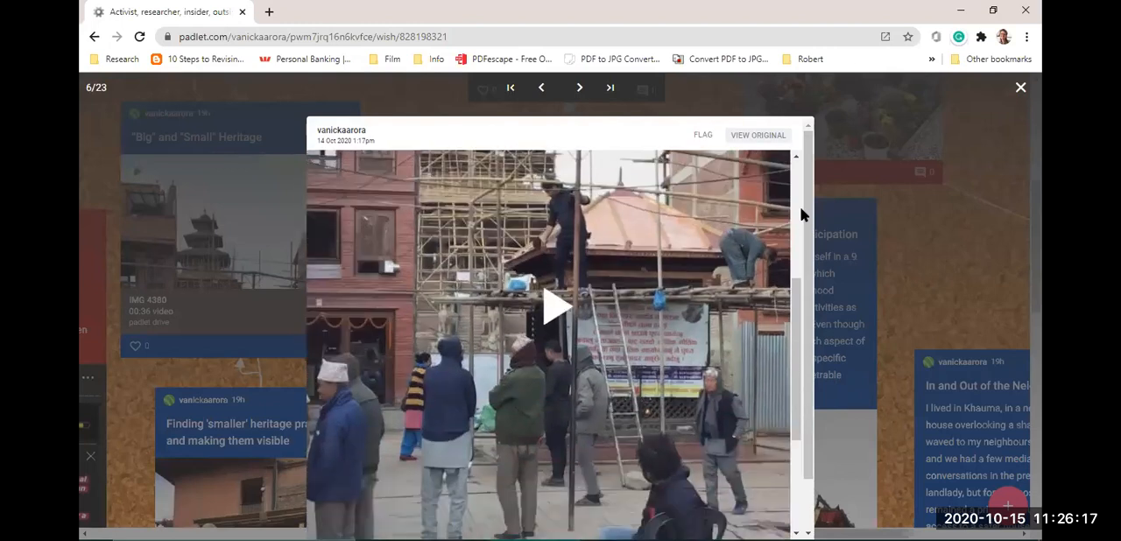
left_click(557, 307)
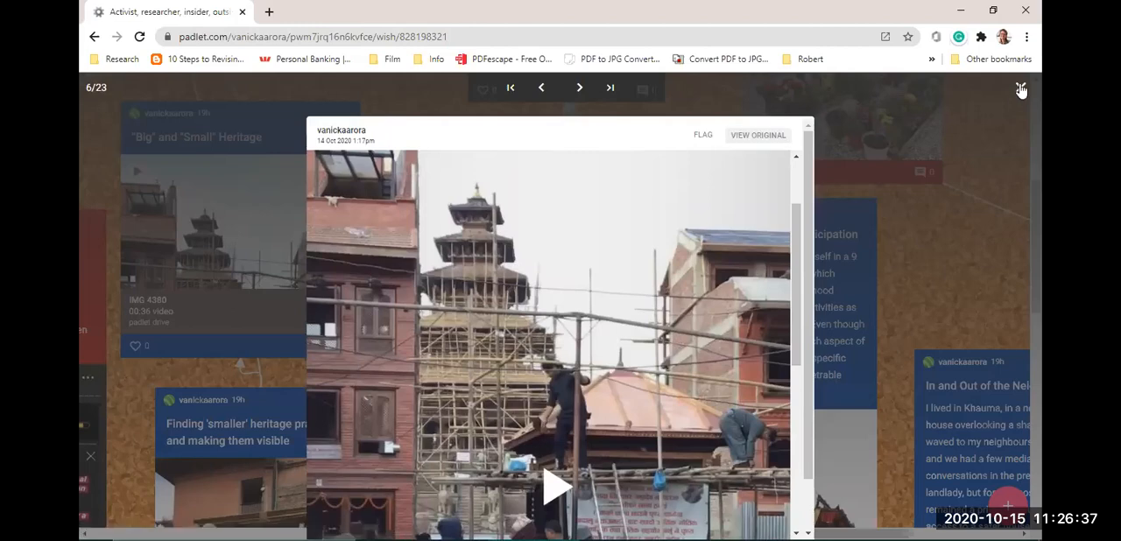
left_click(557, 486)
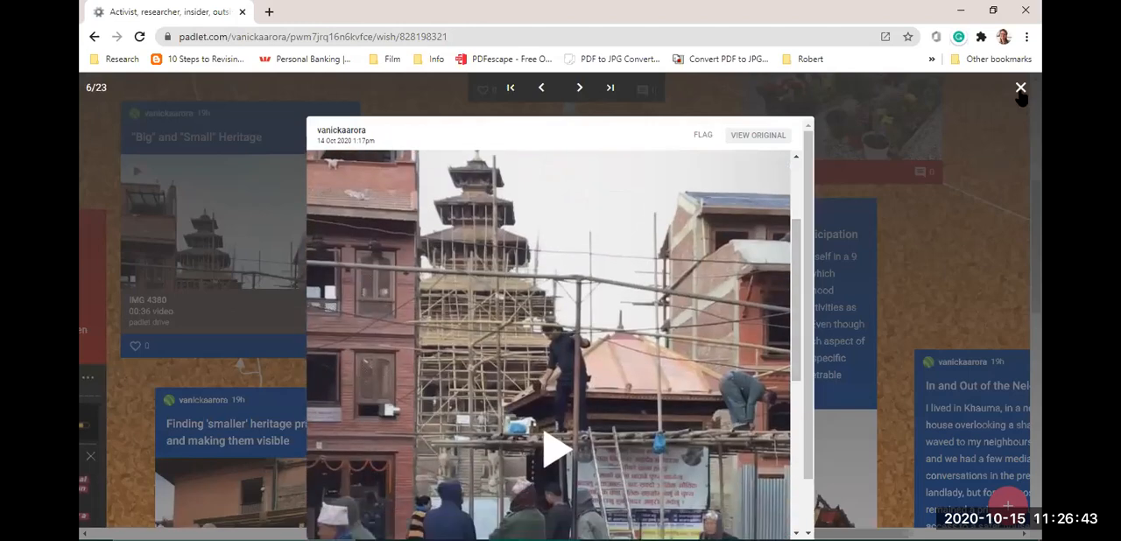
left_click(1021, 87)
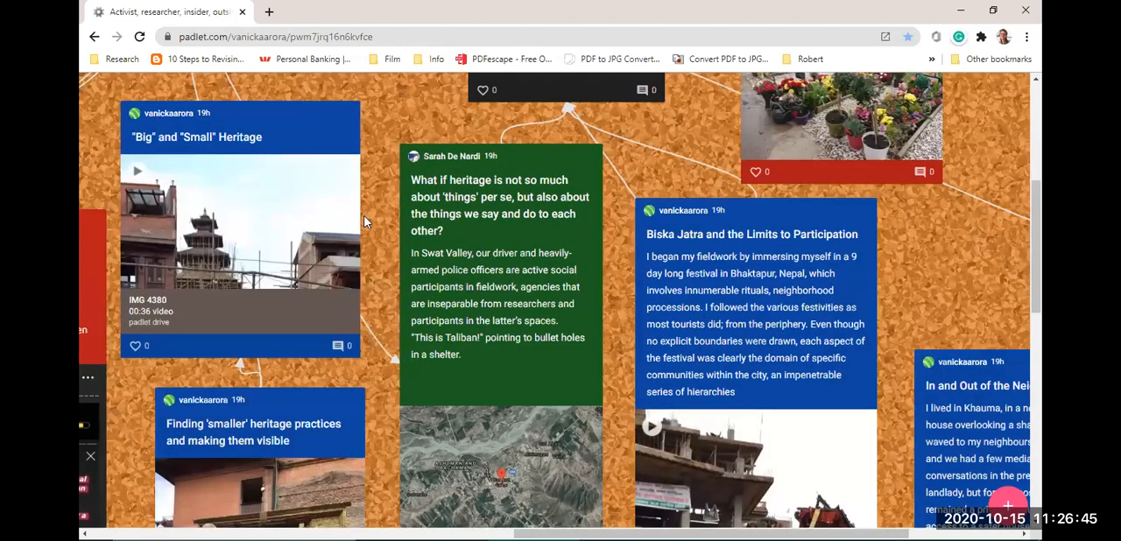
scroll("down", 3)
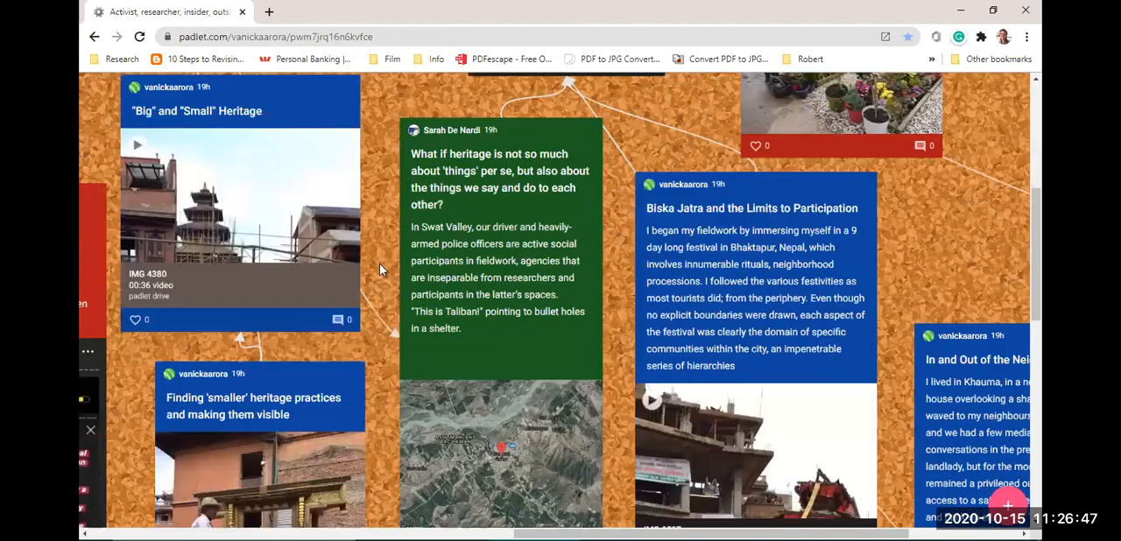
scroll("down", 3)
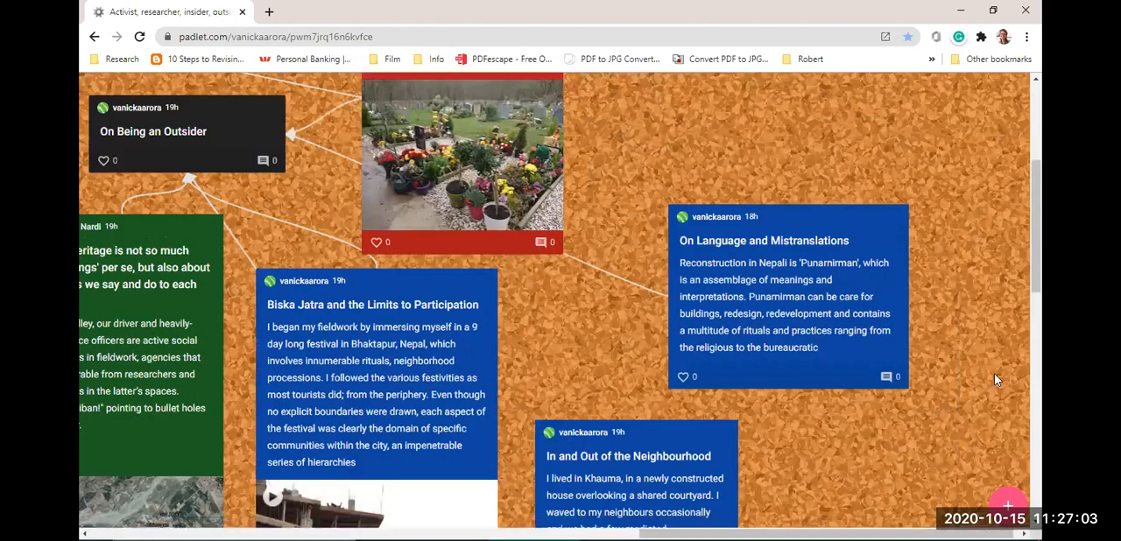
scroll("down", 3)
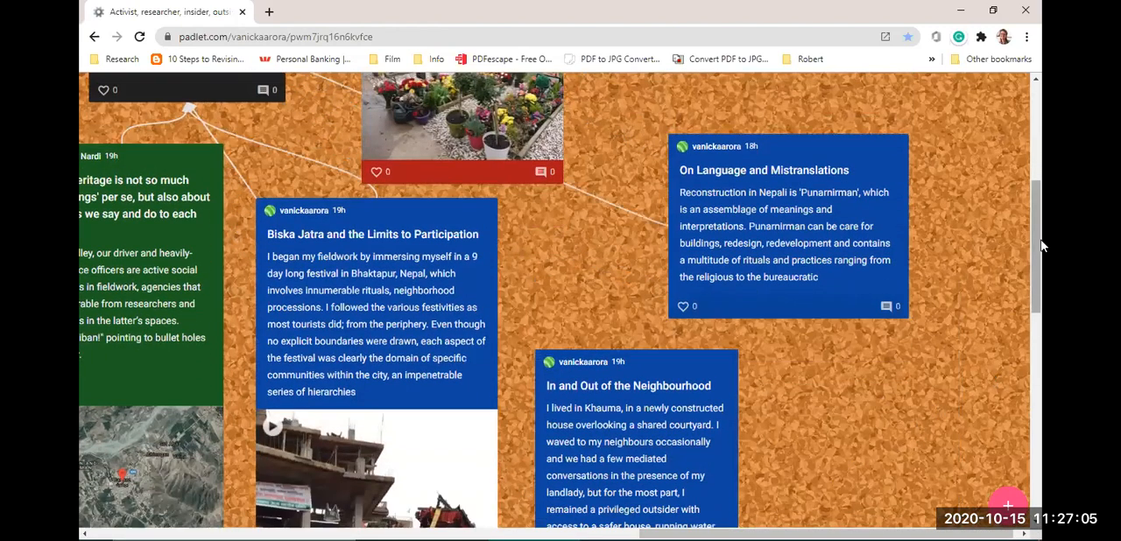
scroll("down", 3)
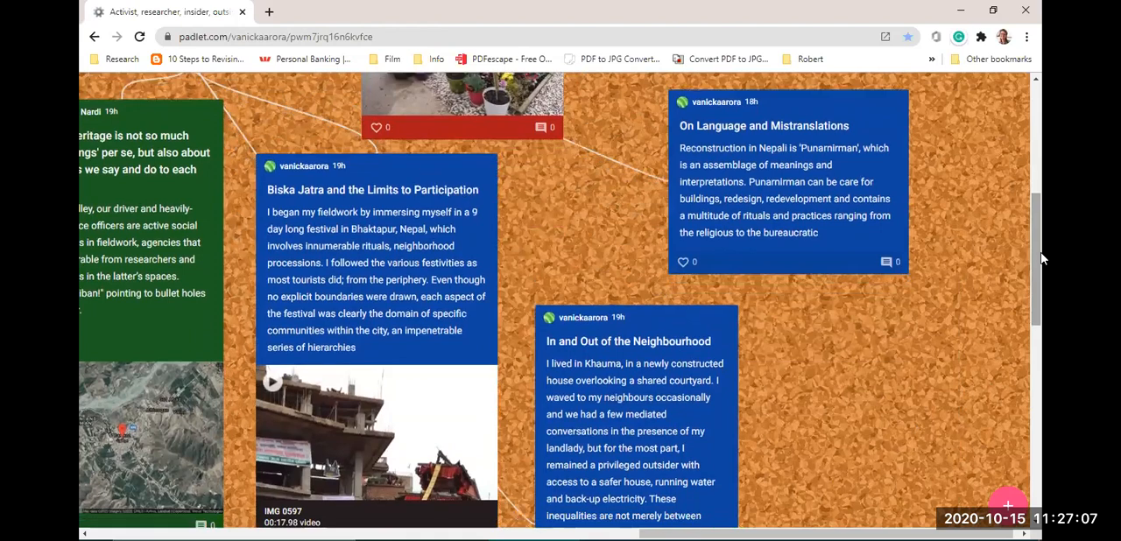
mouse_move(830, 374)
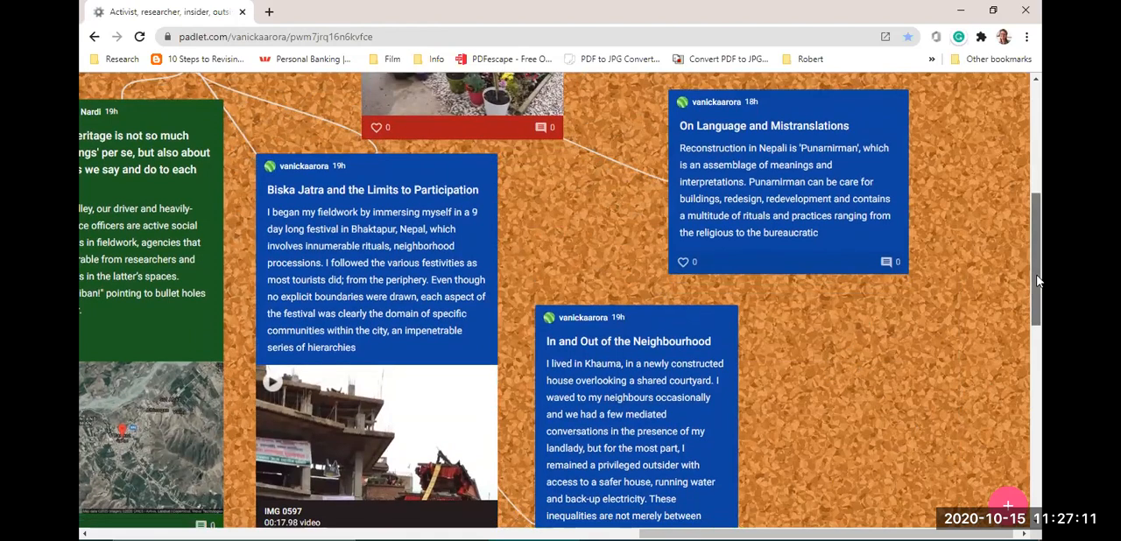
scroll("down", 3)
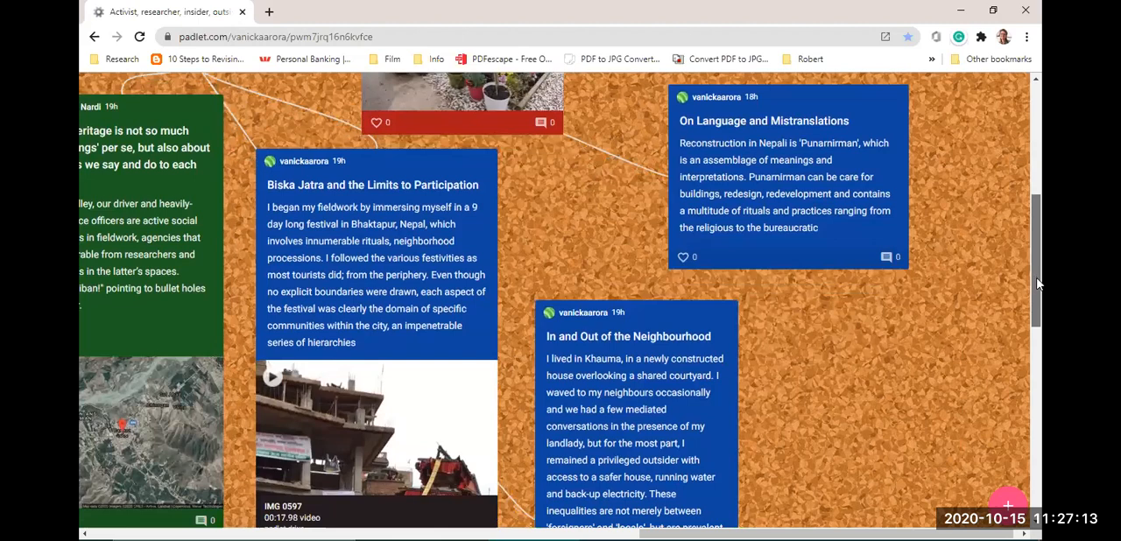
scroll("down", 3)
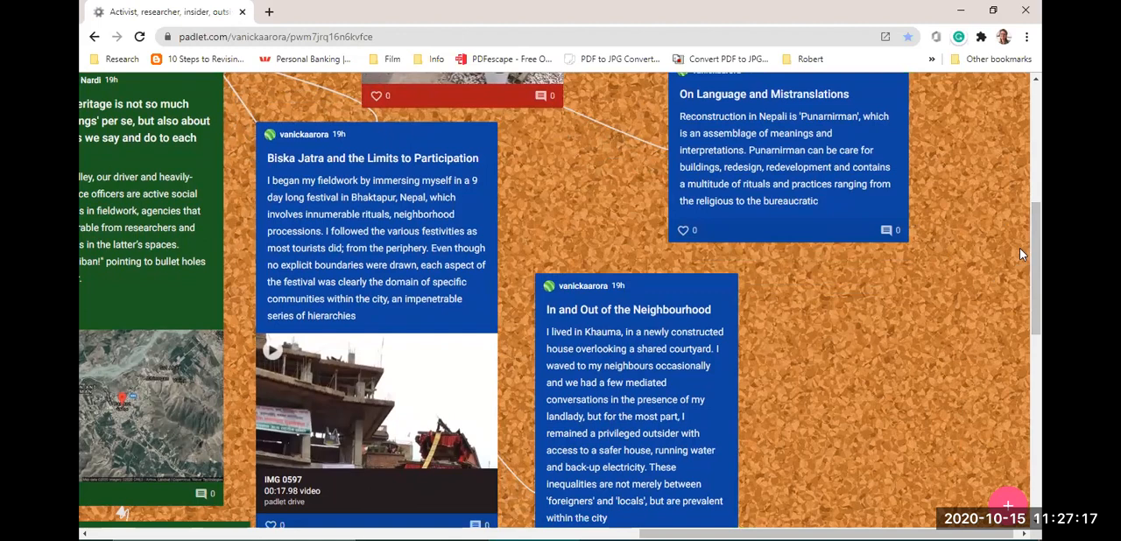
mouse_move(1043, 339)
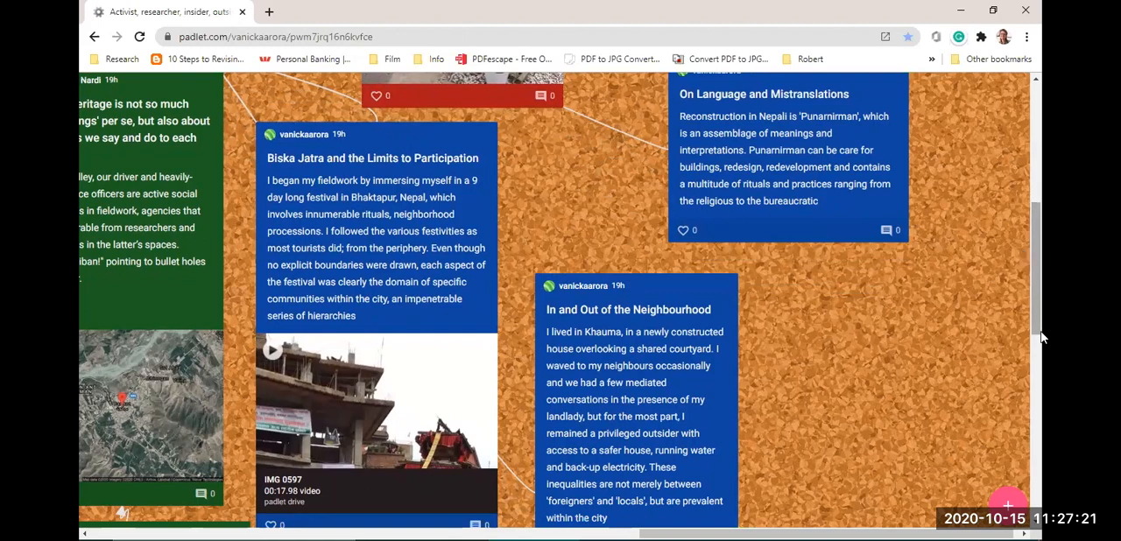
mouse_move(828, 353)
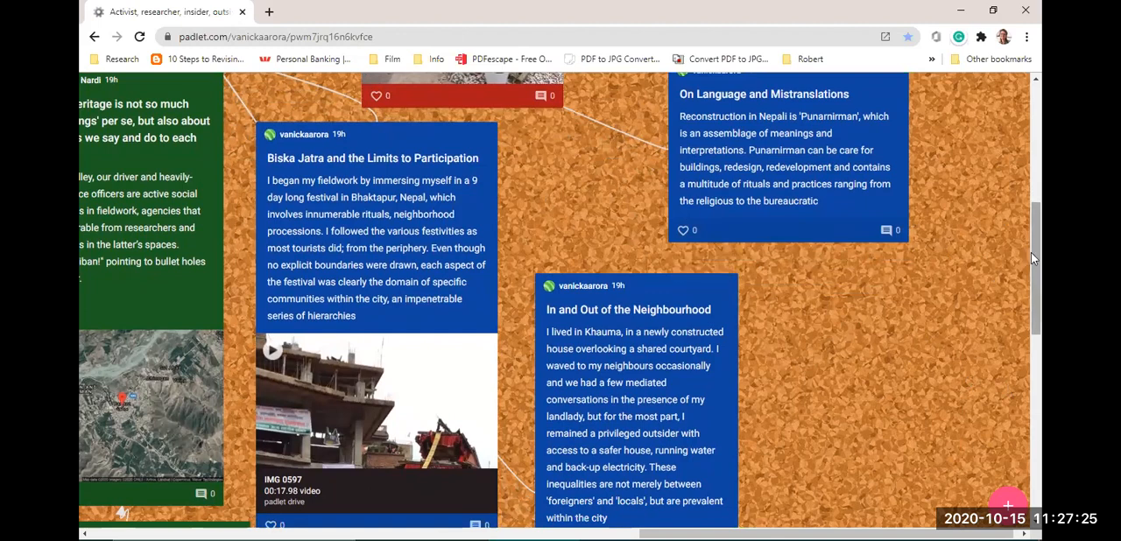
scroll("down", 3)
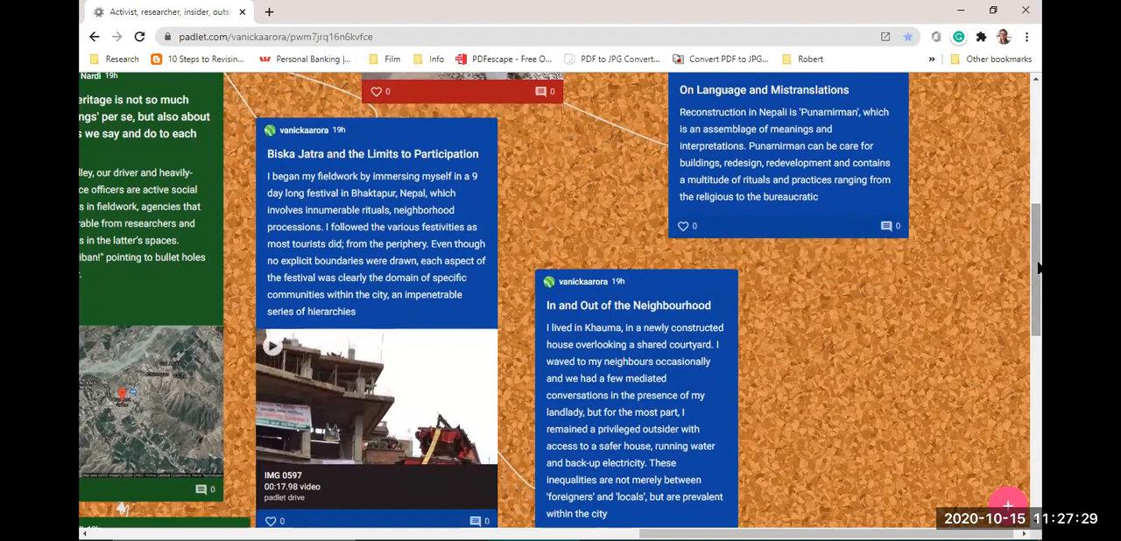
mouse_move(1025, 272)
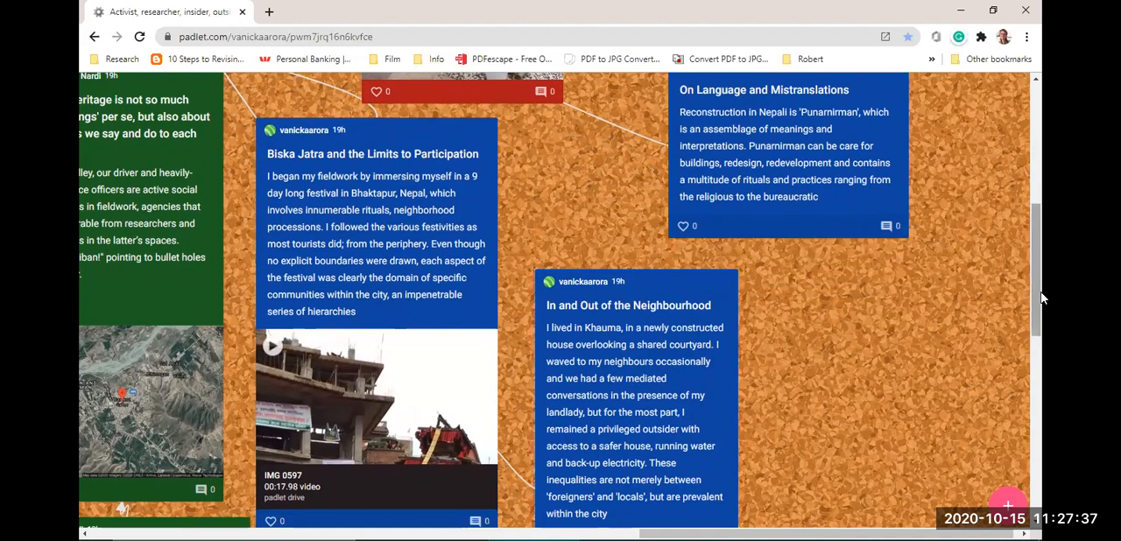
mouse_move(1038, 296)
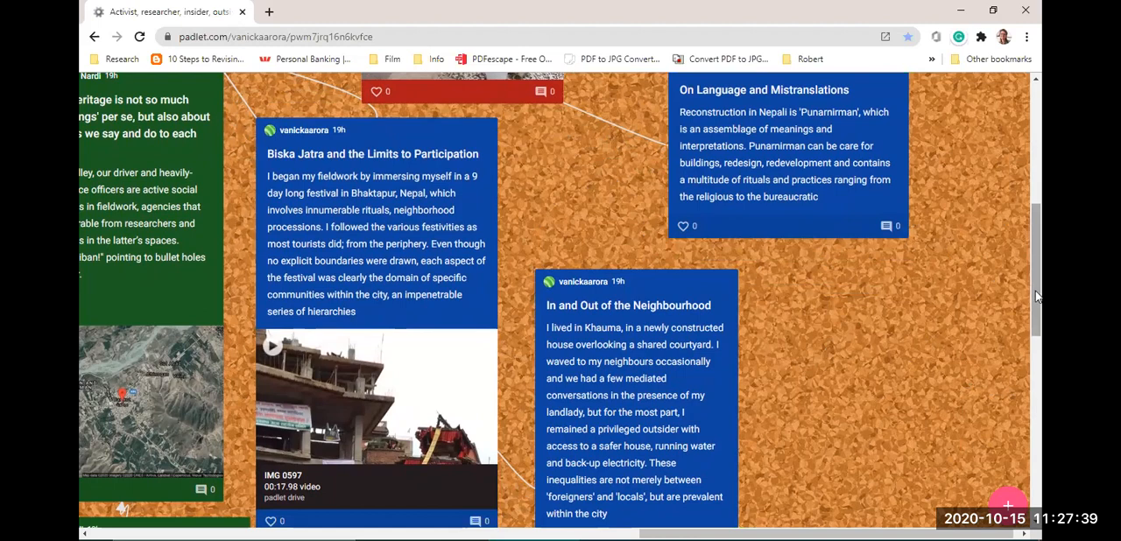
mouse_move(957, 252)
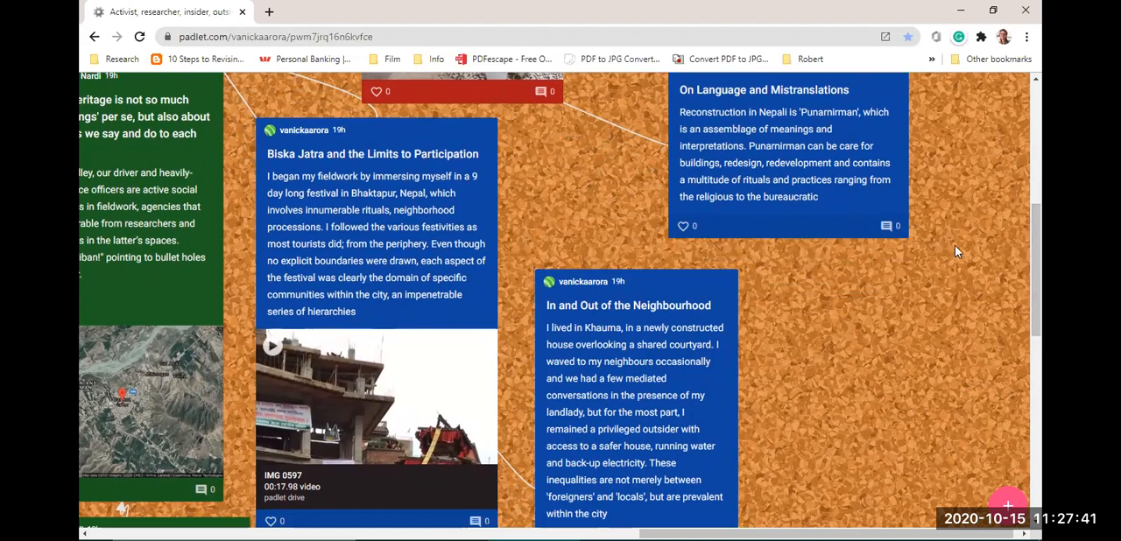
mouse_move(973, 239)
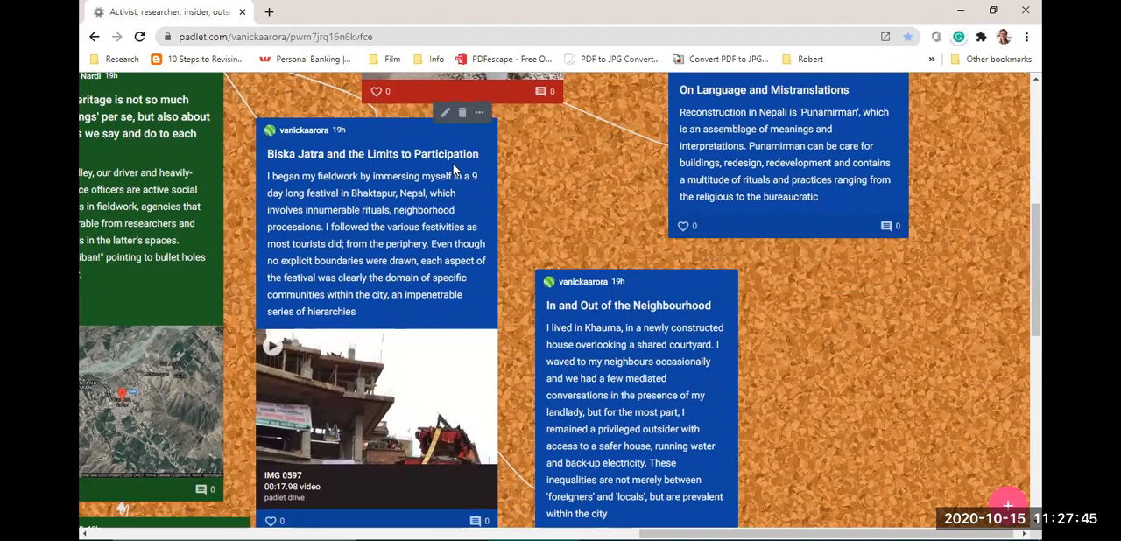
mouse_move(479, 113)
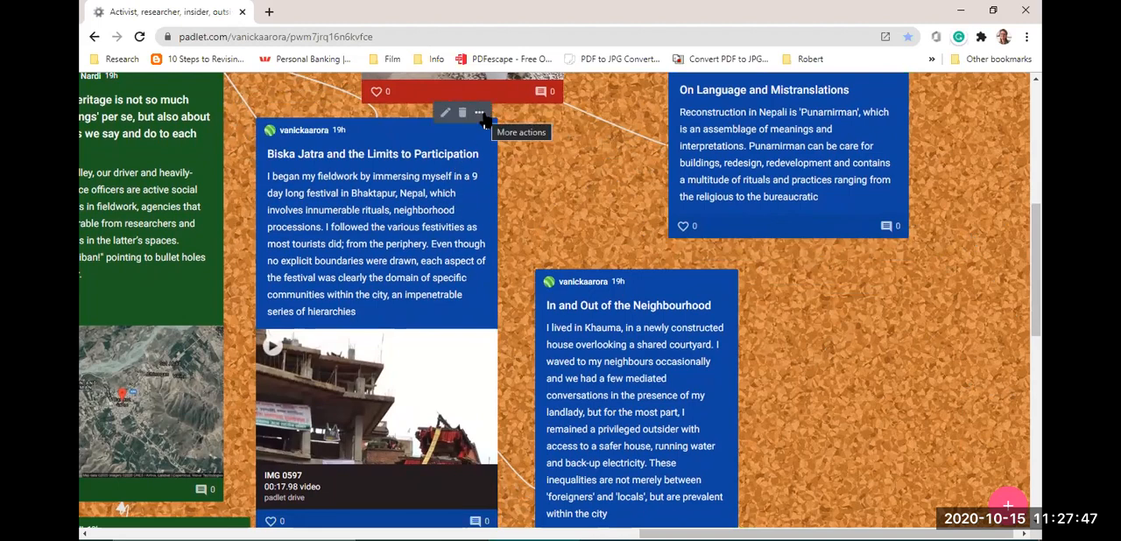
Expand and read the Biska Jatra post, close it, and scroll toward In and Out of the Neighbourhood.
left_click(480, 113)
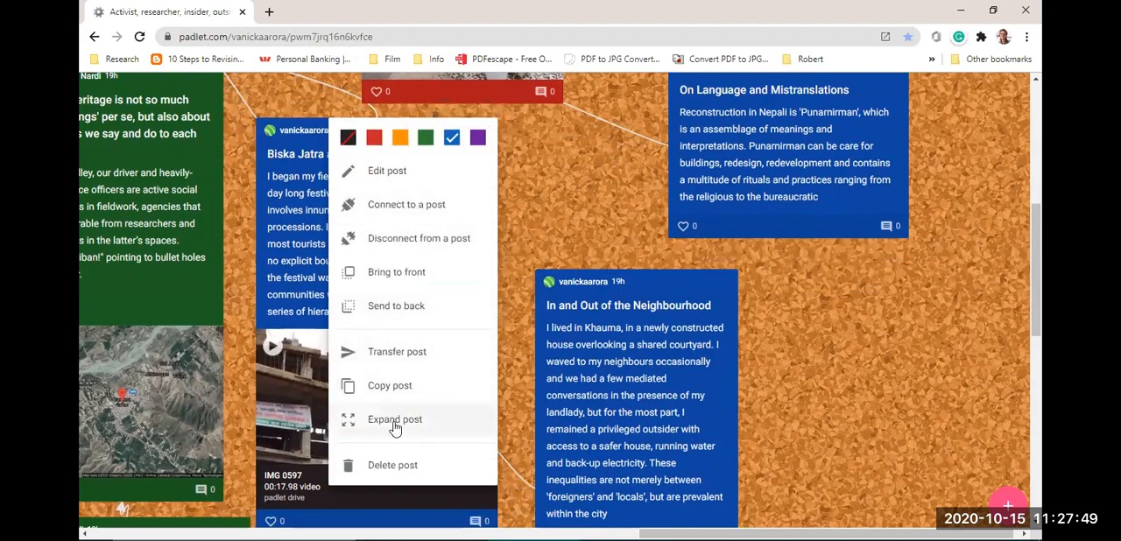
left_click(394, 420)
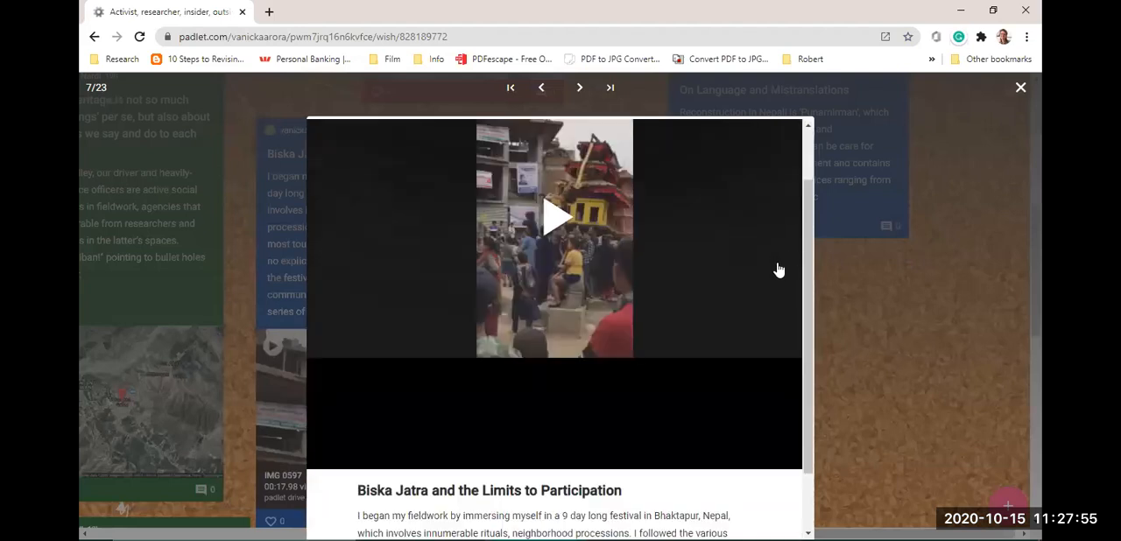
left_click(554, 216)
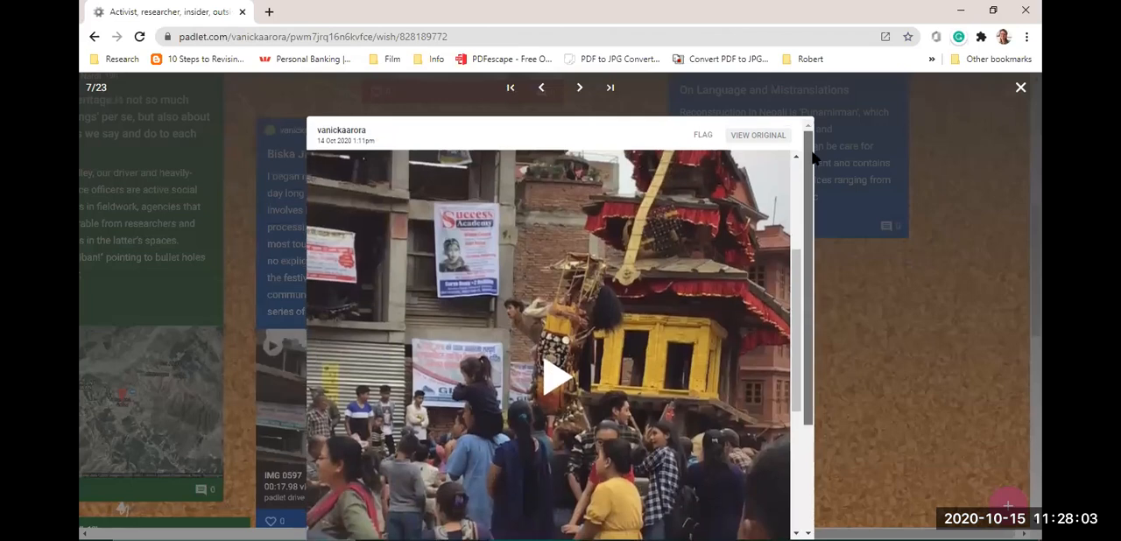
scroll("down", 3)
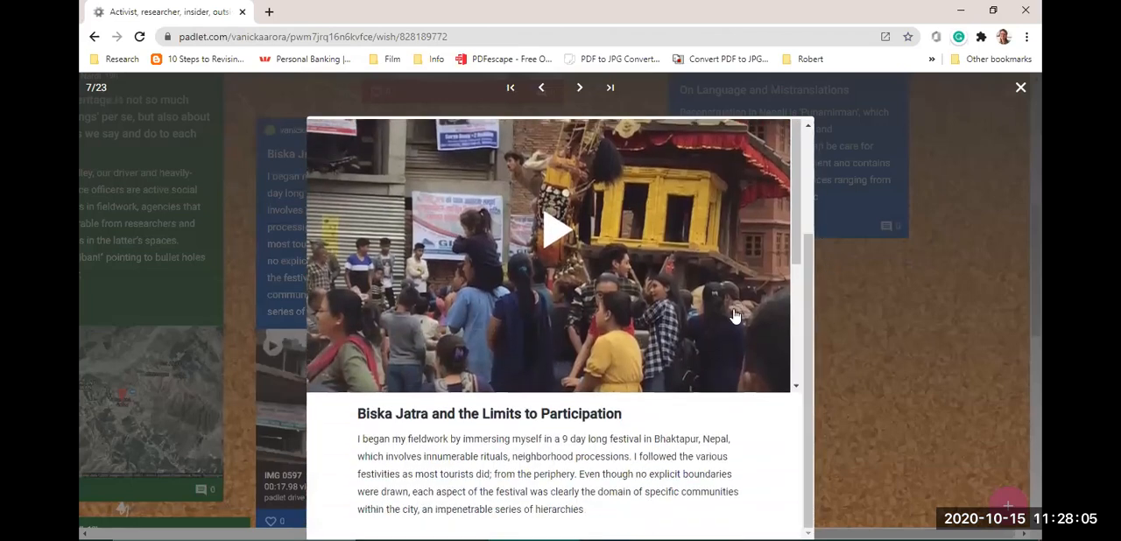
left_click(556, 231)
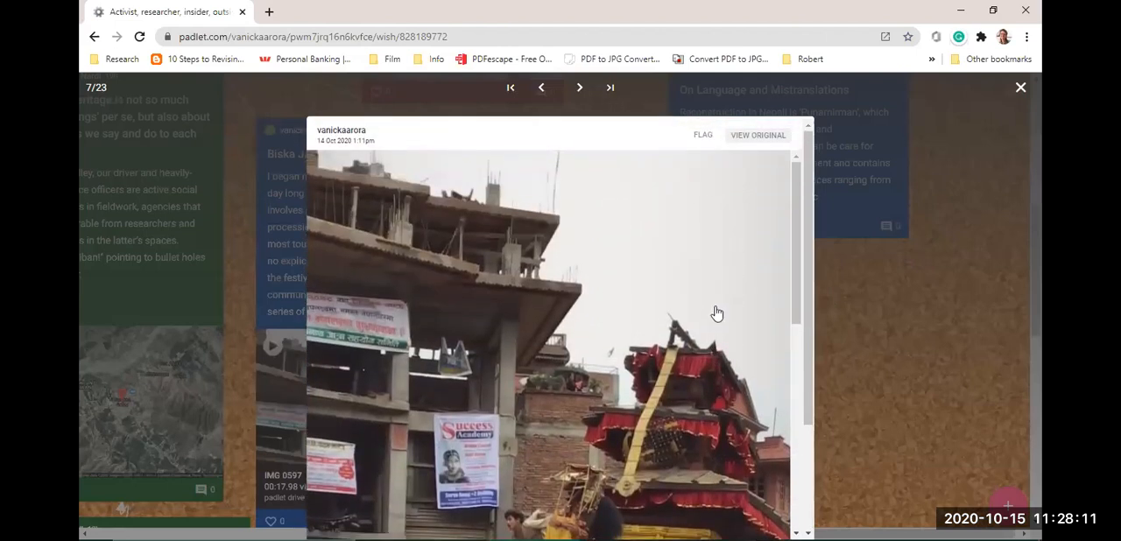
mouse_move(1021, 88)
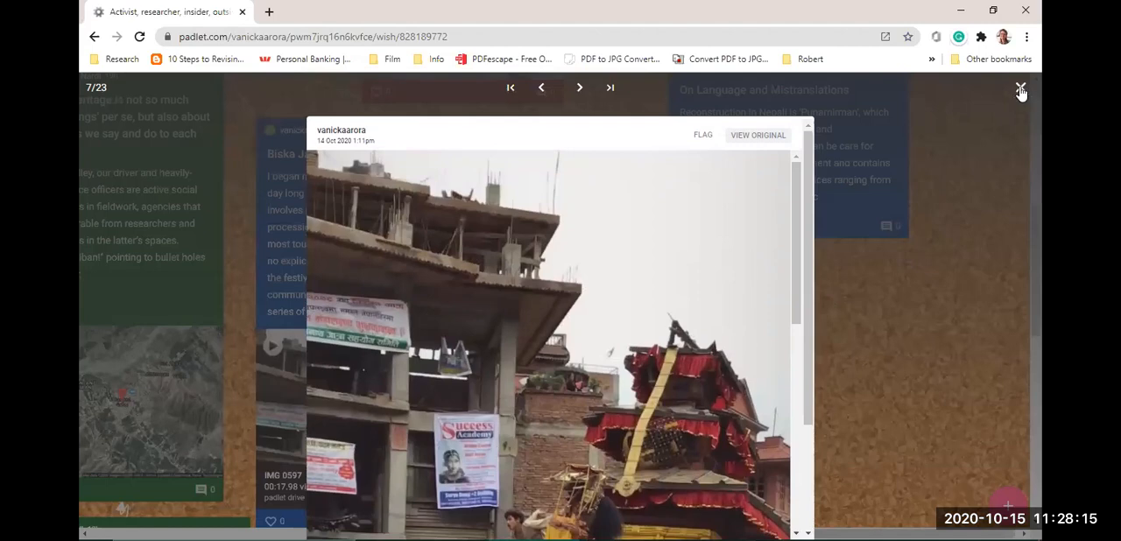
left_click(1022, 91)
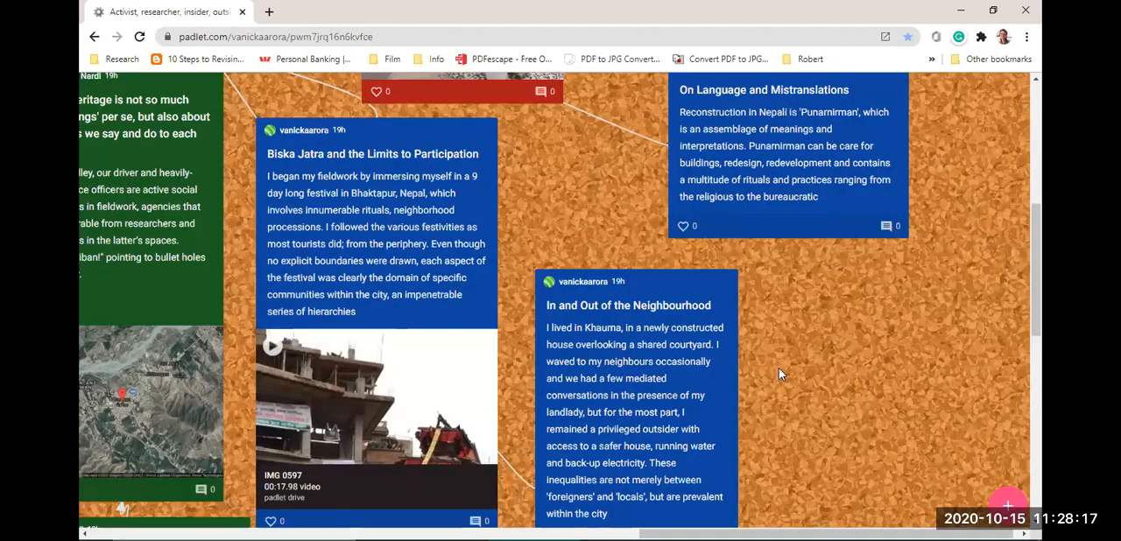
mouse_move(684, 361)
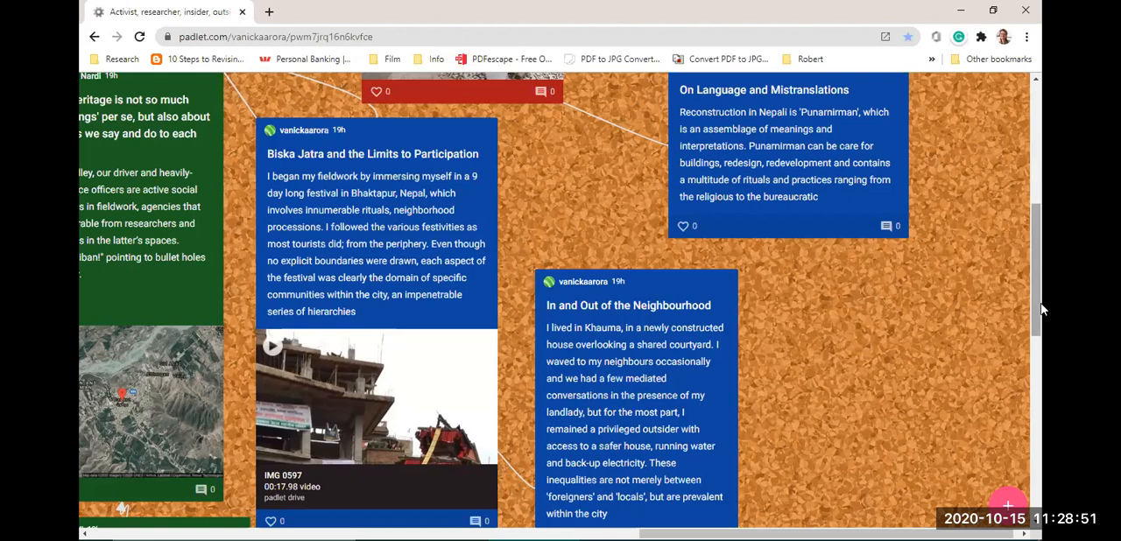
scroll("down", 3)
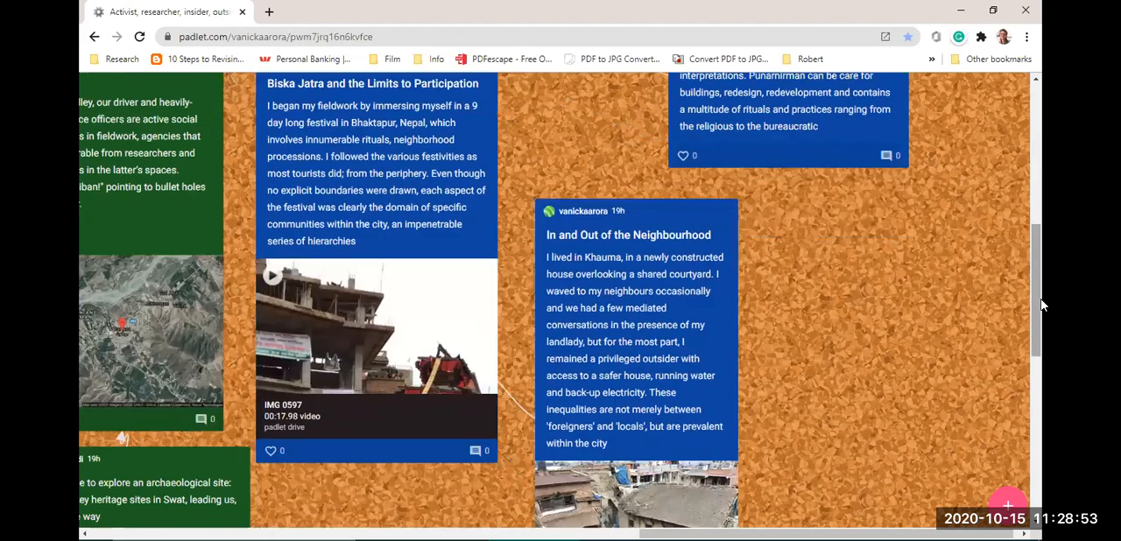
scroll("down", 3)
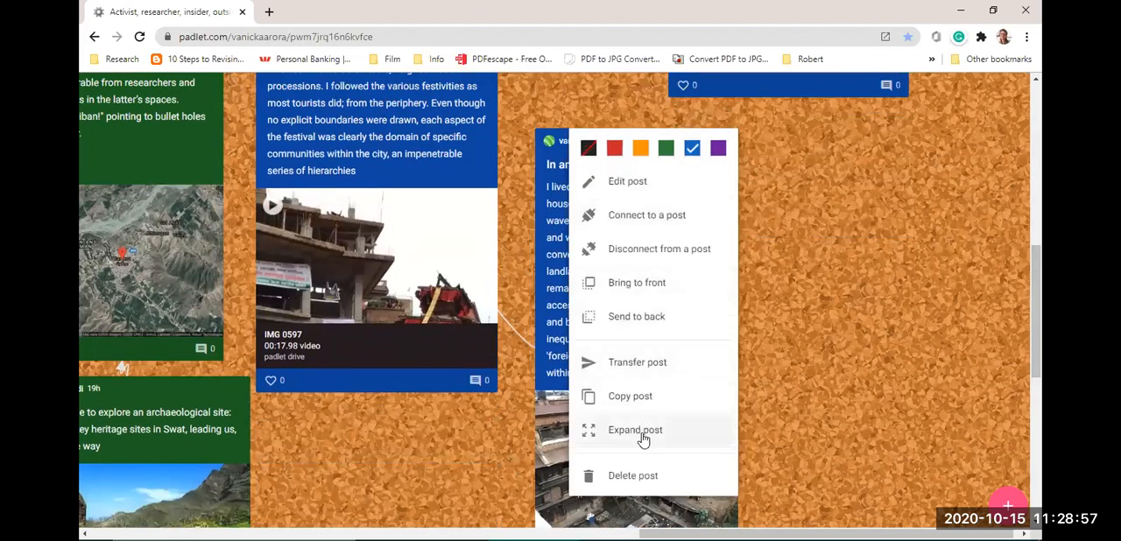
Briefly enlarge the In and Out of the Neighbourhood post, close it, and scroll the board.
left_click(636, 430)
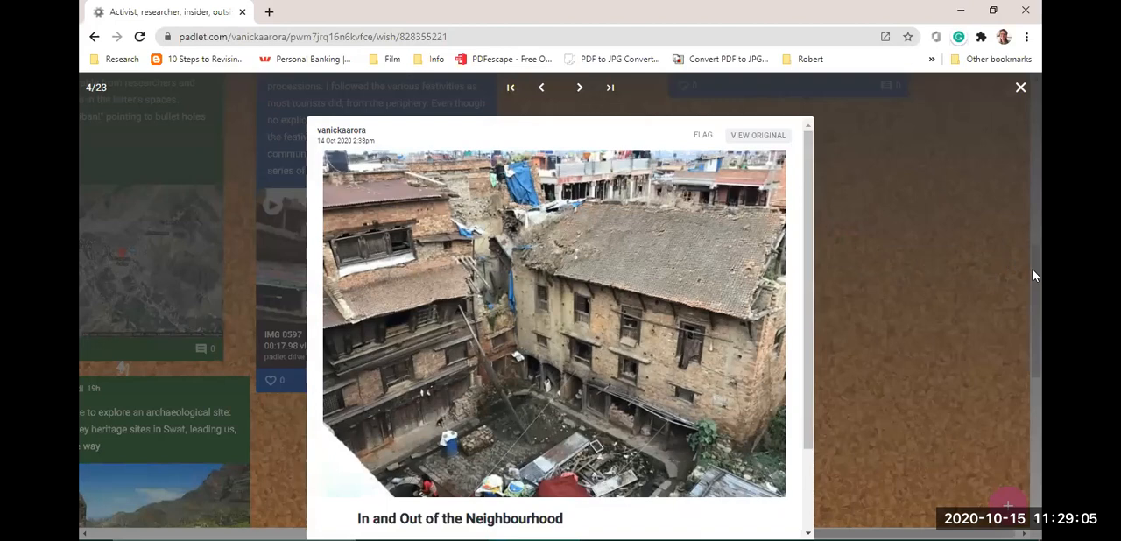
left_click(1020, 87)
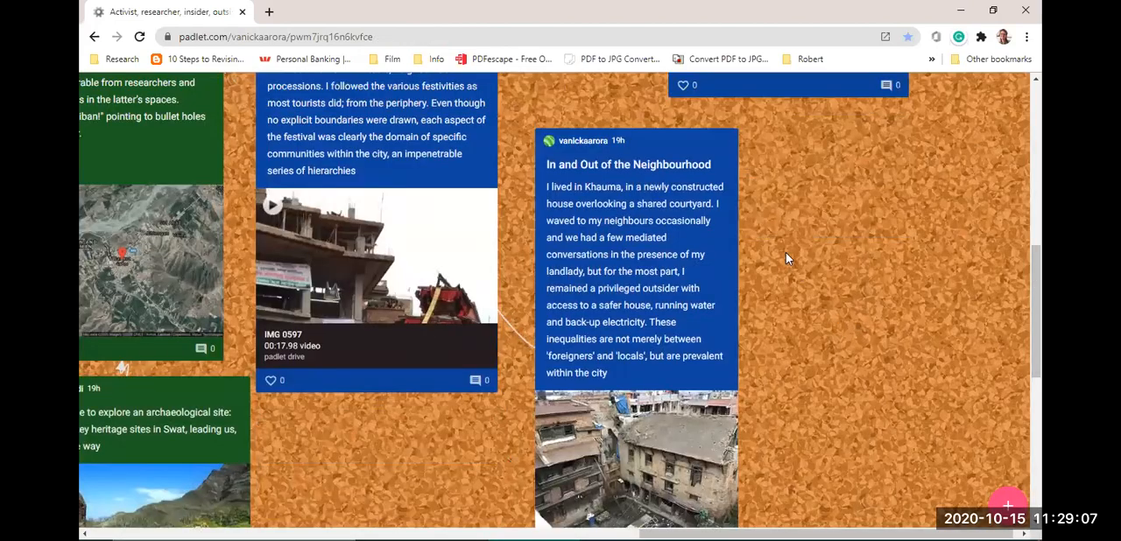
scroll("down", 3)
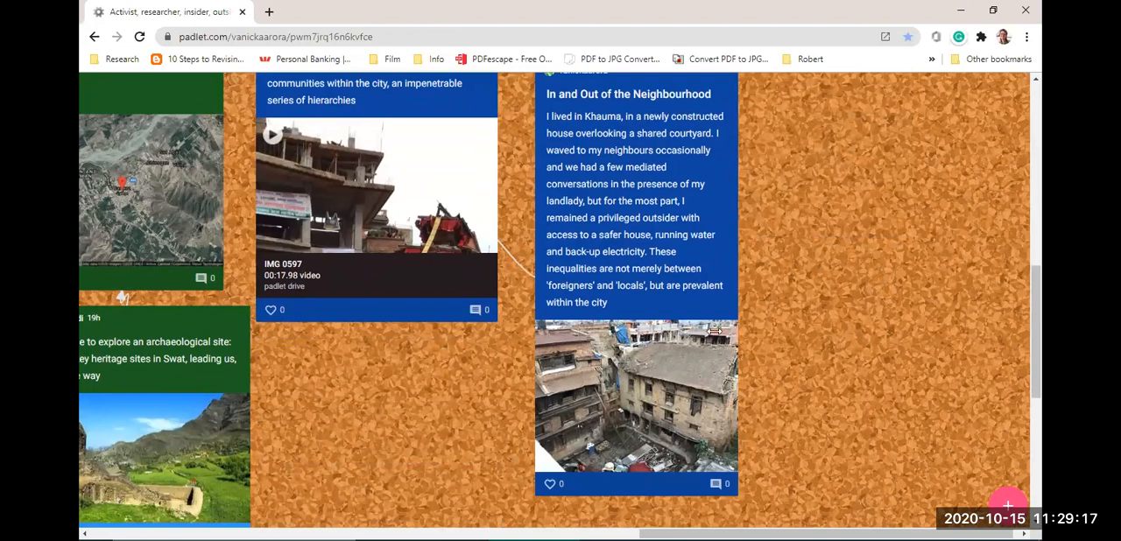
scroll("down", 3)
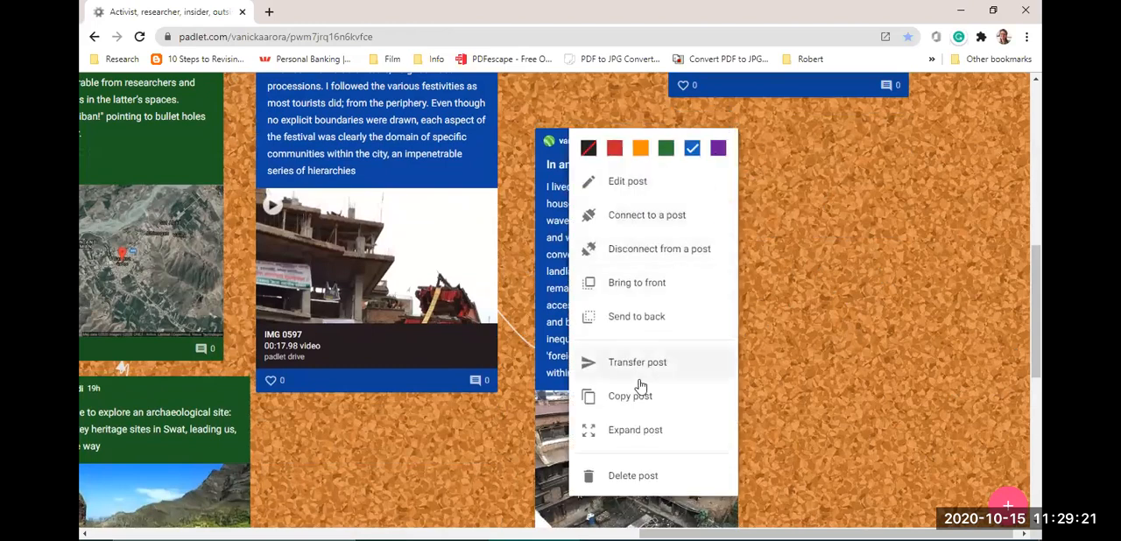
Enlarge the In and Out of the Neighbourhood post again, scroll through it, then close it.
left_click(635, 430)
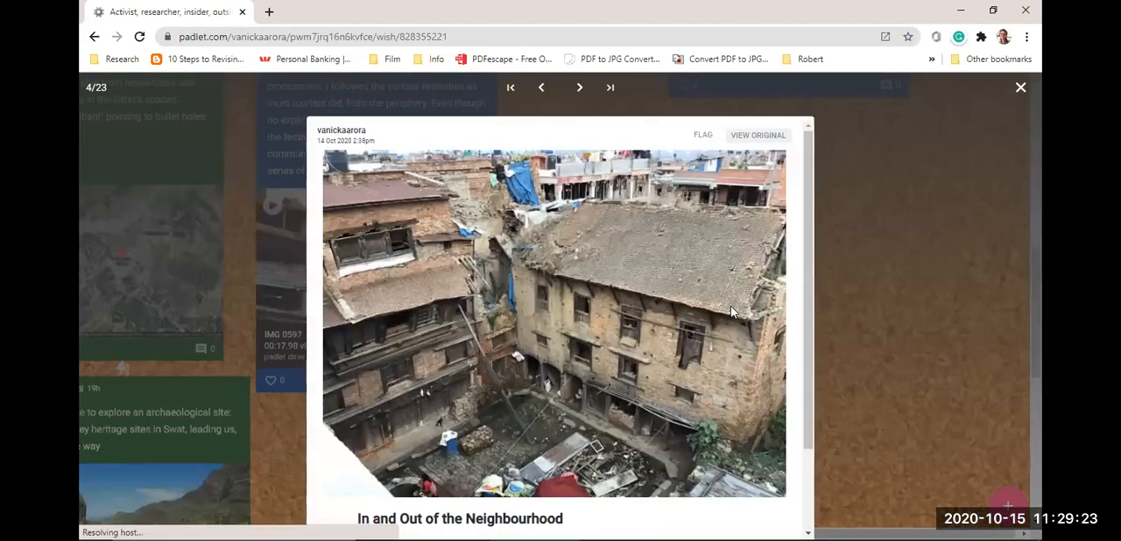
mouse_move(526, 447)
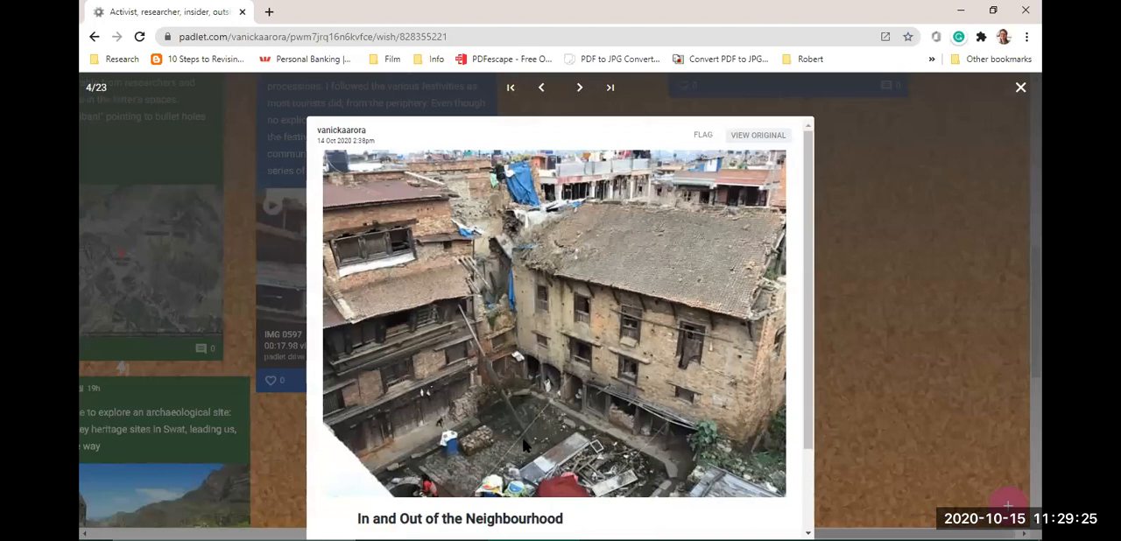
mouse_move(801, 341)
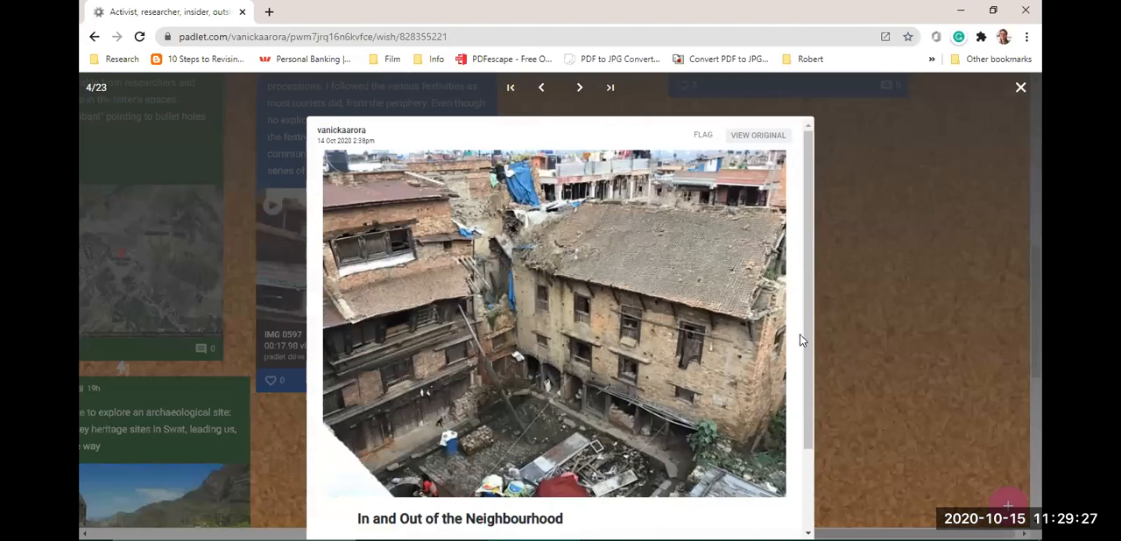
scroll("down", 3)
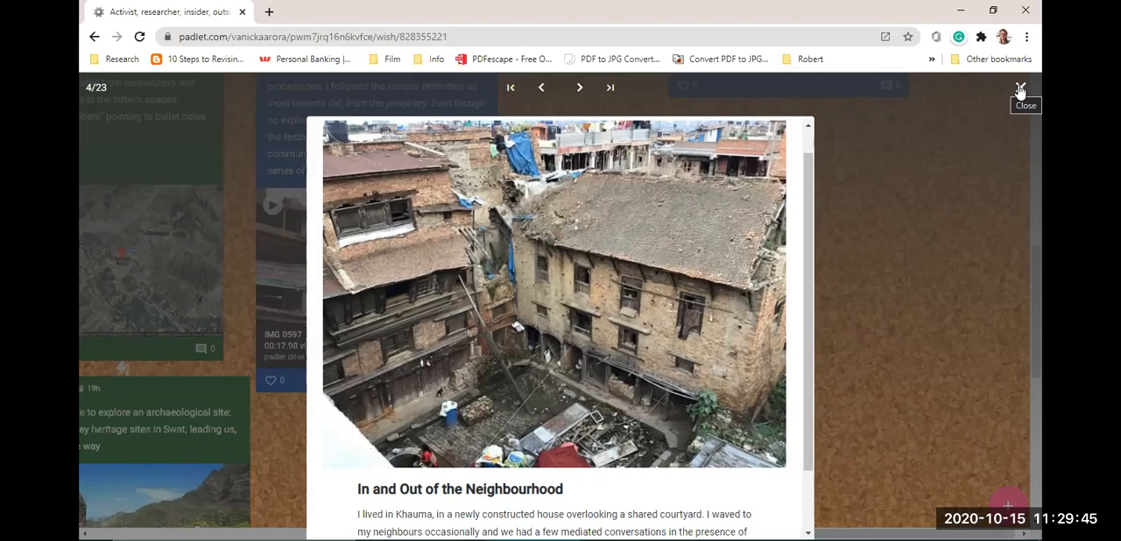
left_click(1020, 90)
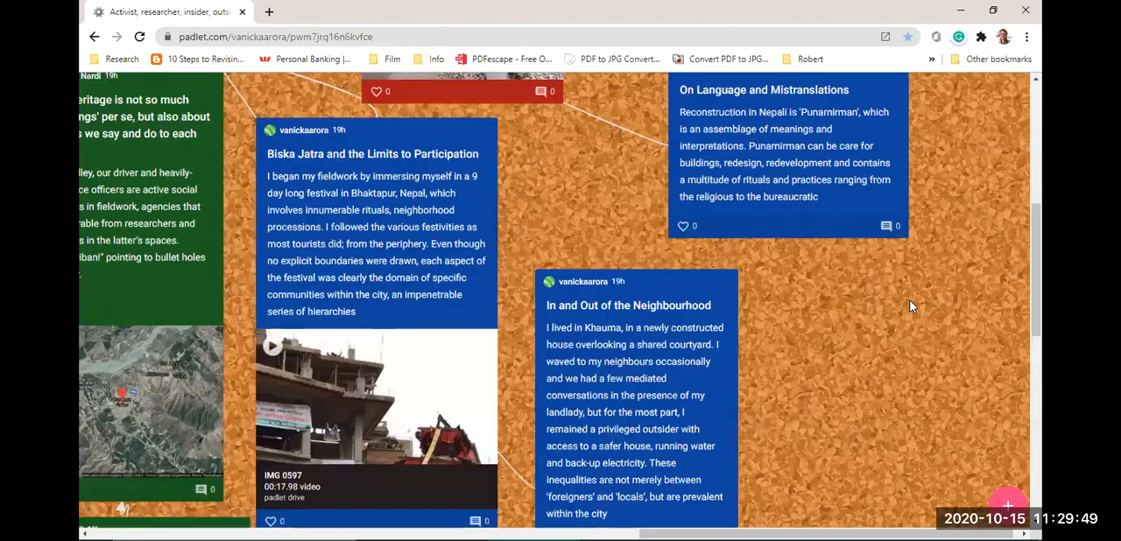
mouse_move(951, 301)
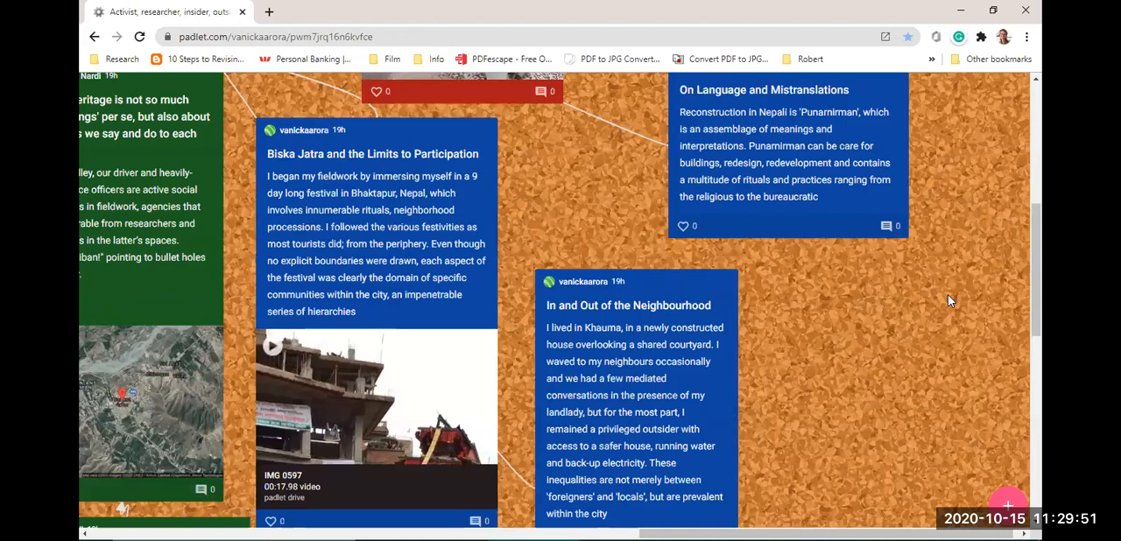
scroll("down", 3)
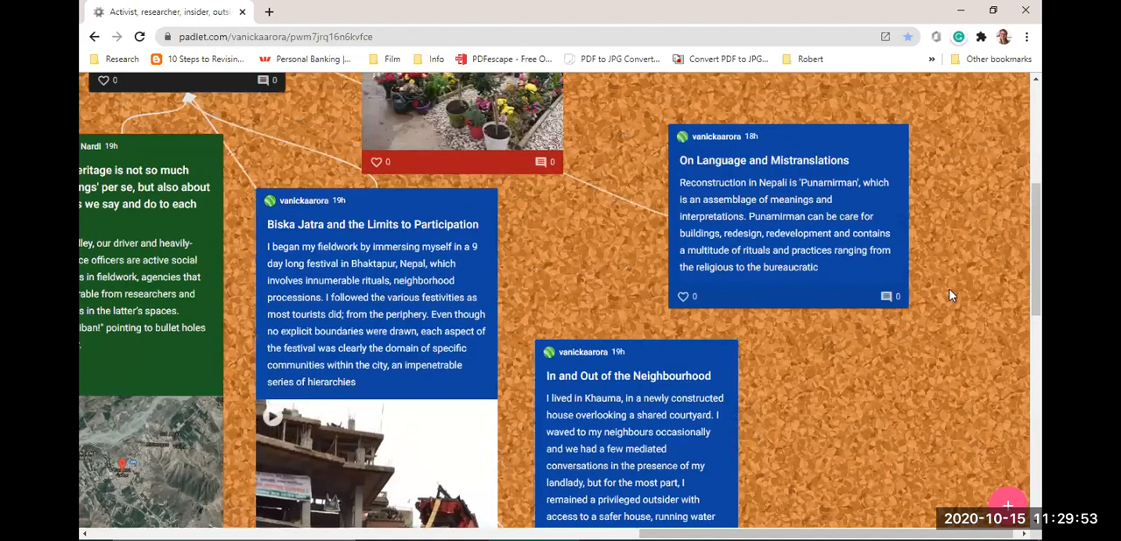
mouse_move(778, 159)
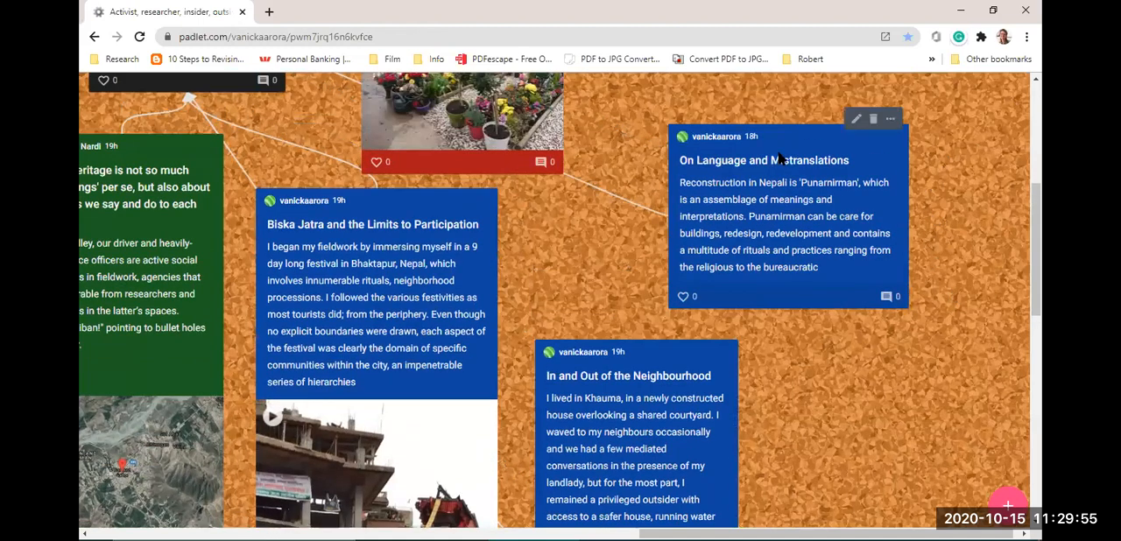
mouse_move(798, 190)
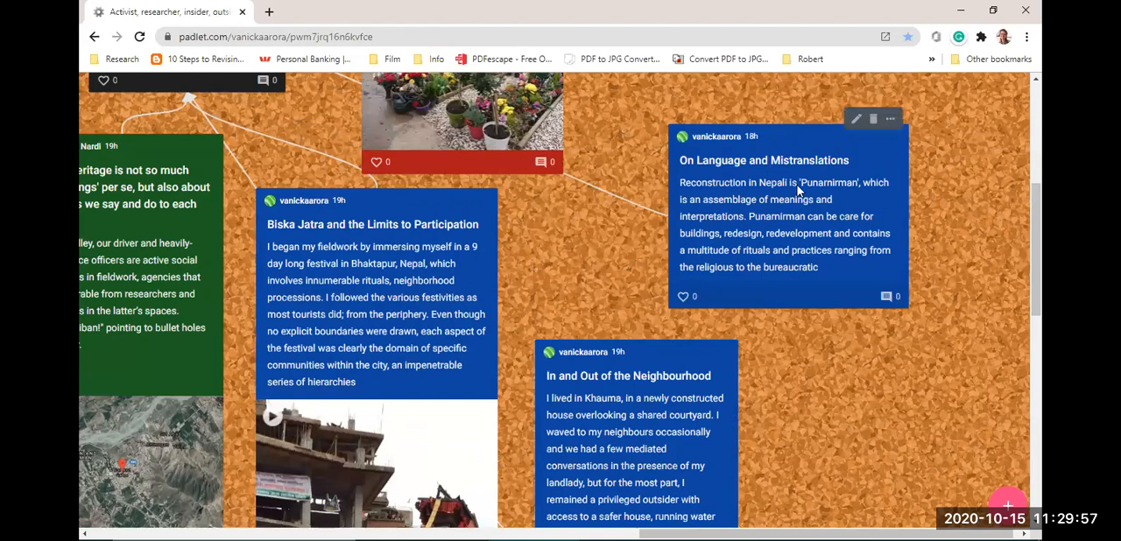
mouse_move(946, 290)
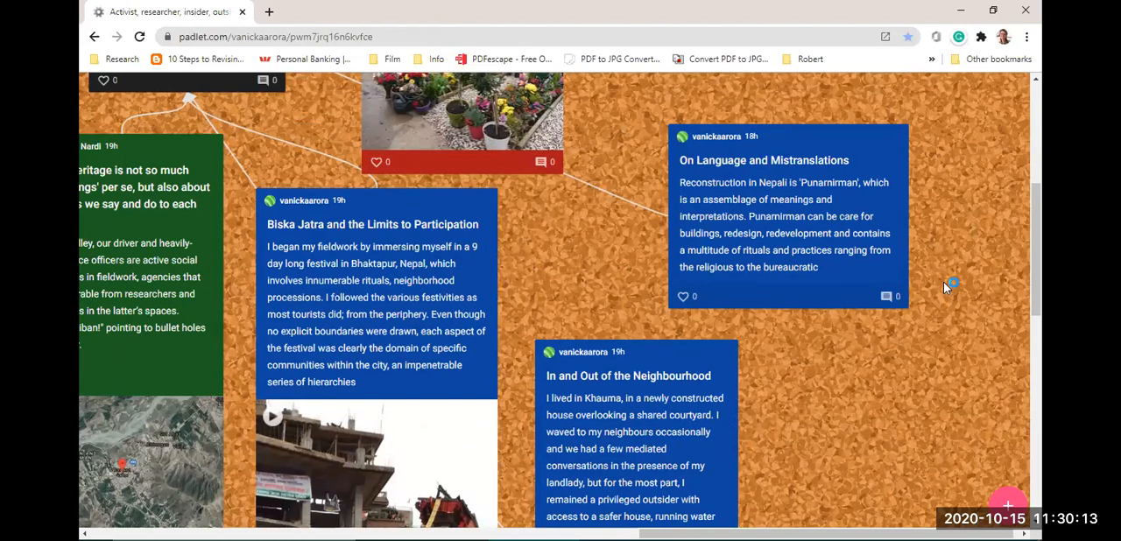
mouse_move(942, 375)
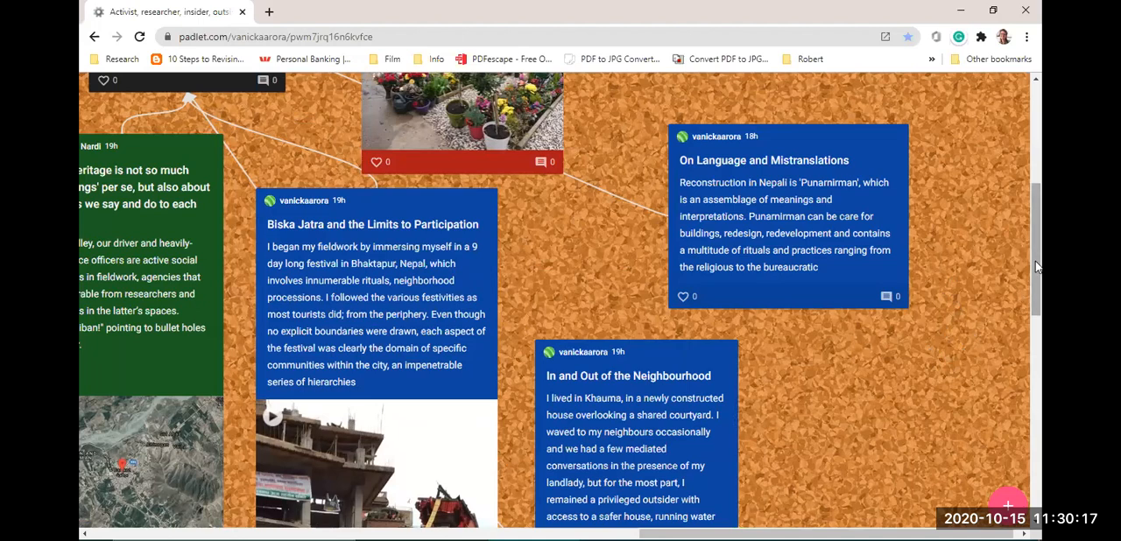
mouse_move(876, 524)
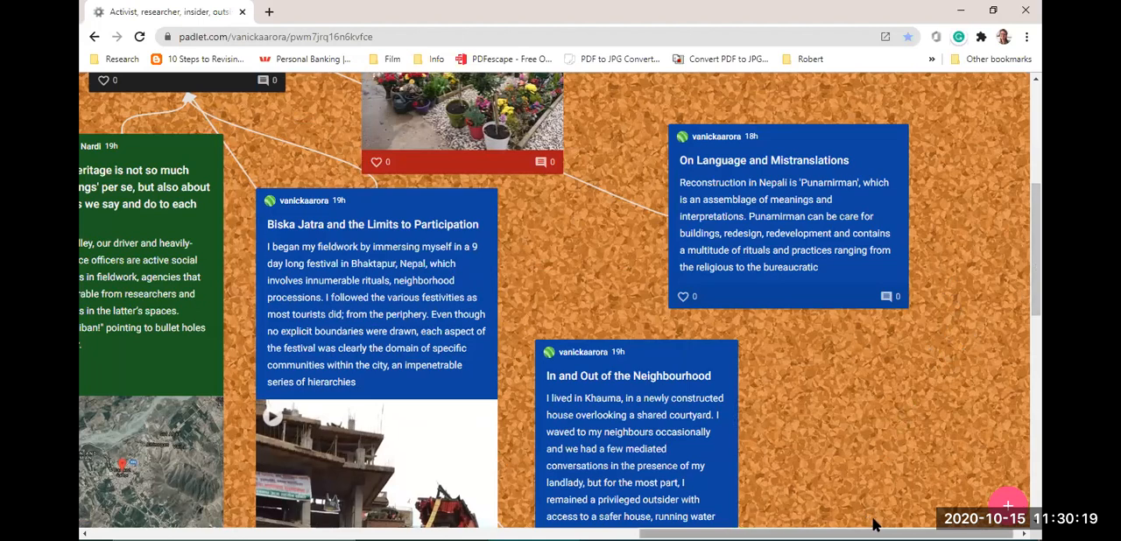
scroll("right", 3)
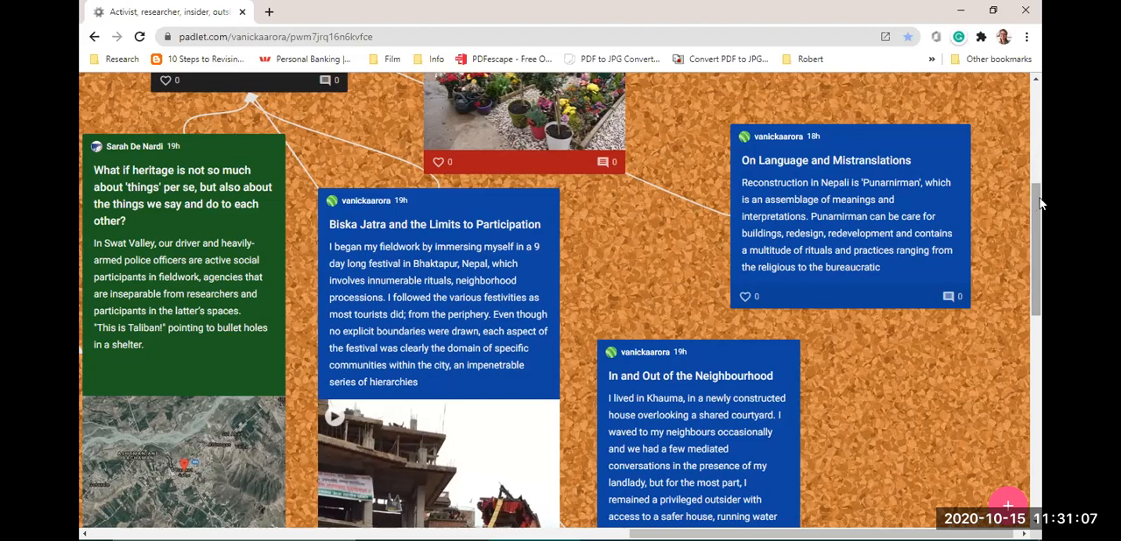
scroll("down", 3)
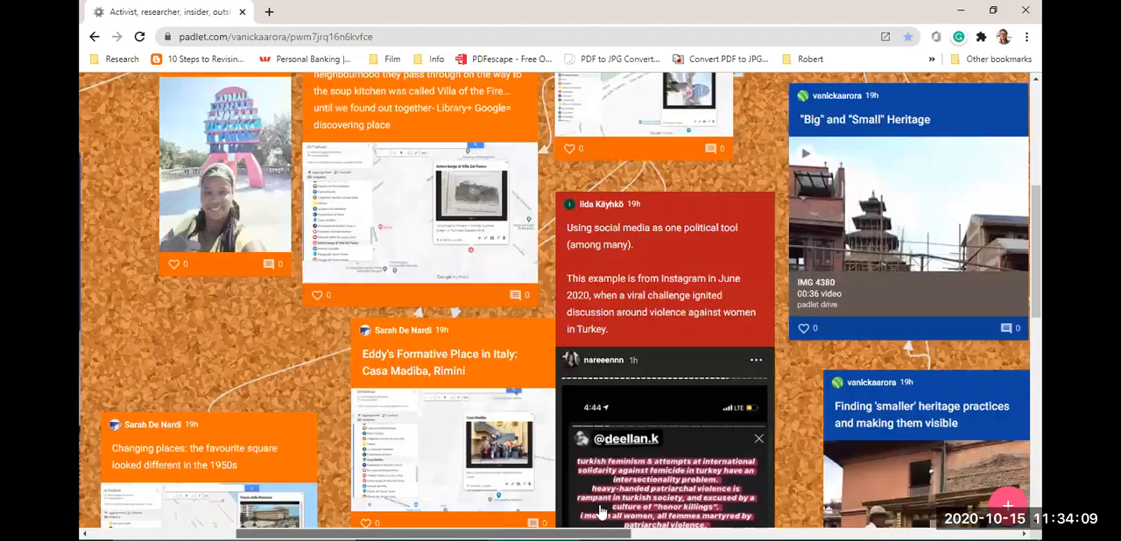
Scroll to show Villa del Fuoco, the Kurdish women's struggle post and On Decolonising Knowledge.
scroll("down", 3)
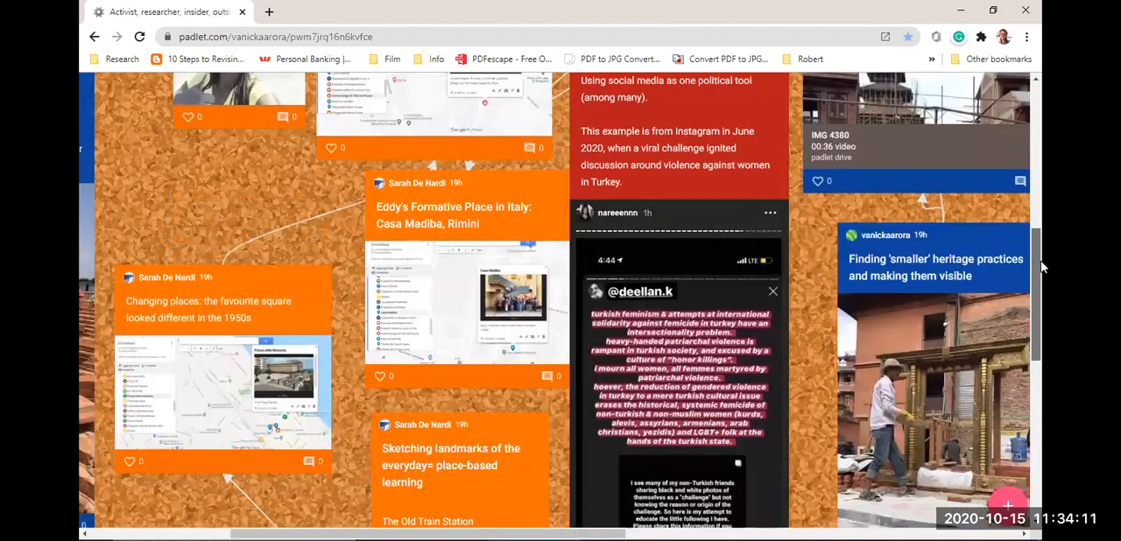
scroll("down", 3)
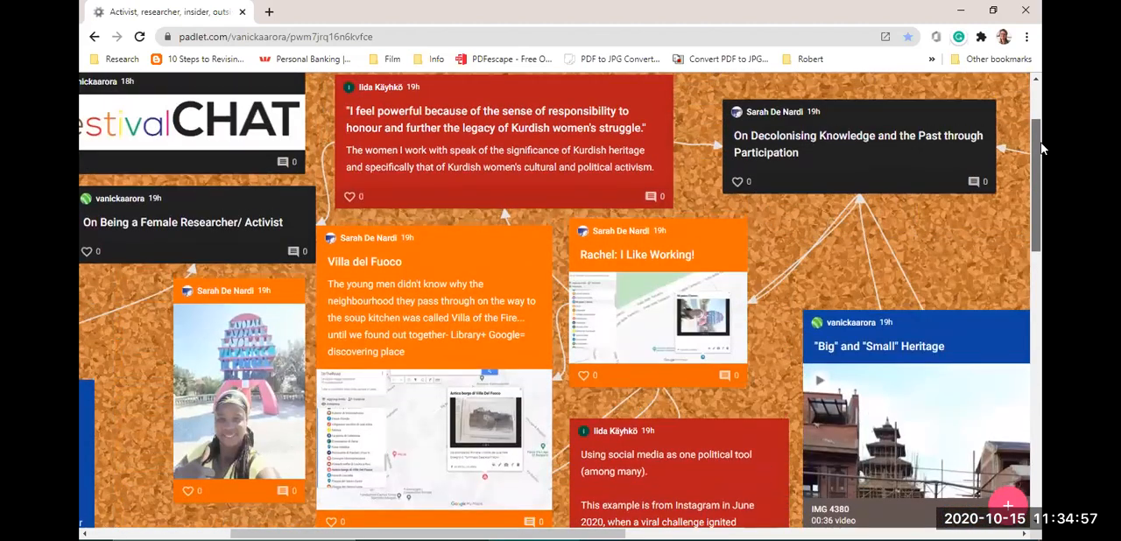
scroll("down", 3)
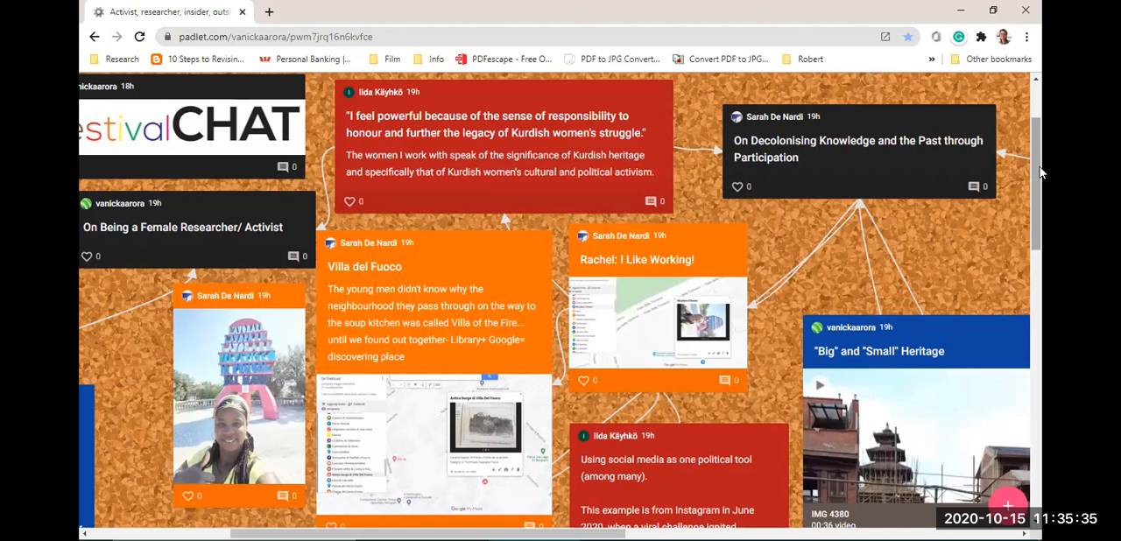
Scroll down and right to the Biska Jatra, Swat Valley and 'On Language and Mistranslations' posts.
scroll("down", 3)
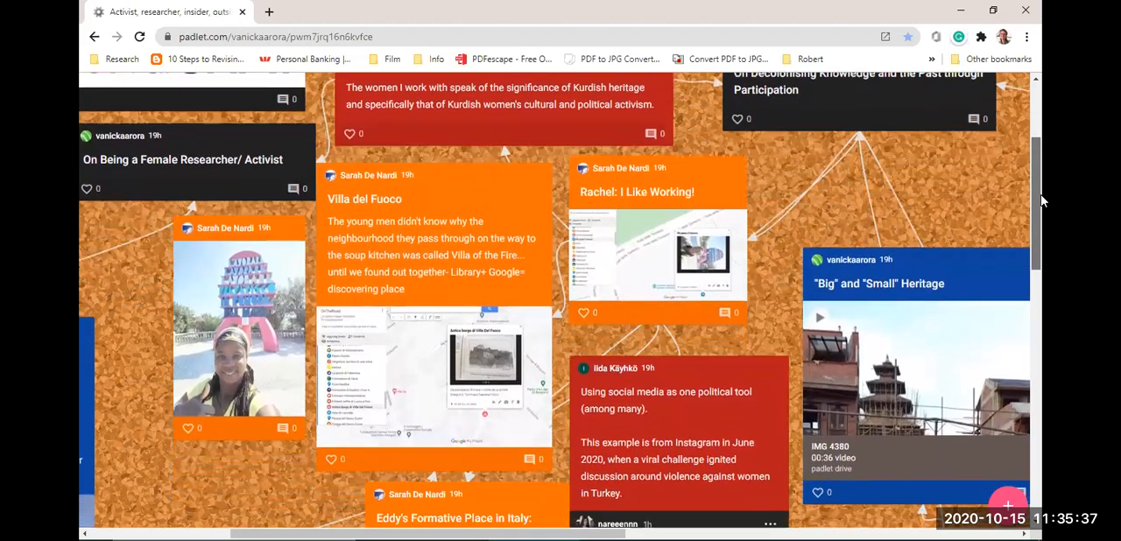
scroll("down", 3)
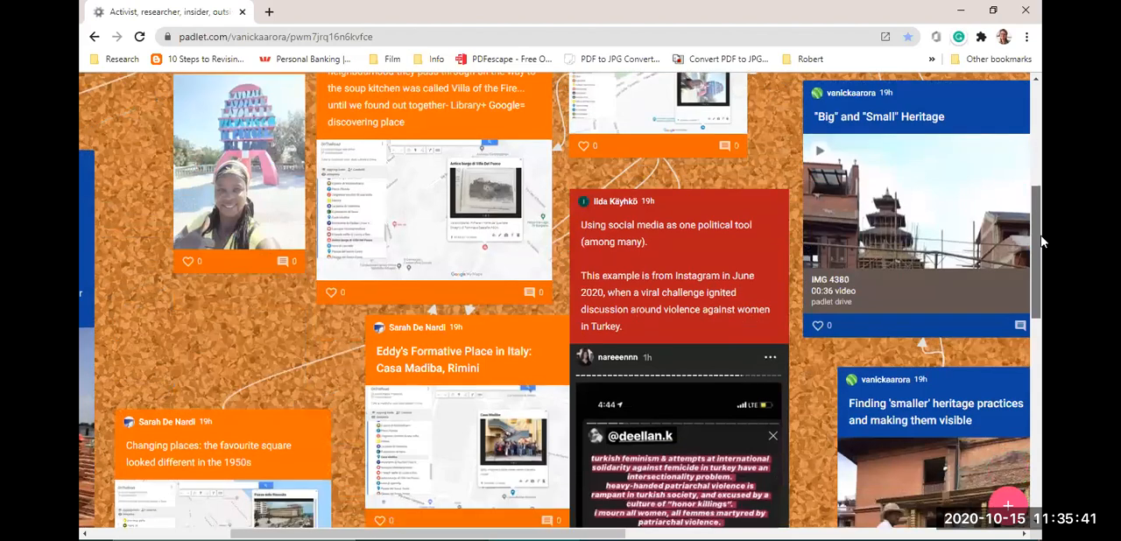
scroll("down", 3)
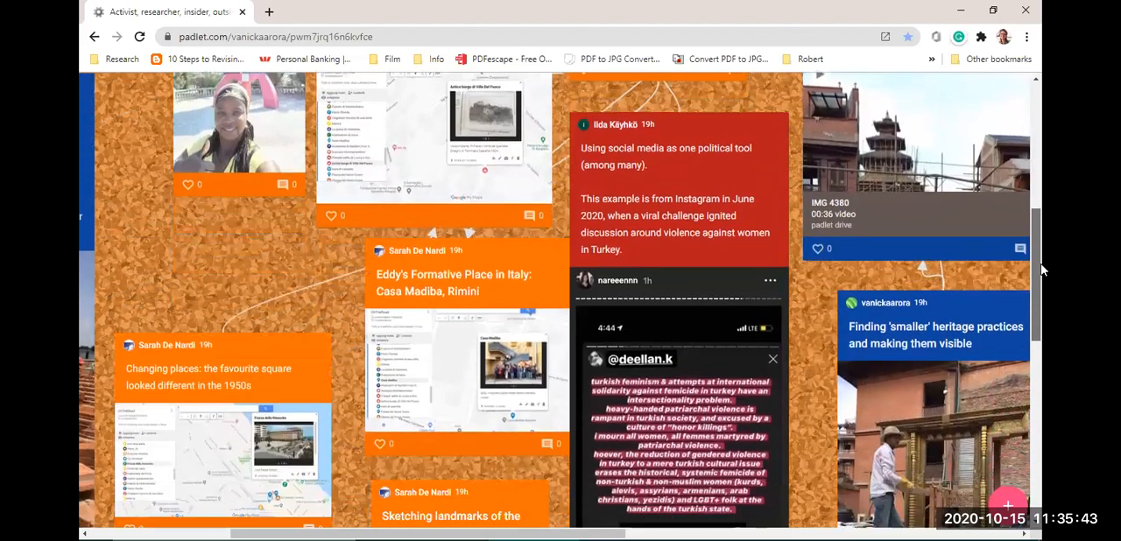
scroll("down", 3)
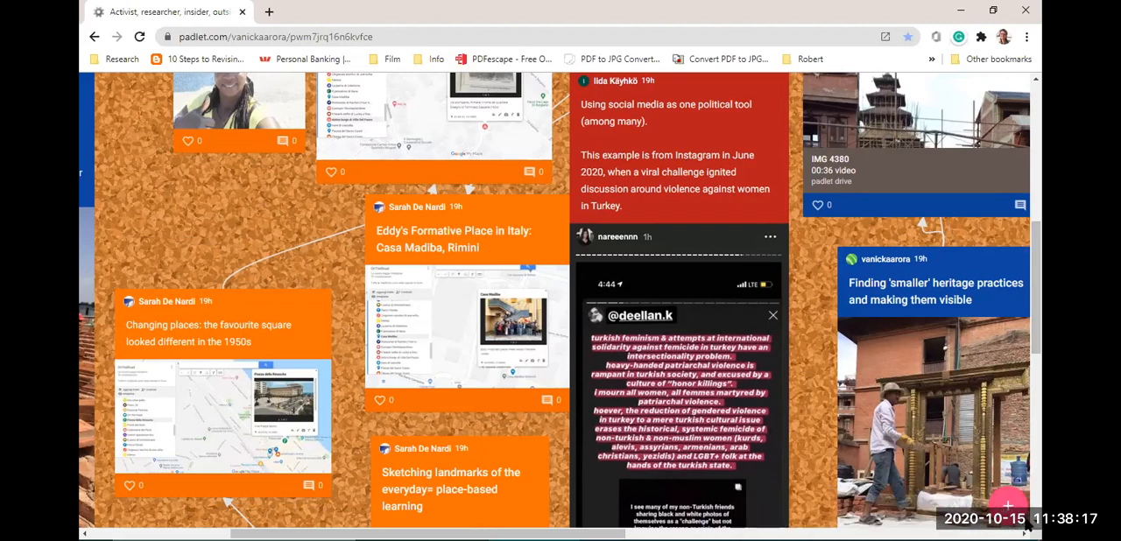
mouse_move(767, 525)
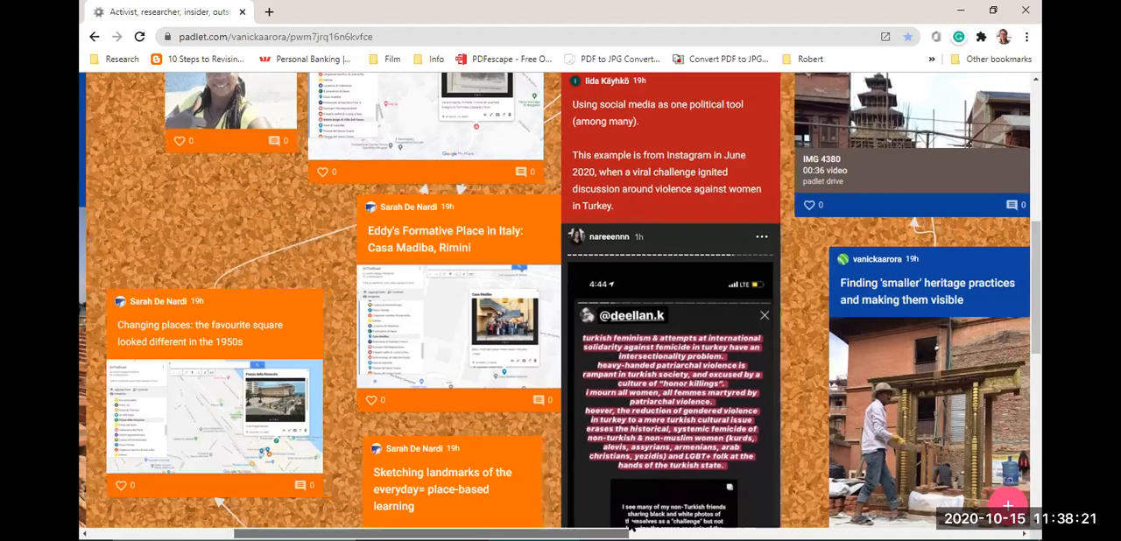
scroll("right", 3)
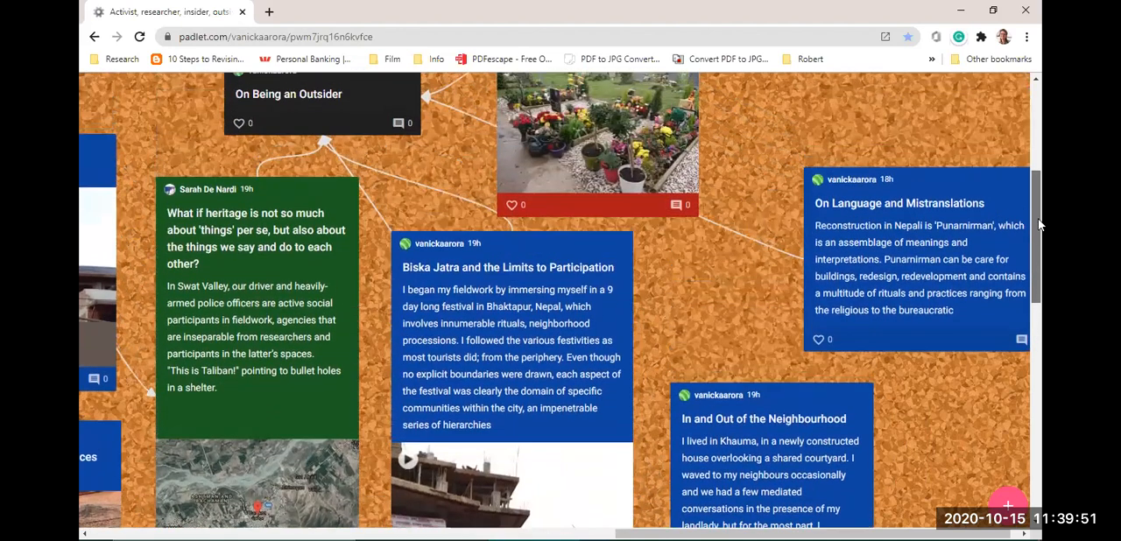
Scroll slightly further down to show more of the Swat Valley map and In and Out text.
scroll("down", 3)
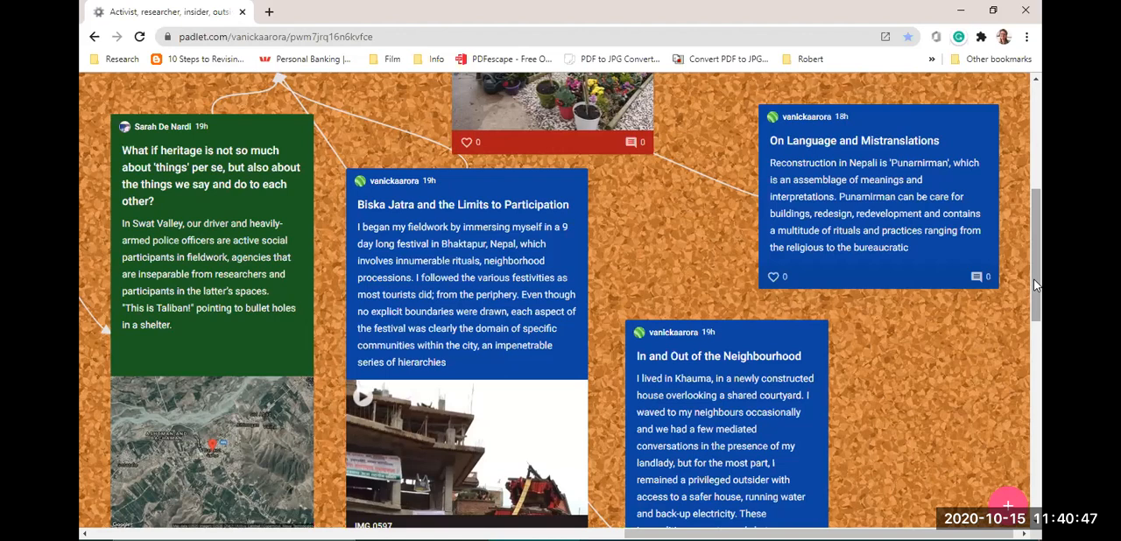
mouse_move(835, 524)
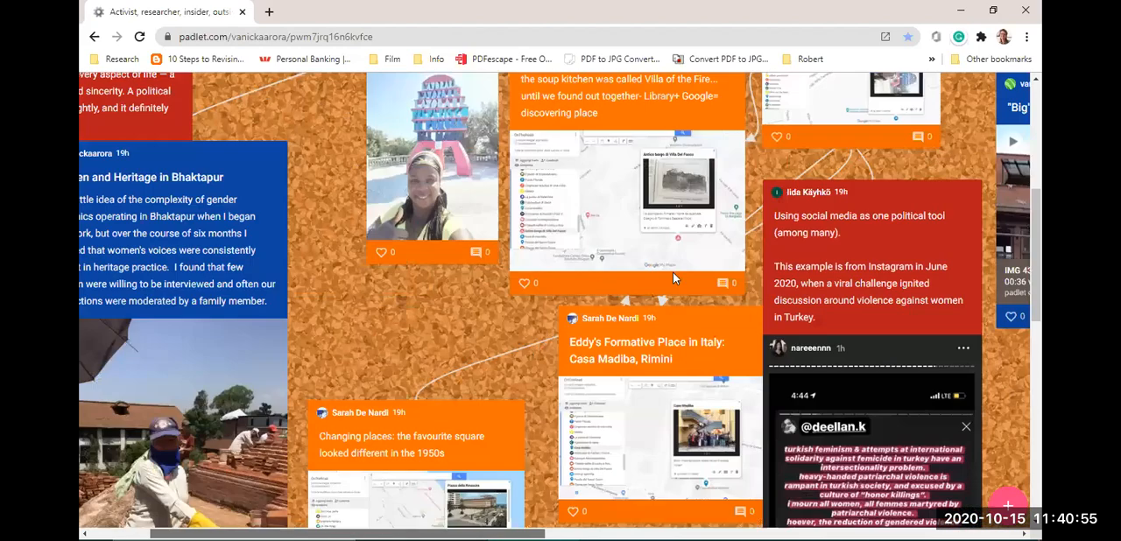
Scroll past Villa del Fuoco and Casa Madiba to the Sketching landmarks and Turkish feminism Instagram posts.
scroll("down", 3)
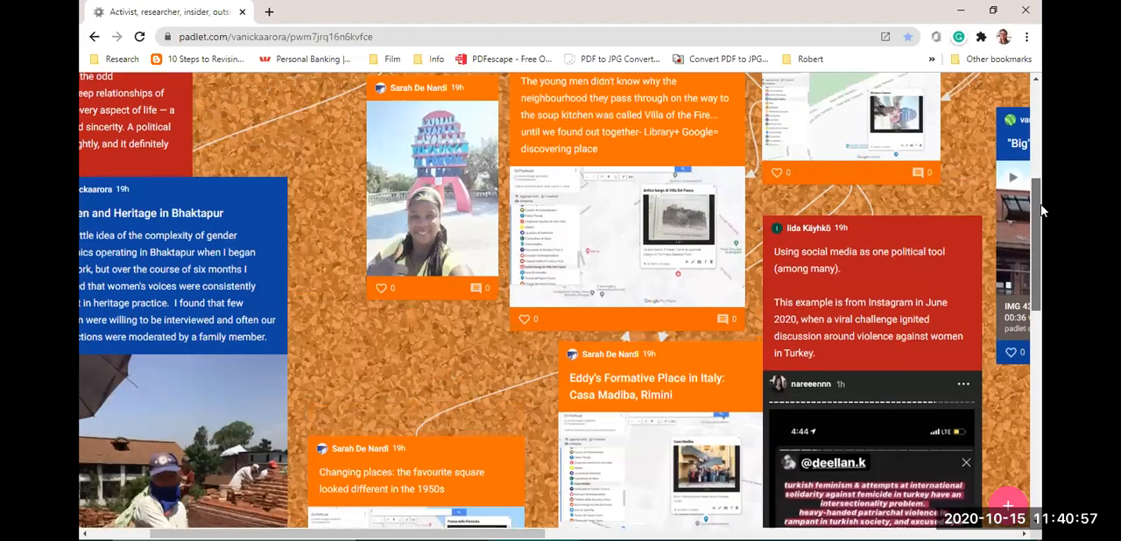
scroll("down", 3)
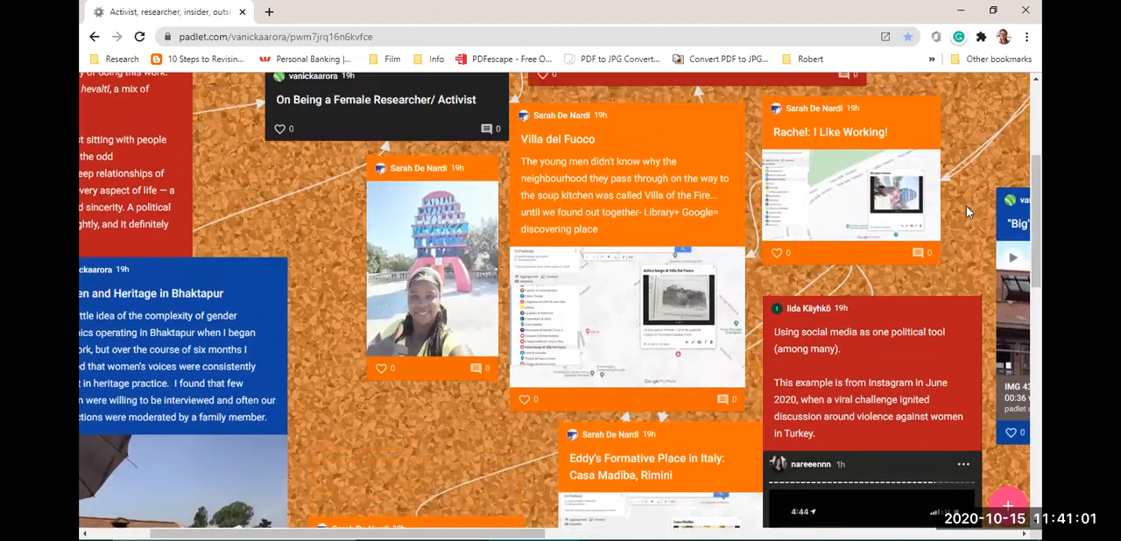
mouse_move(962, 118)
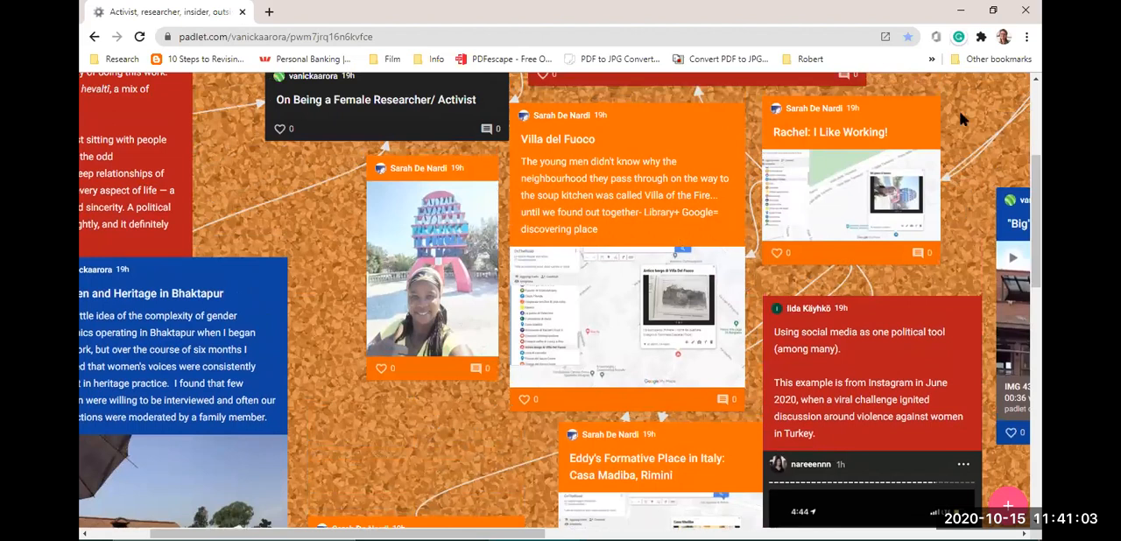
mouse_move(959, 222)
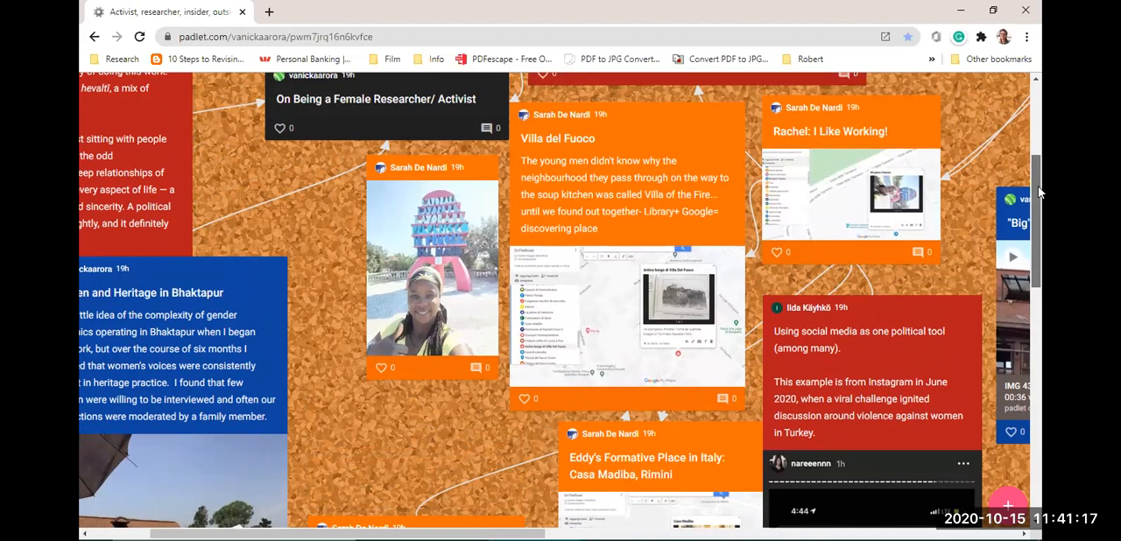
scroll("down", 3)
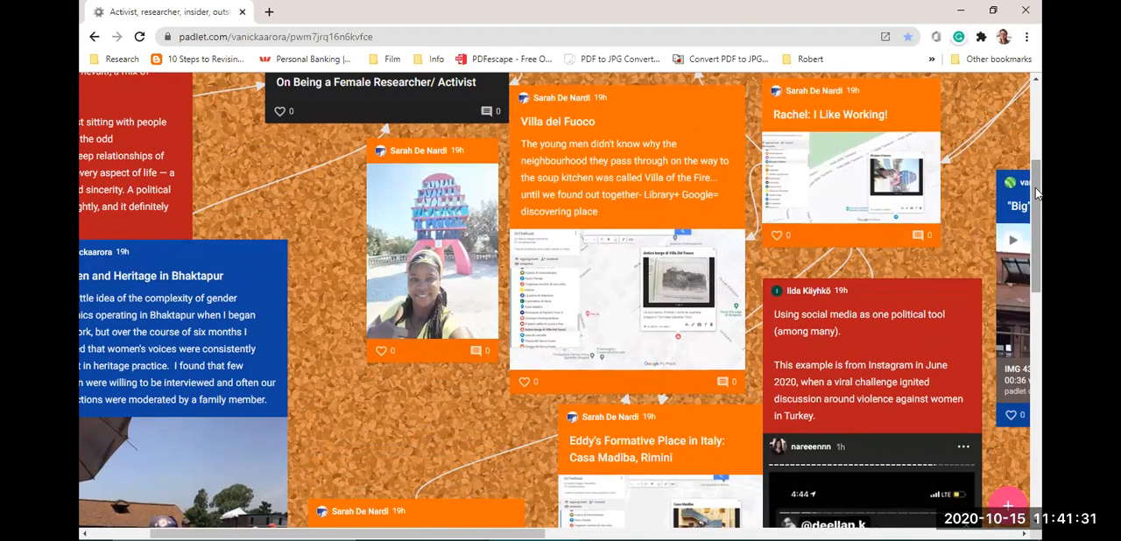
scroll("down", 3)
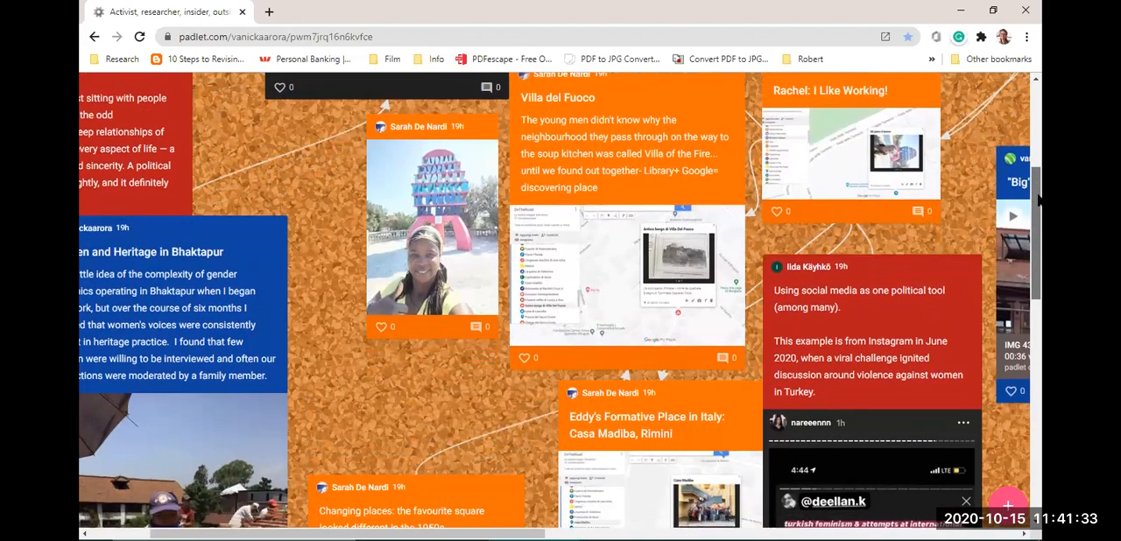
scroll("down", 3)
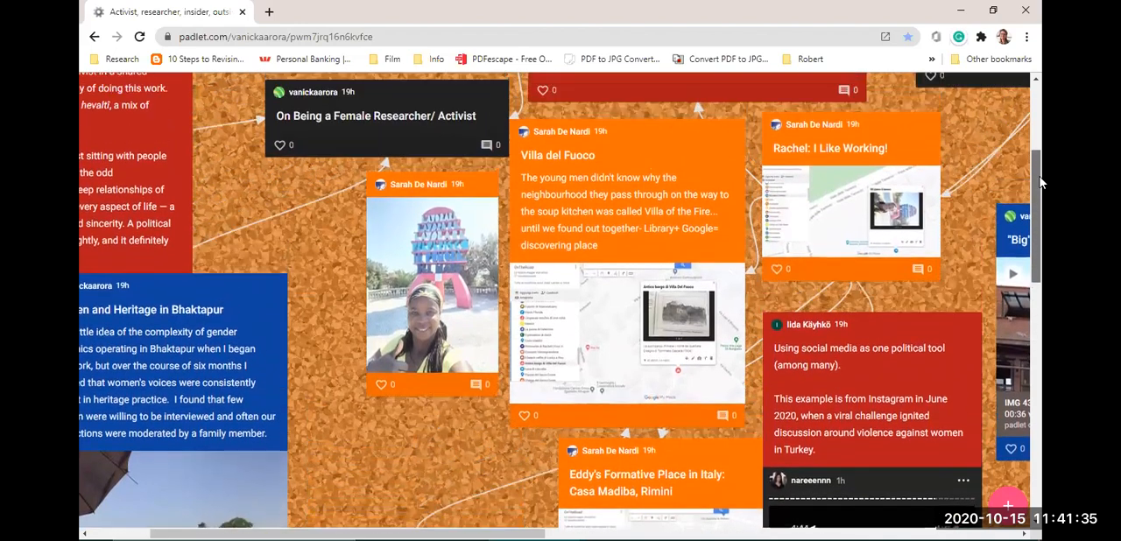
scroll("down", 3)
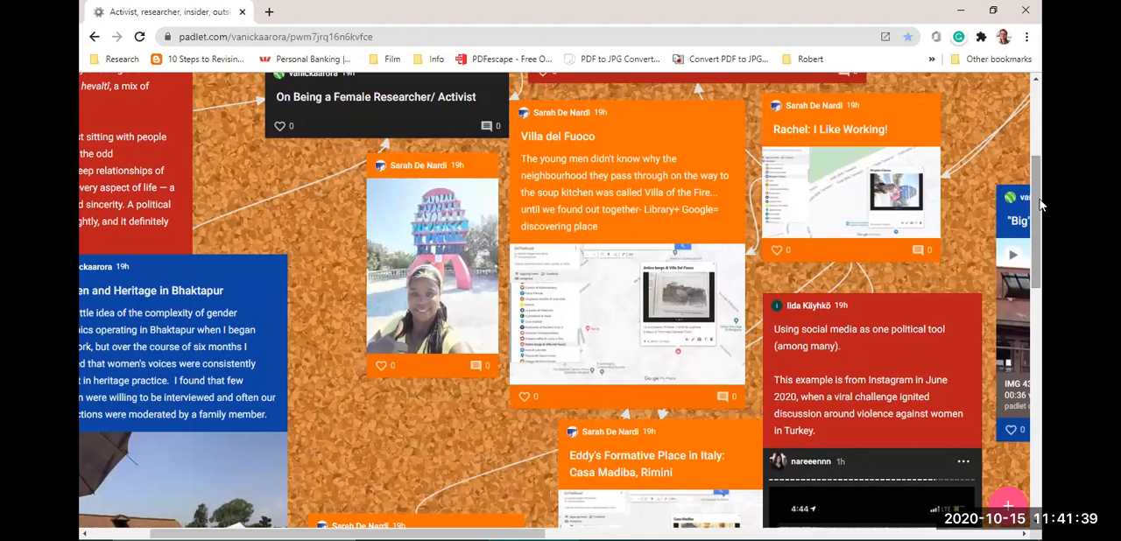
mouse_move(423, 438)
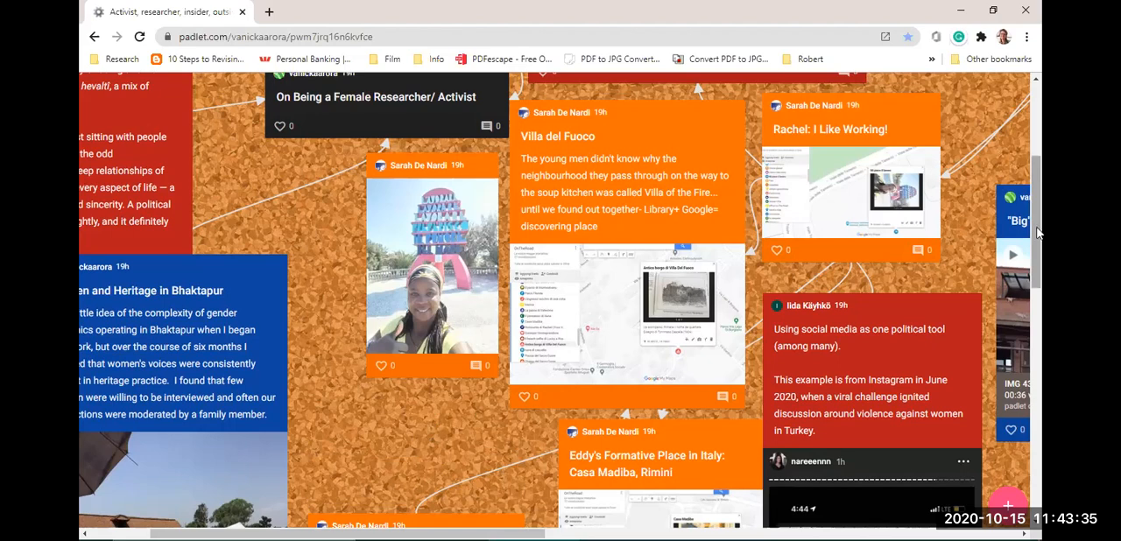
mouse_move(1042, 227)
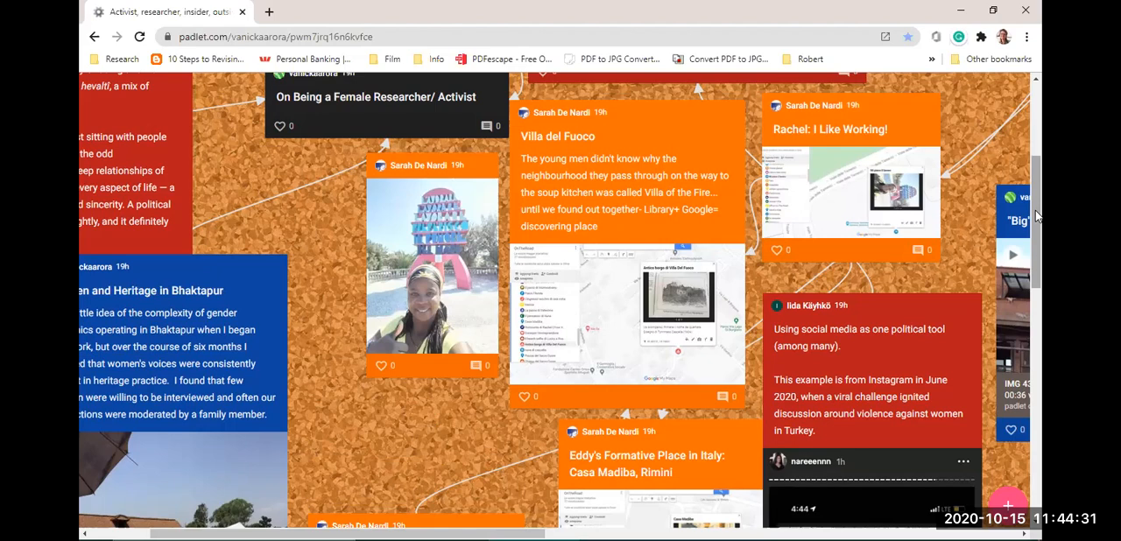
scroll("down", 3)
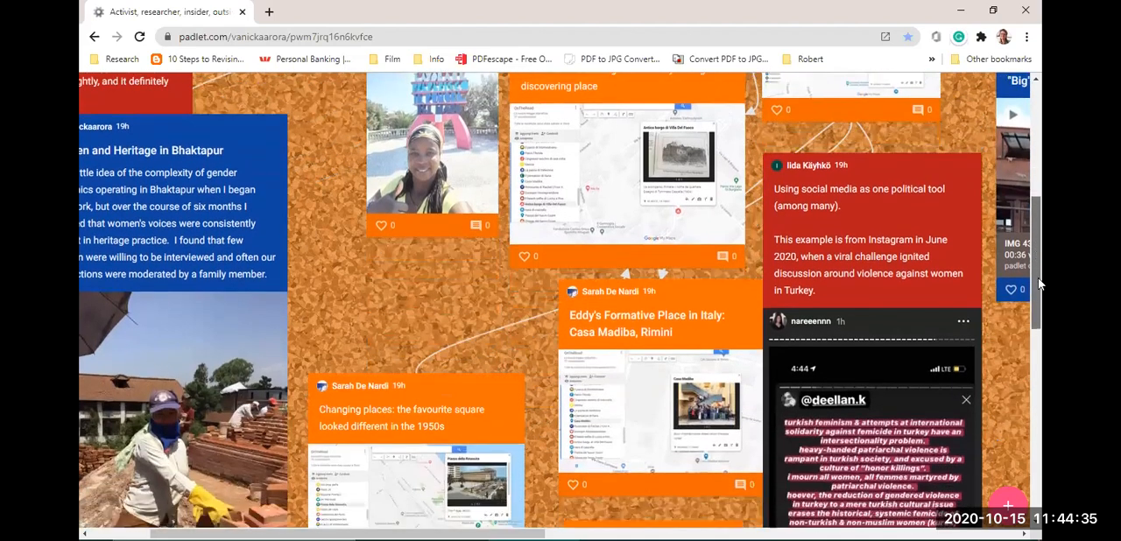
scroll("down", 3)
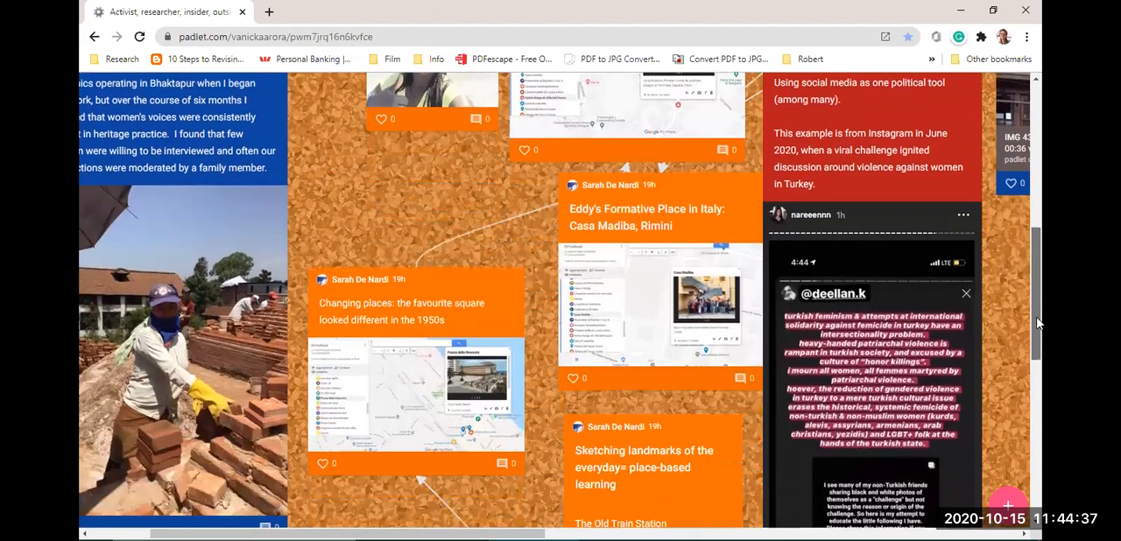
scroll("down", 3)
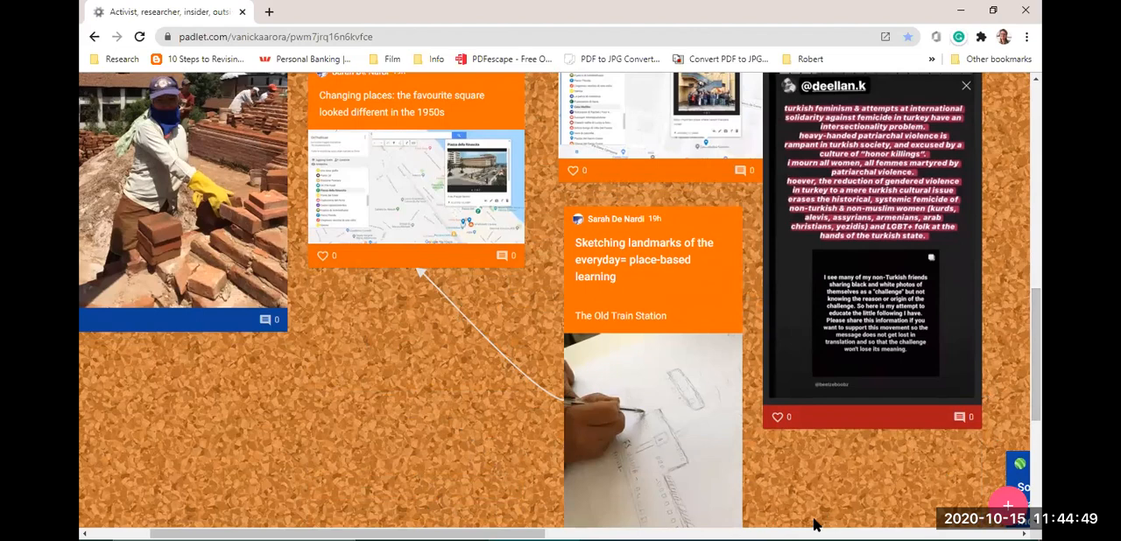
Pan right to the 'smaller' heritage practices, Swat Valley children and Biska Jatra video posts.
scroll("right", 3)
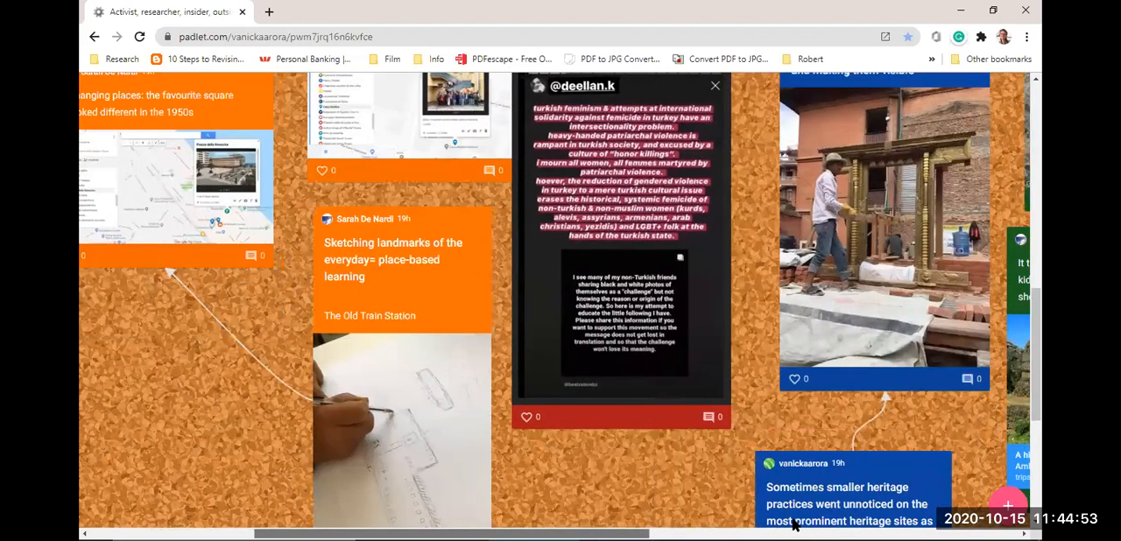
scroll("right", 3)
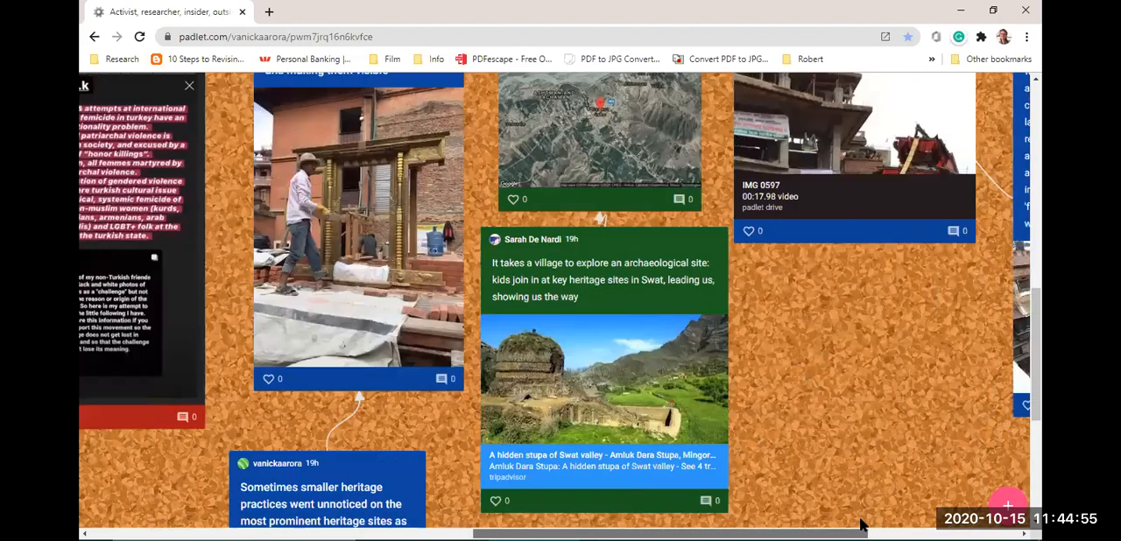
mouse_move(885, 419)
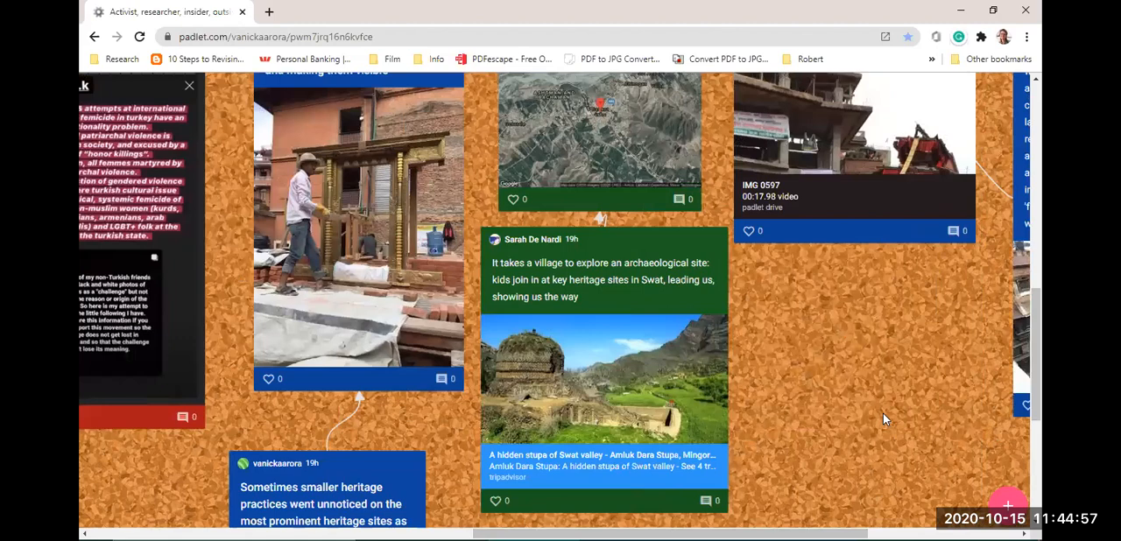
scroll("down", 3)
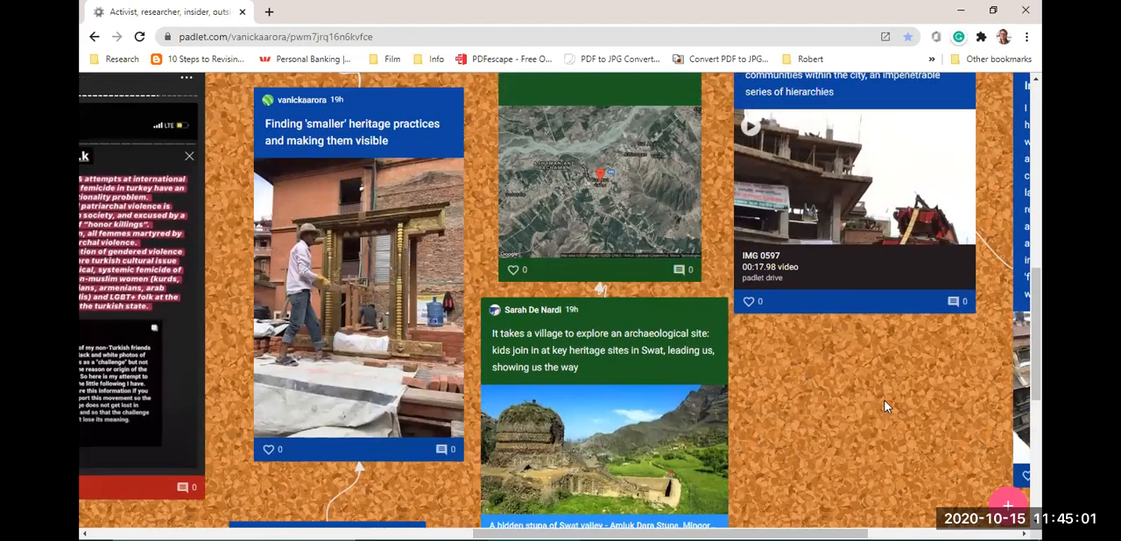
mouse_move(888, 400)
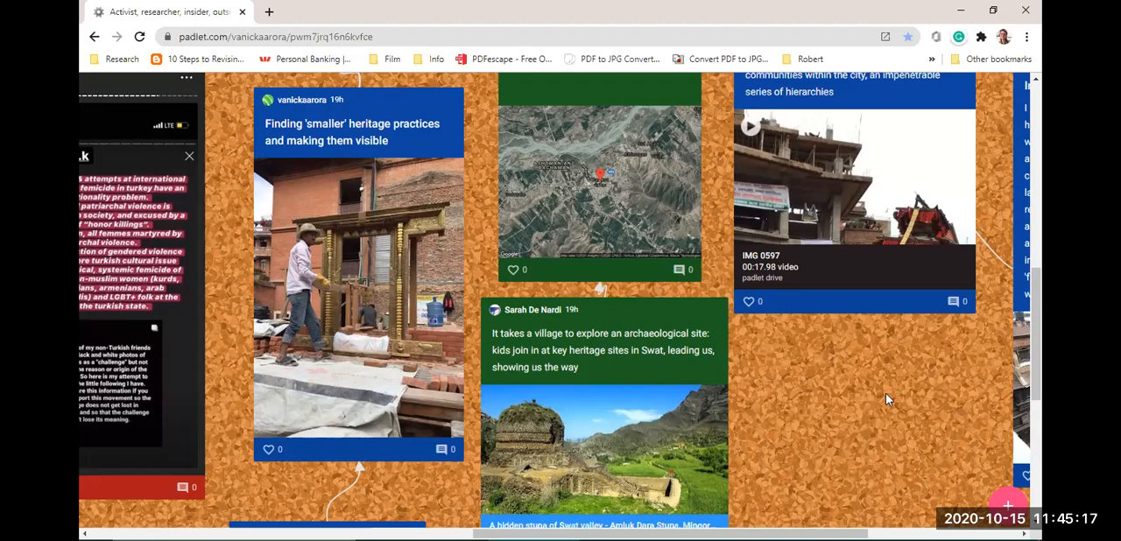
scroll("down", 3)
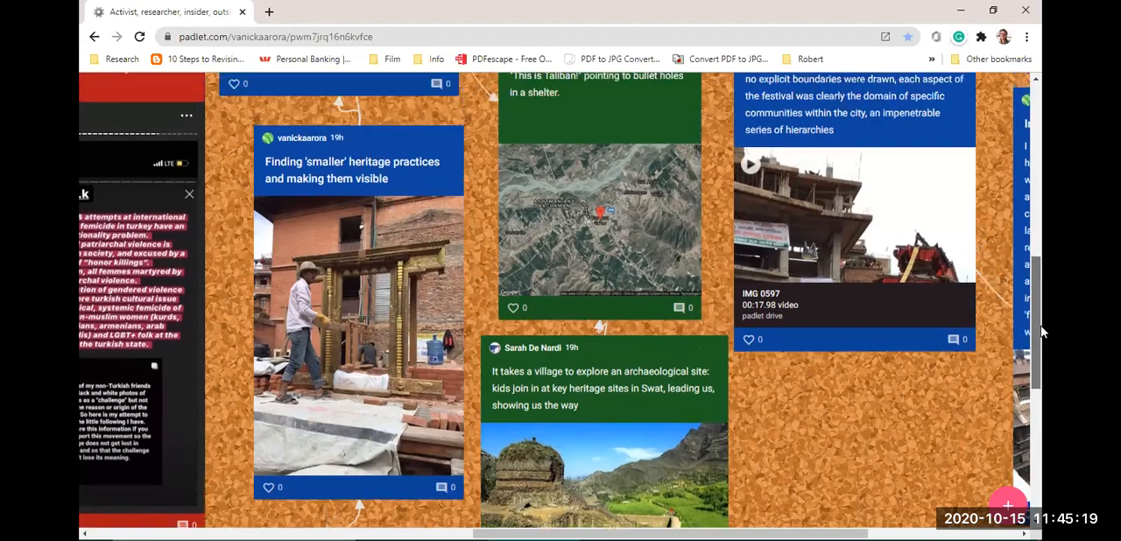
scroll("down", 3)
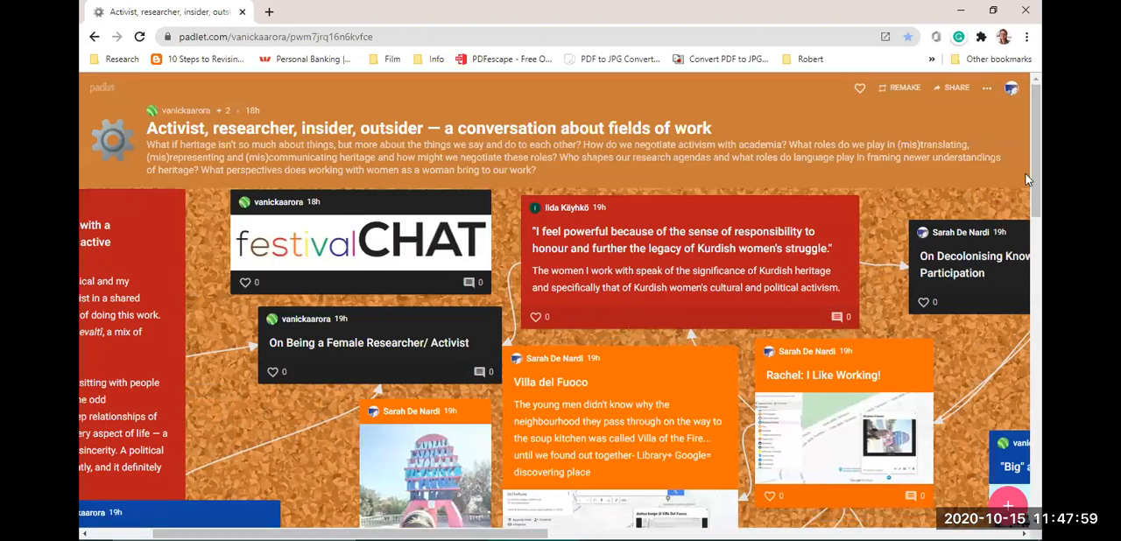
mouse_move(870, 131)
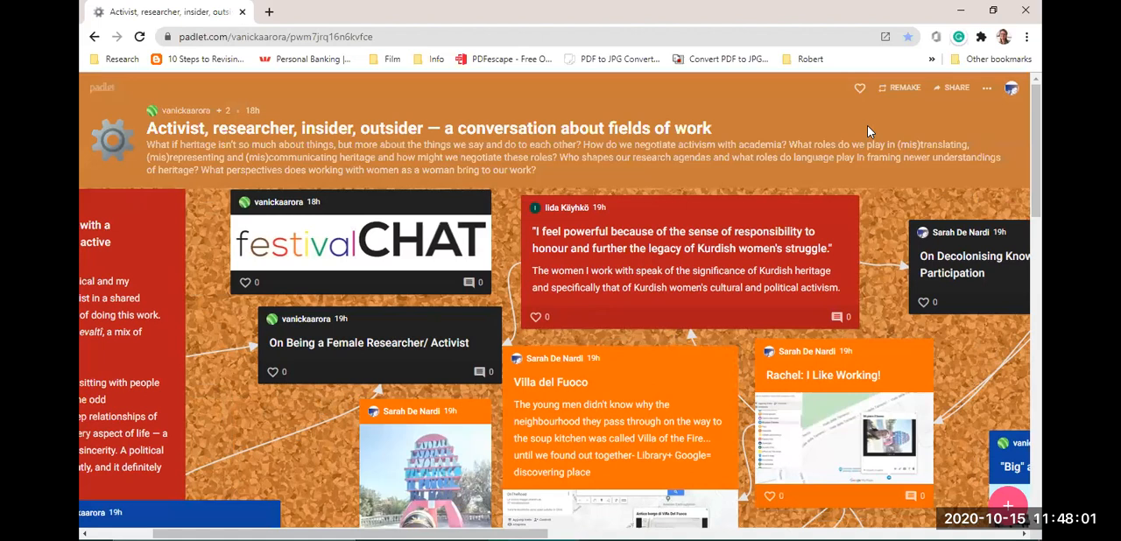
mouse_move(829, 129)
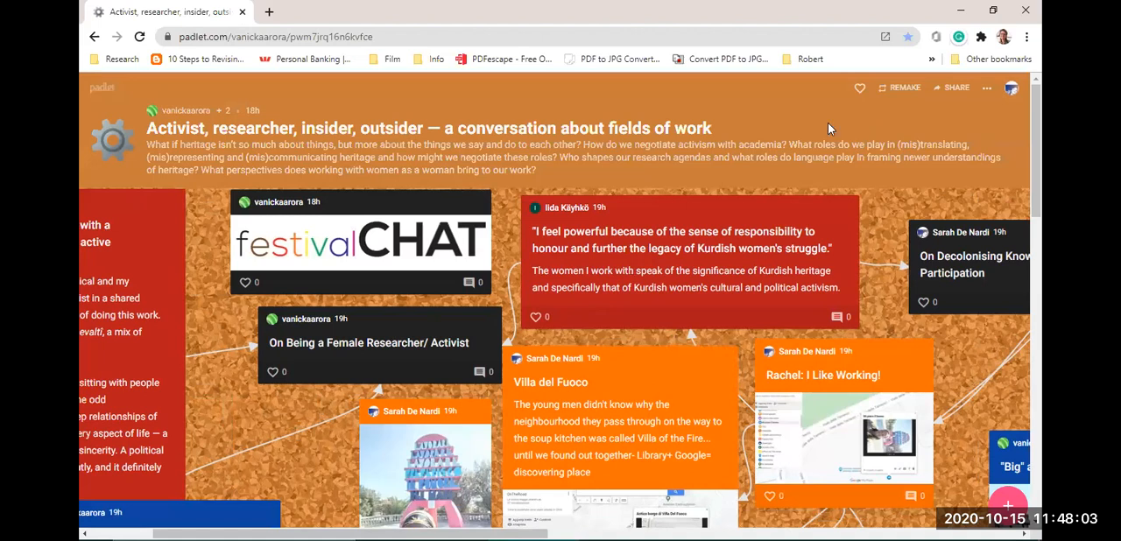
mouse_move(698, 114)
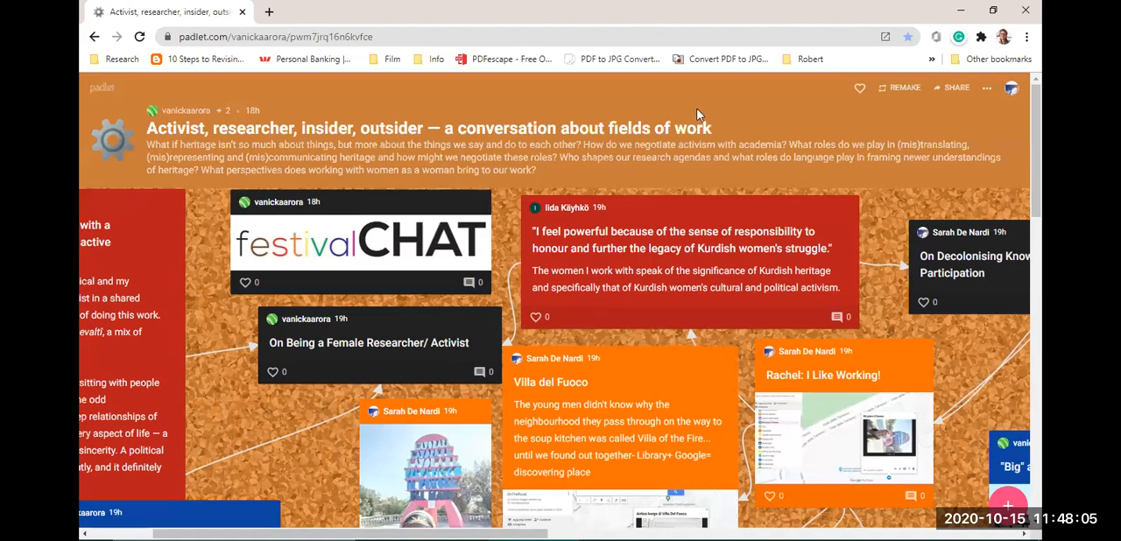